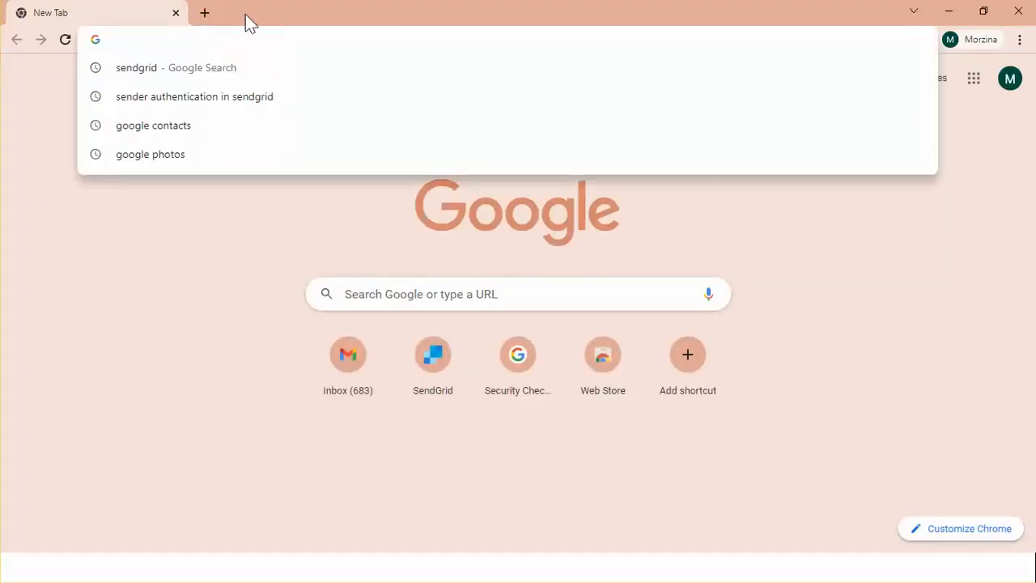
Step: Google 'sendgrid' and open the SendGrid result in a new tab
{"action": "type", "text": "se"}
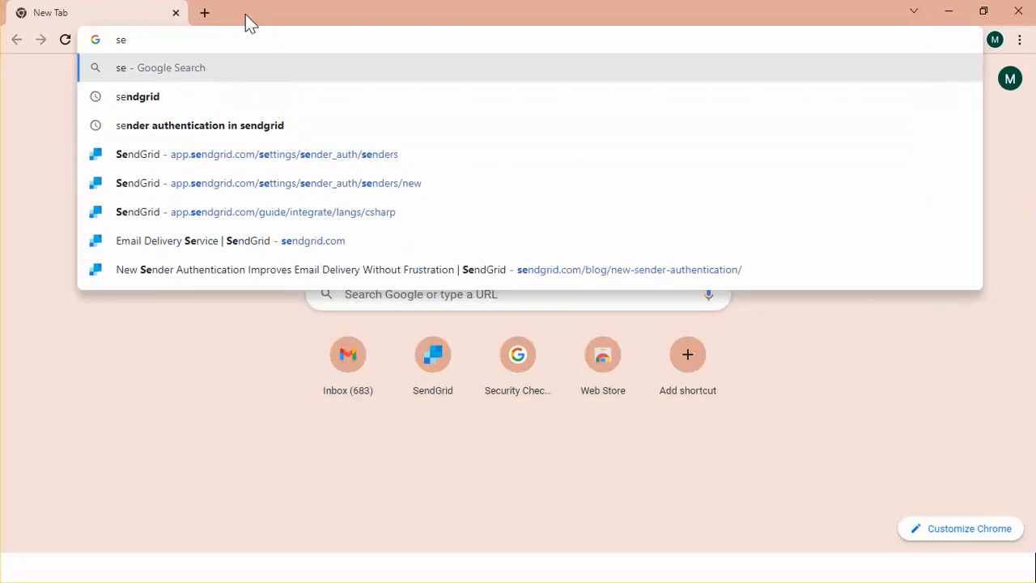
{"action": "left_click", "coordinate": [138, 97]}
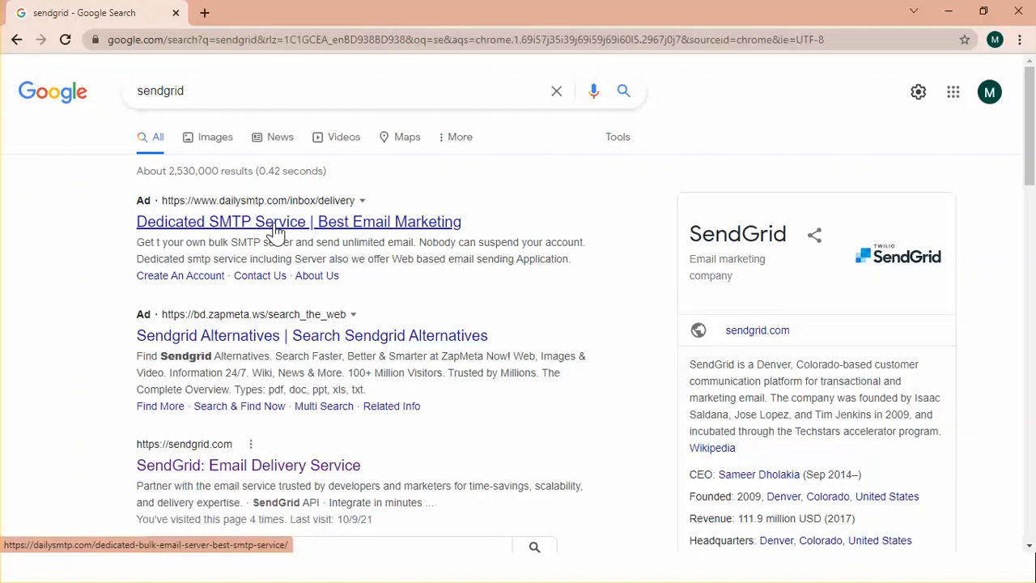
{"action": "right_click", "coordinate": [275, 230]}
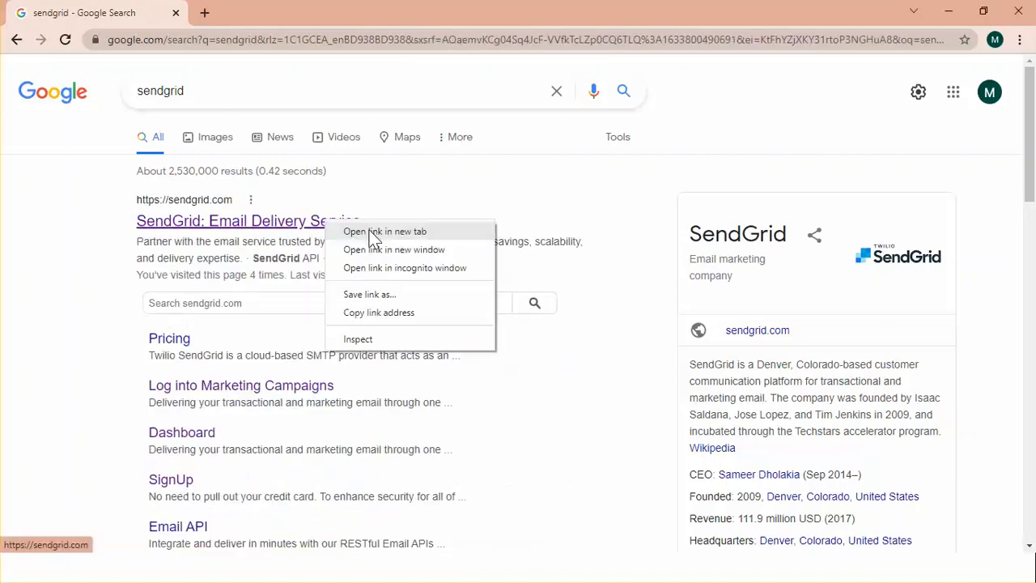
{"action": "left_click", "coordinate": [386, 230]}
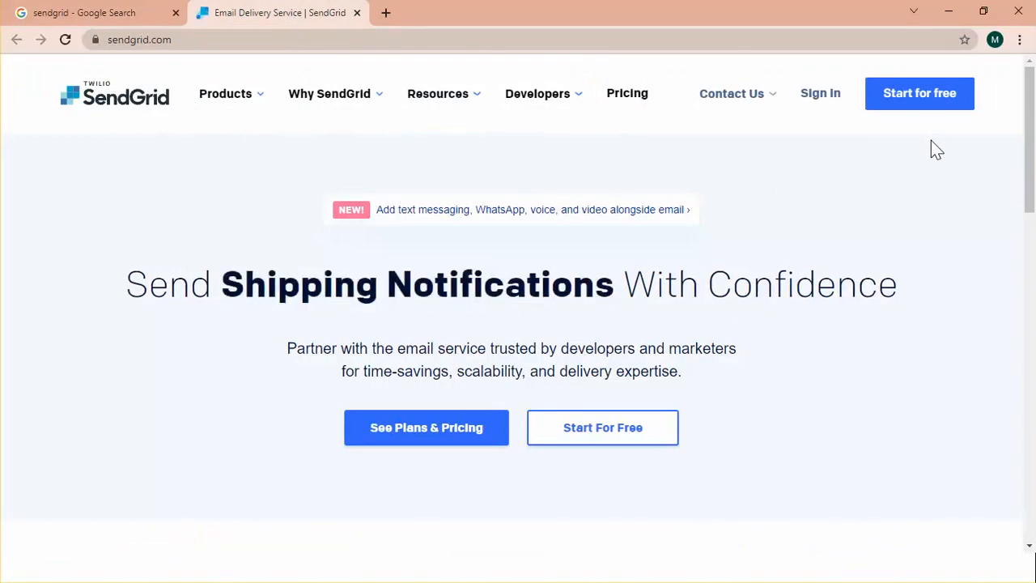
Step: Use 'Start for free' on sendgrid.com to reach the account sign-up page
{"action": "left_click", "coordinate": [920, 92]}
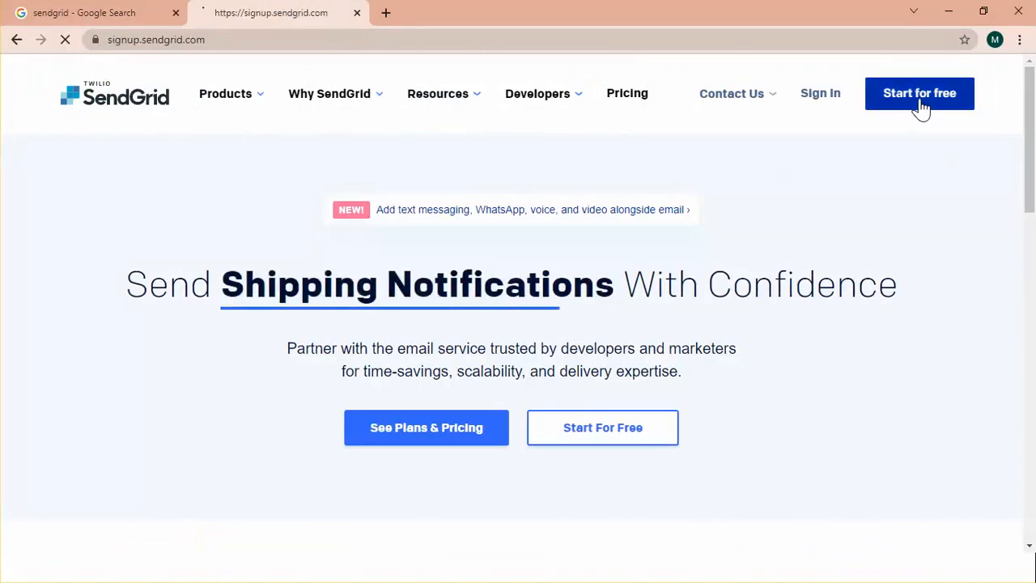
{"action": "left_click", "coordinate": [919, 93]}
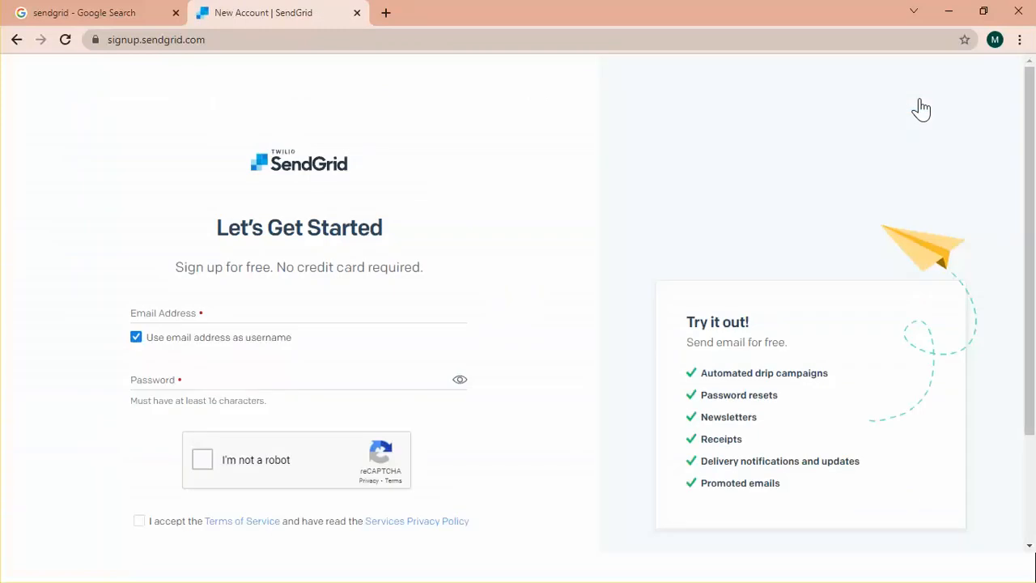
{"action": "mouse_move", "coordinate": [505, 349]}
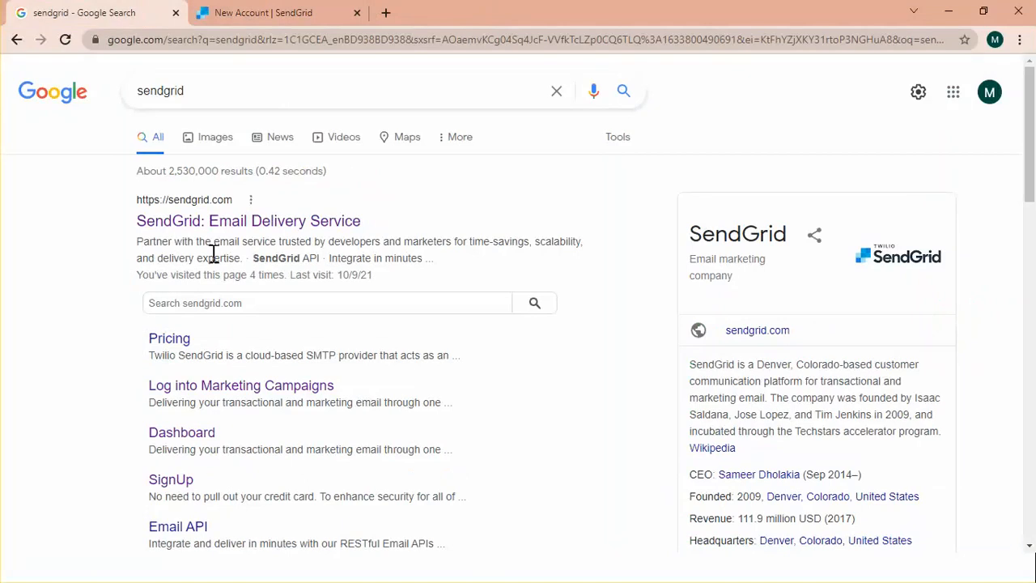
Step: Sign in to SendGrid with the account password
{"action": "left_click", "coordinate": [250, 220]}
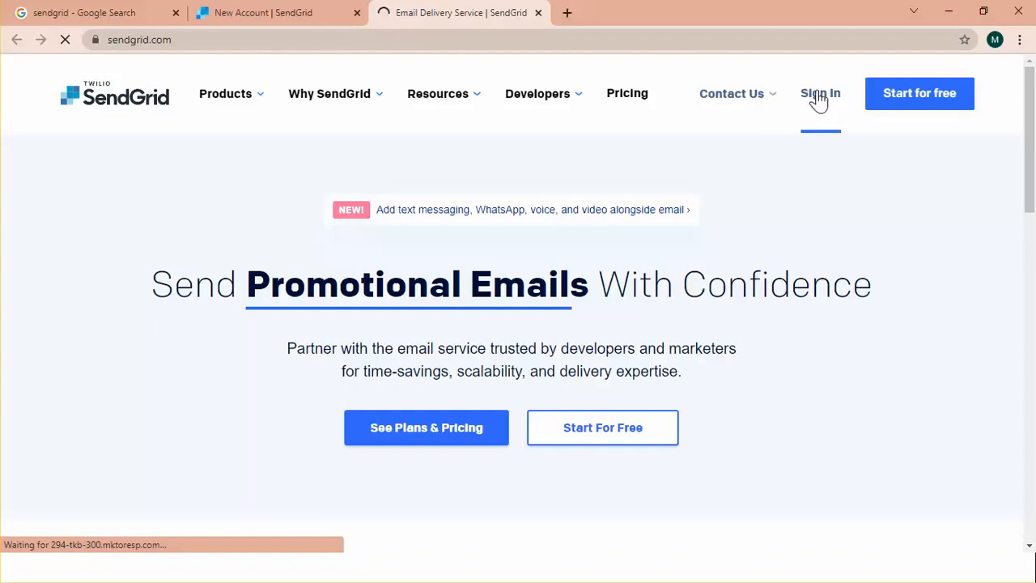
{"action": "left_click", "coordinate": [819, 92]}
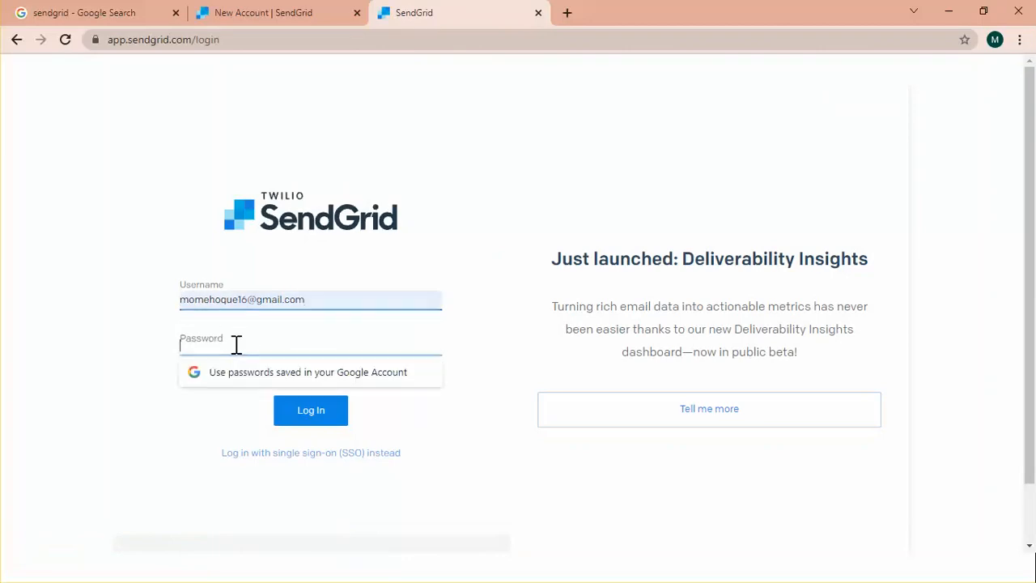
{"action": "left_click", "coordinate": [310, 348]}
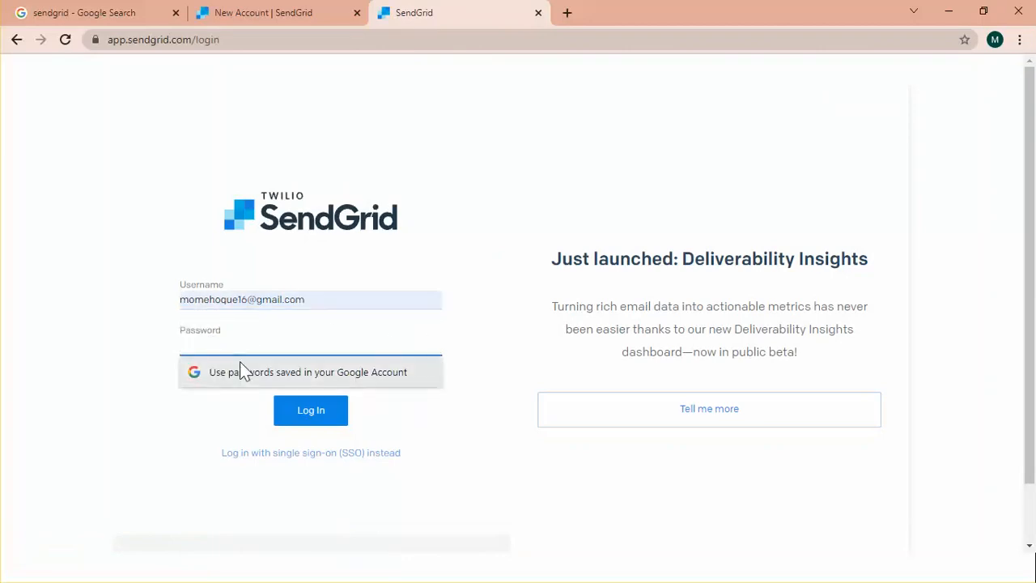
{"action": "type", "text": "•••••"}
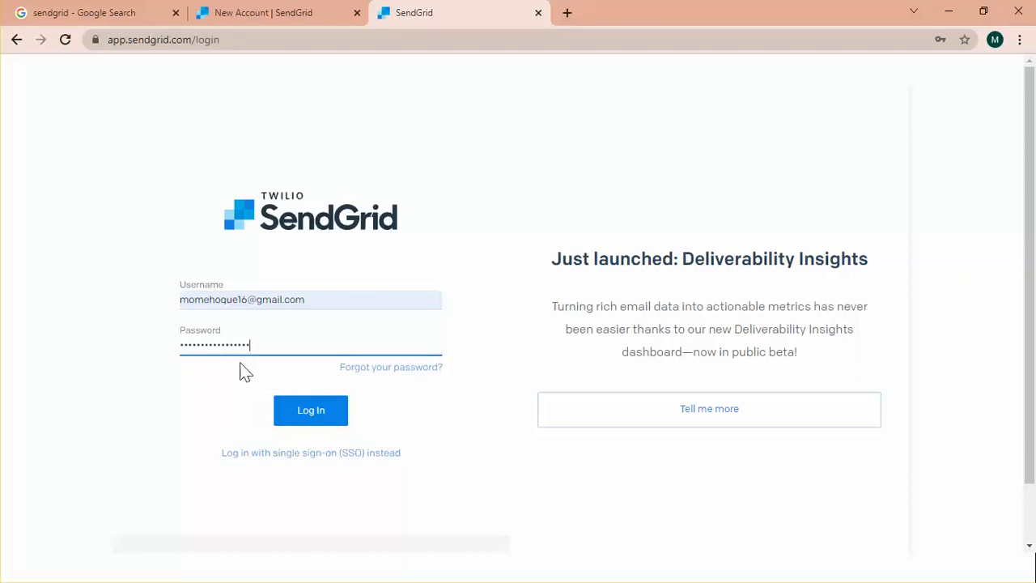
{"action": "left_click", "coordinate": [311, 410]}
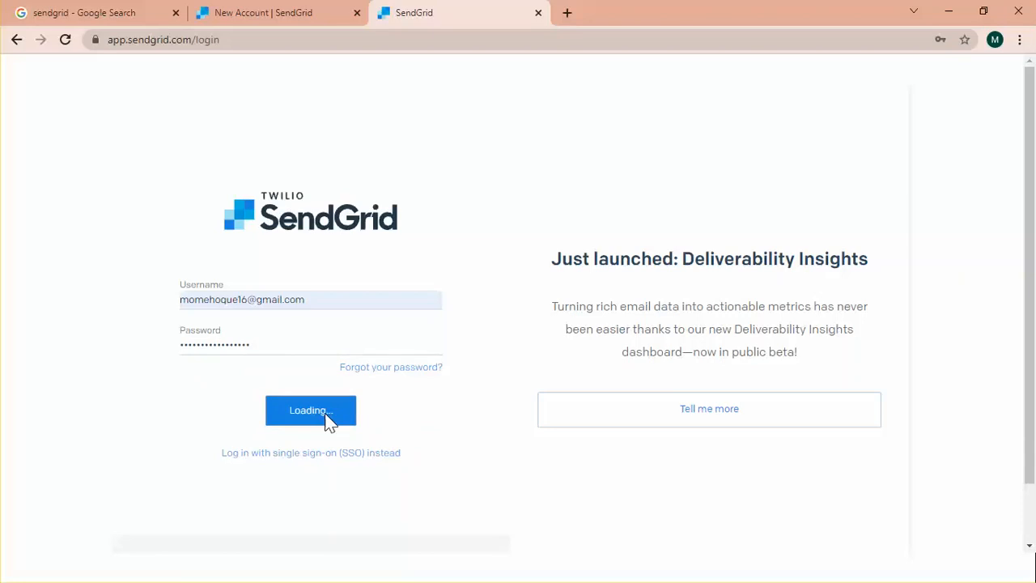
{"action": "left_click", "coordinate": [311, 410]}
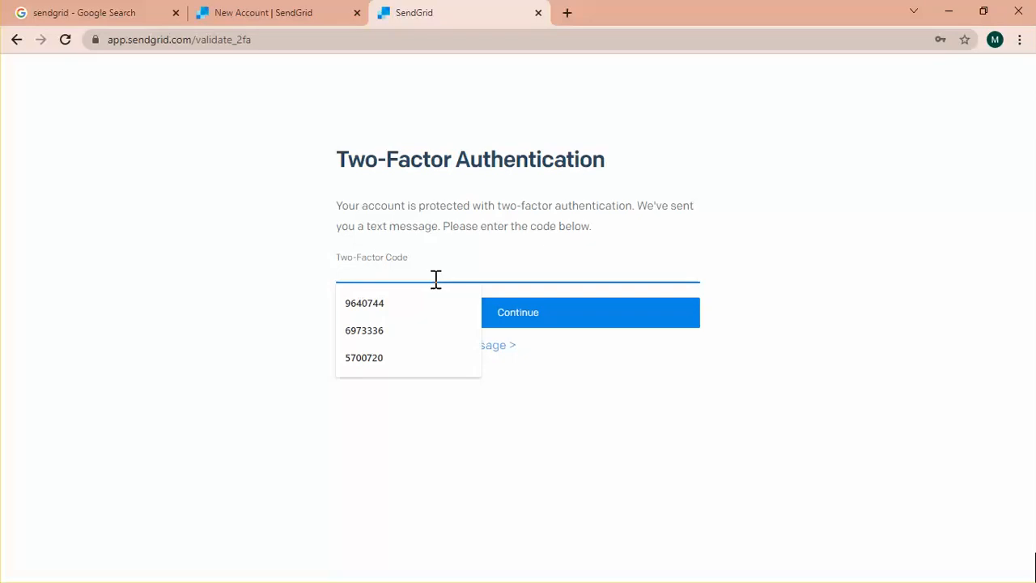
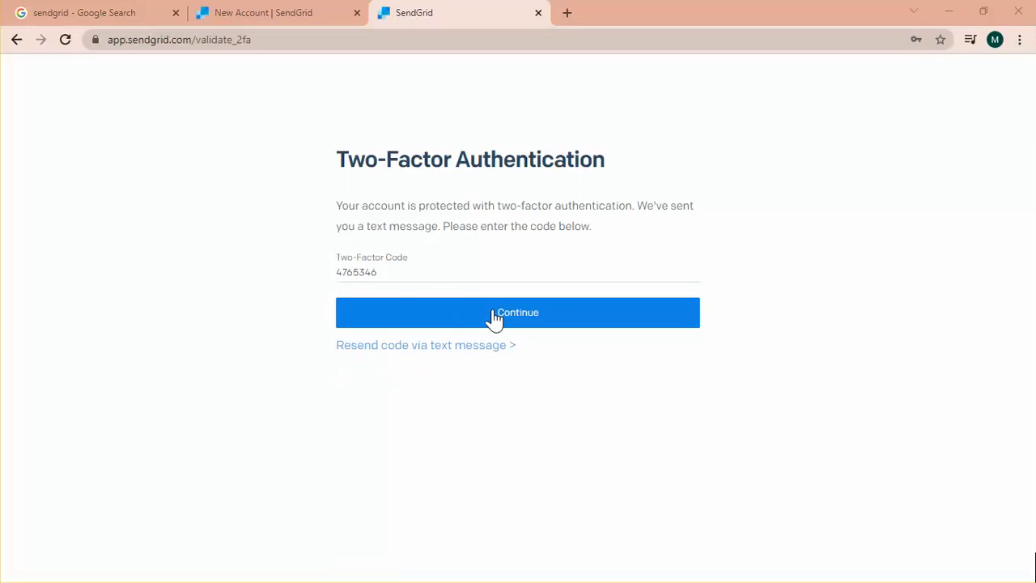
Step: Enter the two-factor code and continue to the dashboard
{"action": "left_click", "coordinate": [518, 312]}
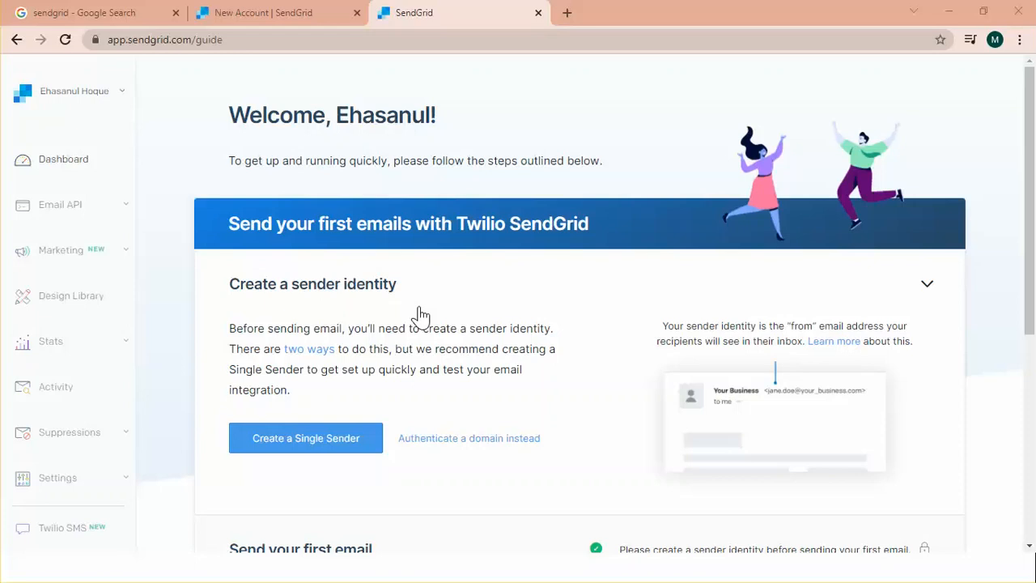
{"action": "mouse_move", "coordinate": [349, 332]}
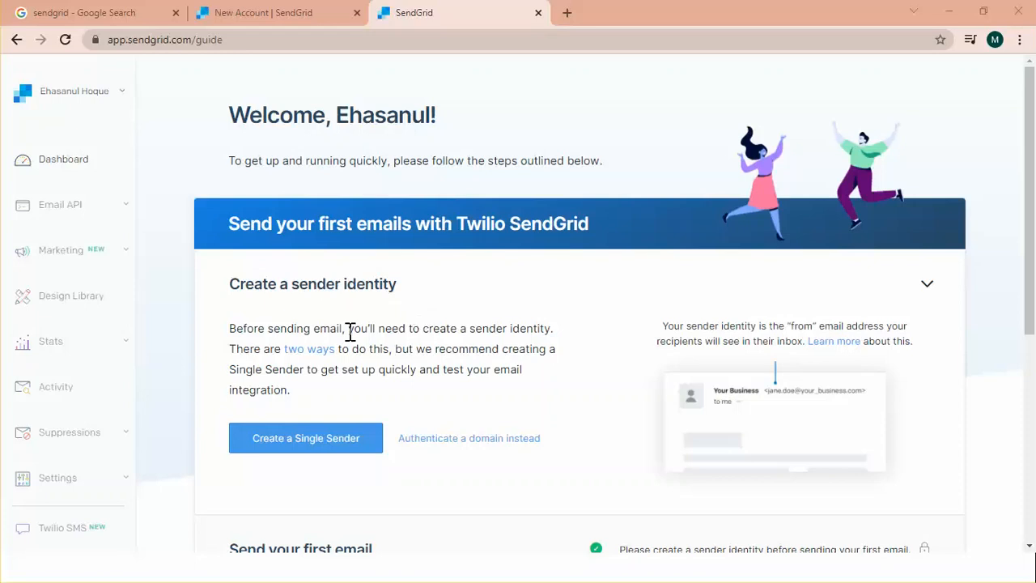
{"action": "mouse_move", "coordinate": [283, 487]}
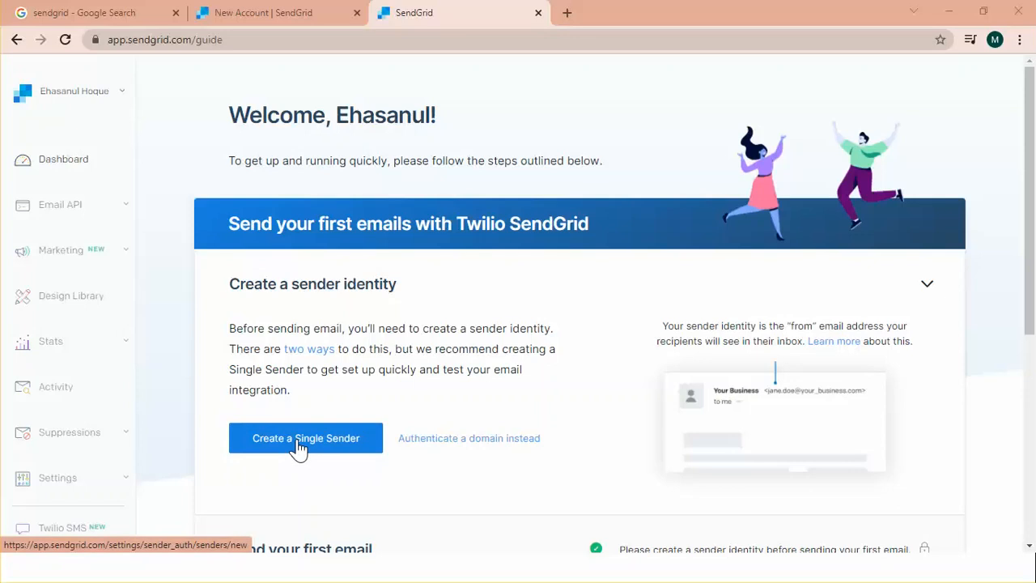
{"action": "mouse_move", "coordinate": [316, 450]}
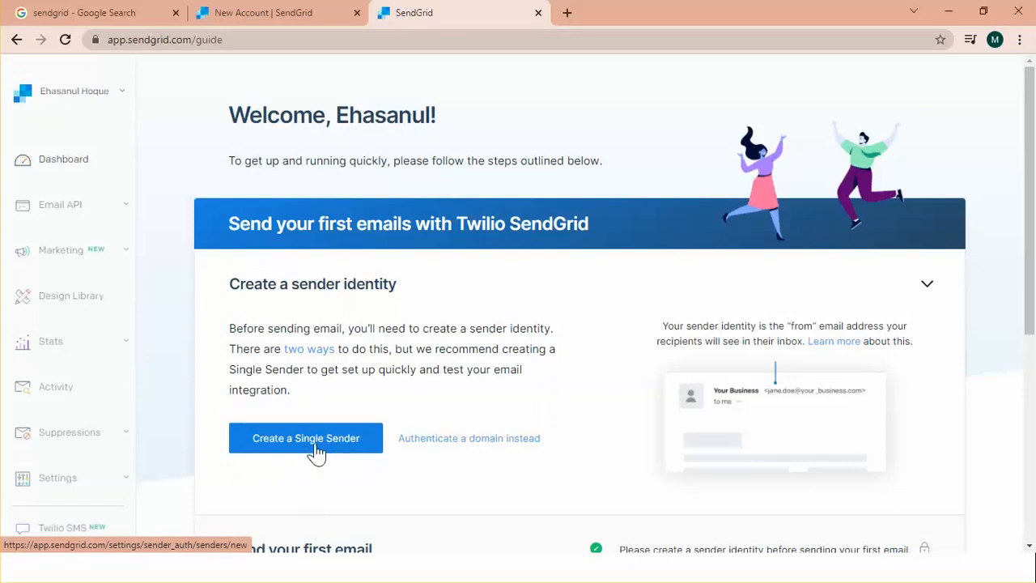
Step: Start 'Create a Single Sender' from the welcome guide
{"action": "left_click", "coordinate": [305, 437]}
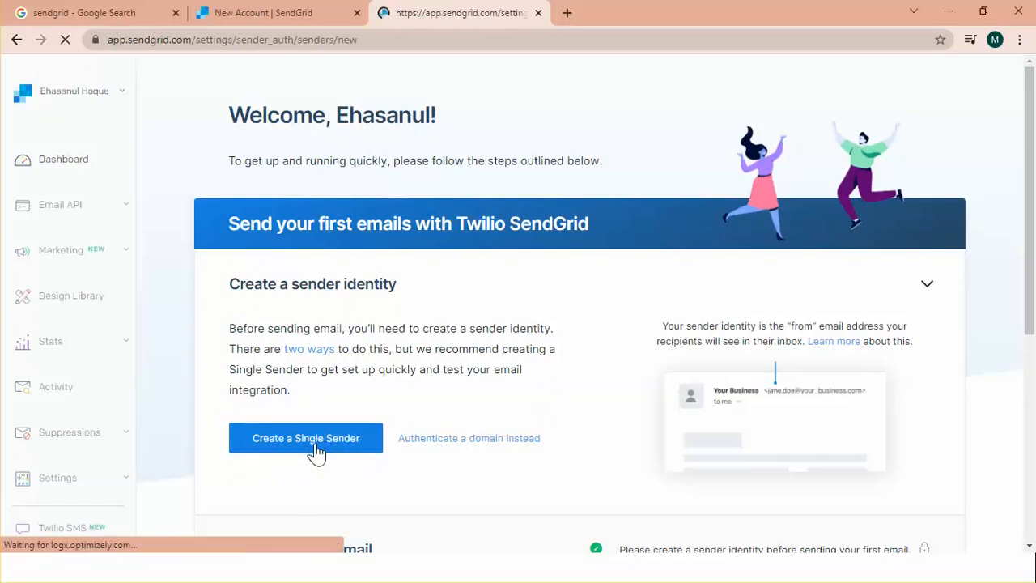
Step: Fill From Name 'Morzina Hoque' and the gmail from/reply-to addresses
{"action": "left_click", "coordinate": [306, 437]}
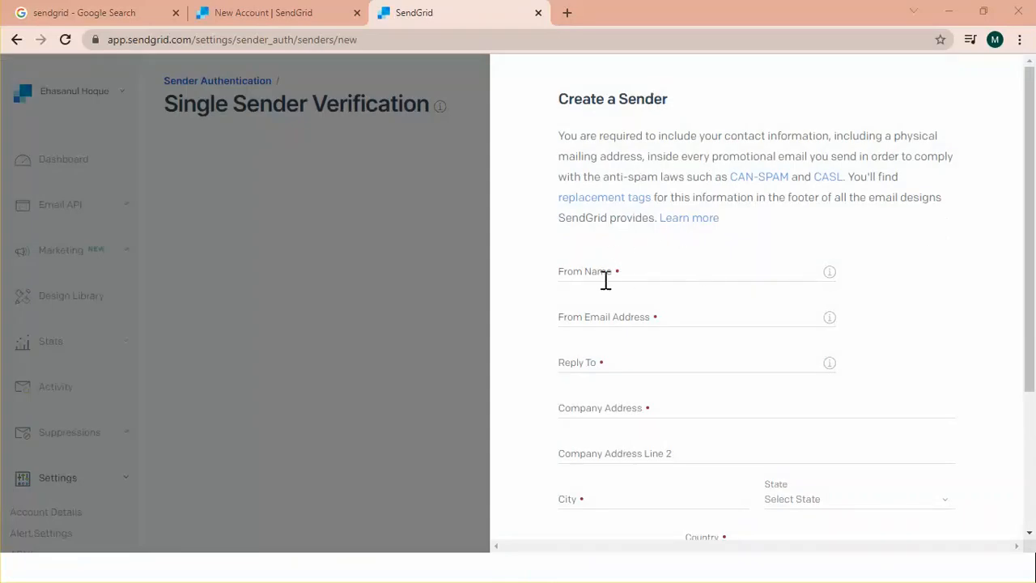
{"action": "left_click", "coordinate": [696, 272]}
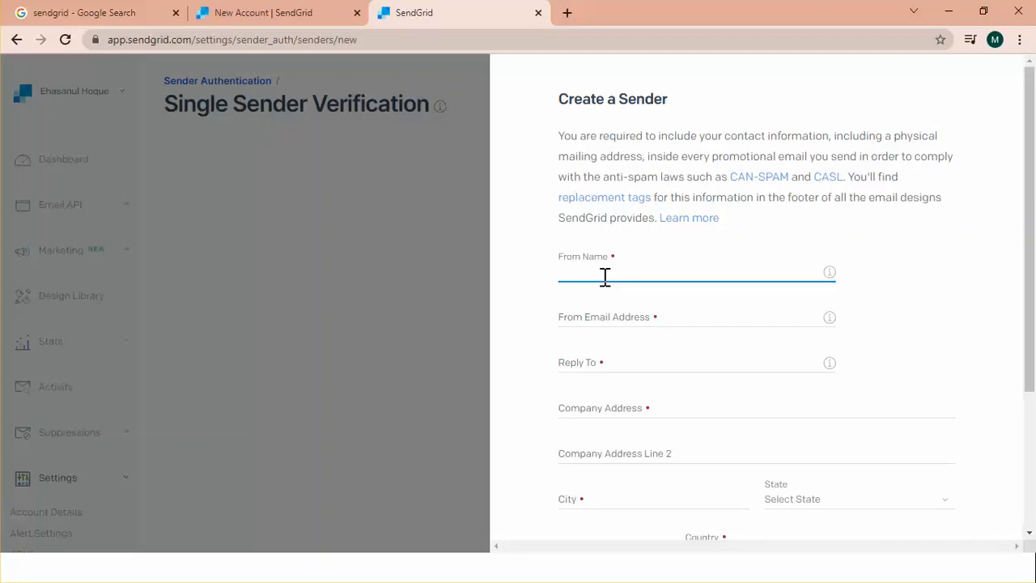
{"action": "type", "text": "Morzina"}
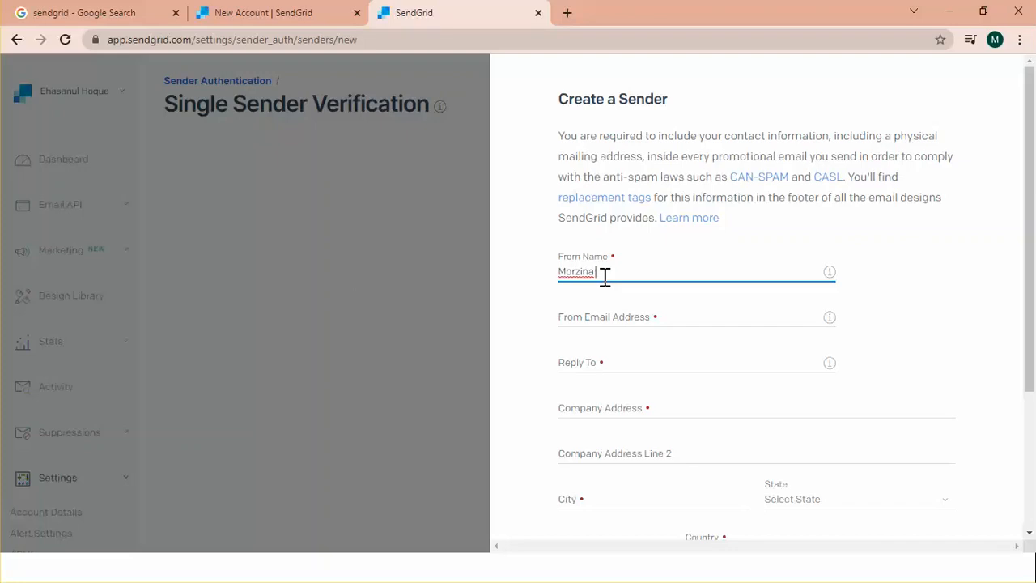
{"action": "type", "text": "Hoque"}
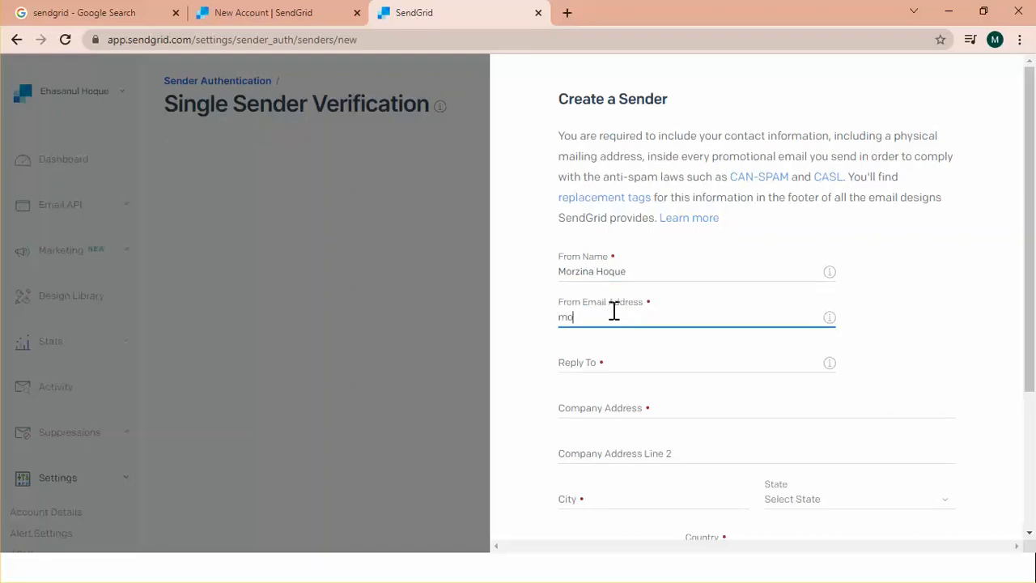
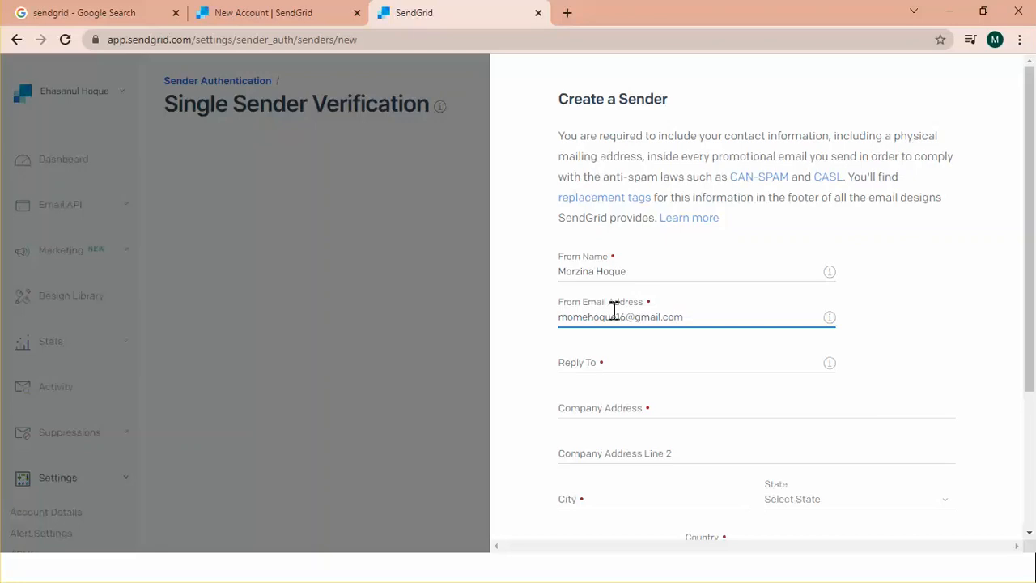
{"action": "mouse_move", "coordinate": [735, 323]}
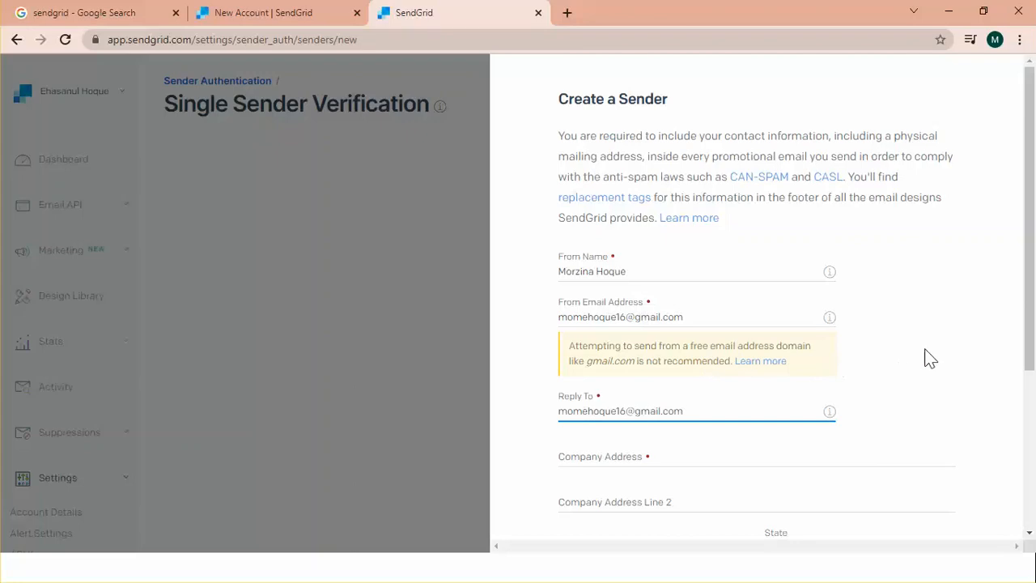
Step: Enter 'datapath' as the company address
{"action": "left_click", "coordinate": [728, 461]}
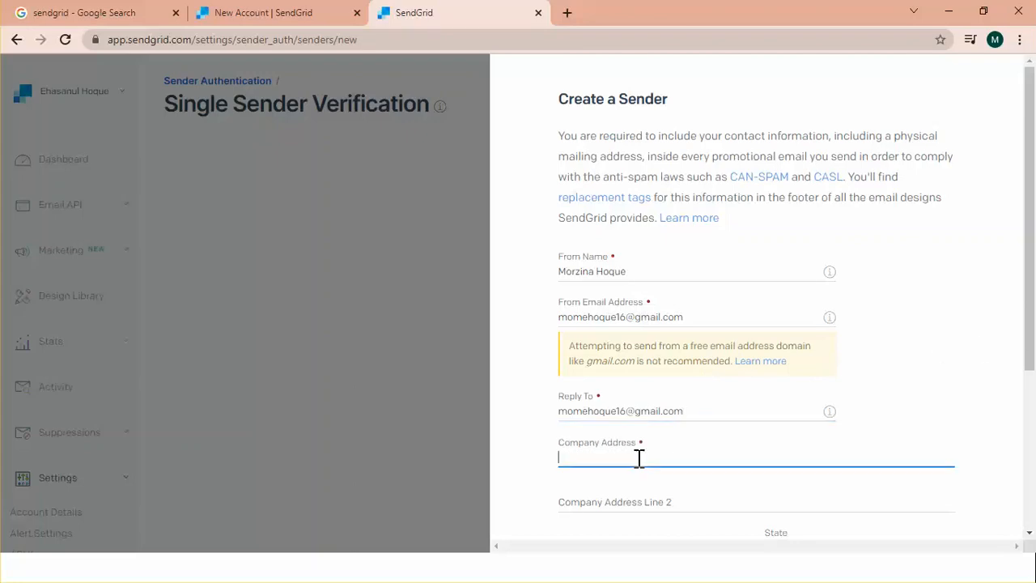
{"action": "type", "text": "data"}
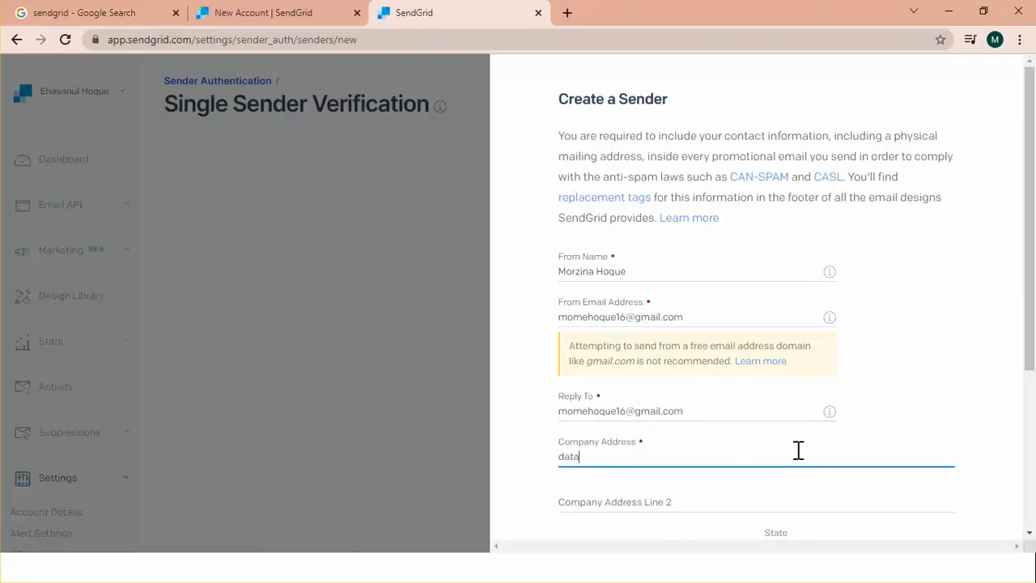
{"action": "type", "text": "path"}
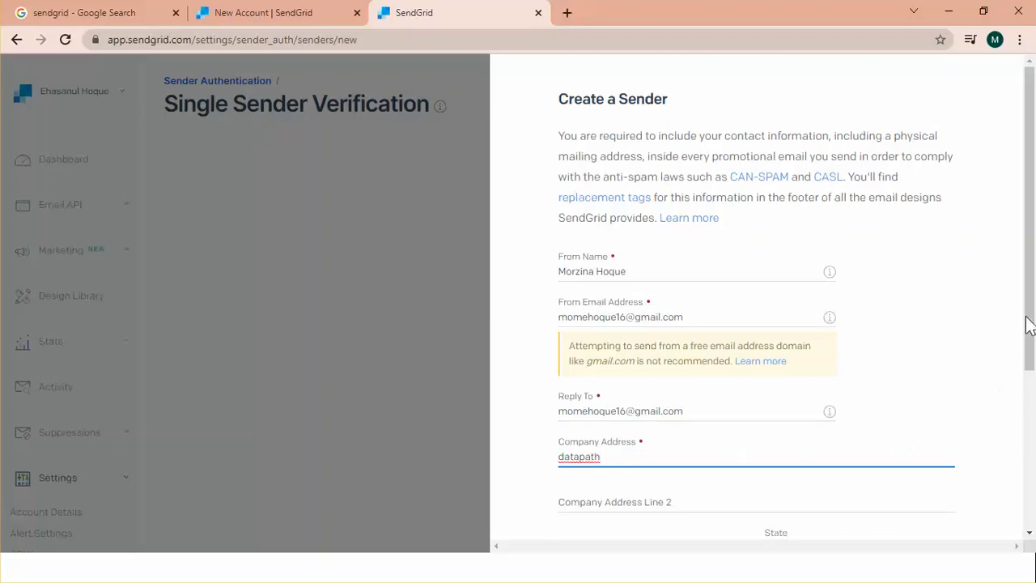
Step: Complete city dhaka, zip 12345, country Bangladesh and review the sender email
{"action": "scroll", "scroll_direction": "down", "scroll_amount": 3}
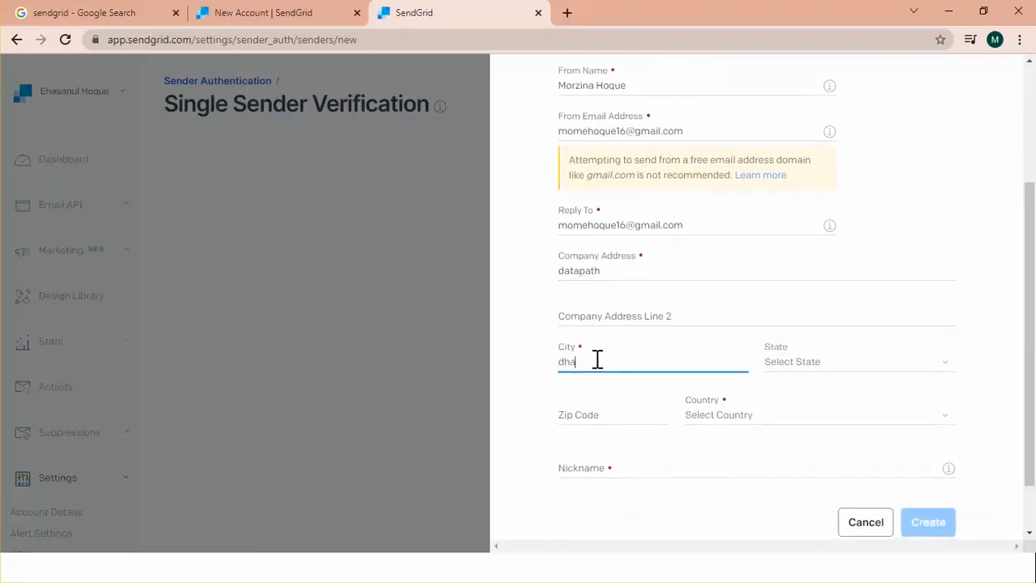
{"action": "type", "text": "ka"}
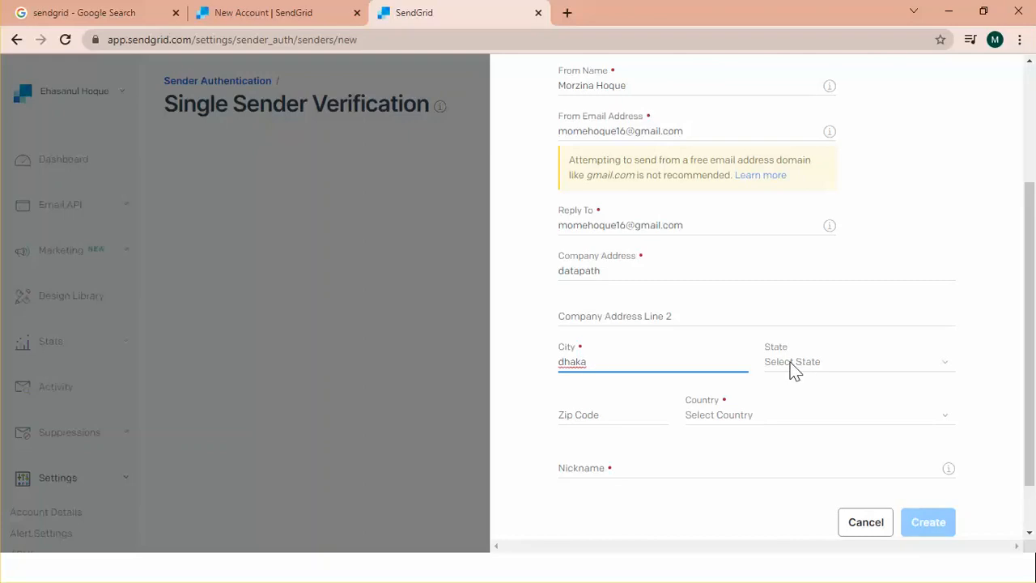
{"action": "mouse_move", "coordinate": [822, 373]}
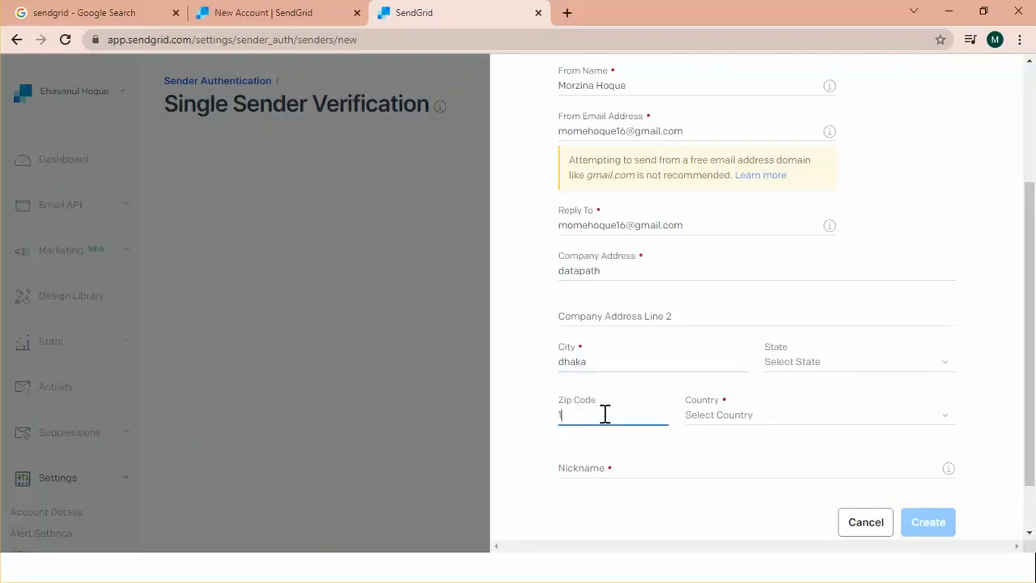
{"action": "type", "text": "2345"}
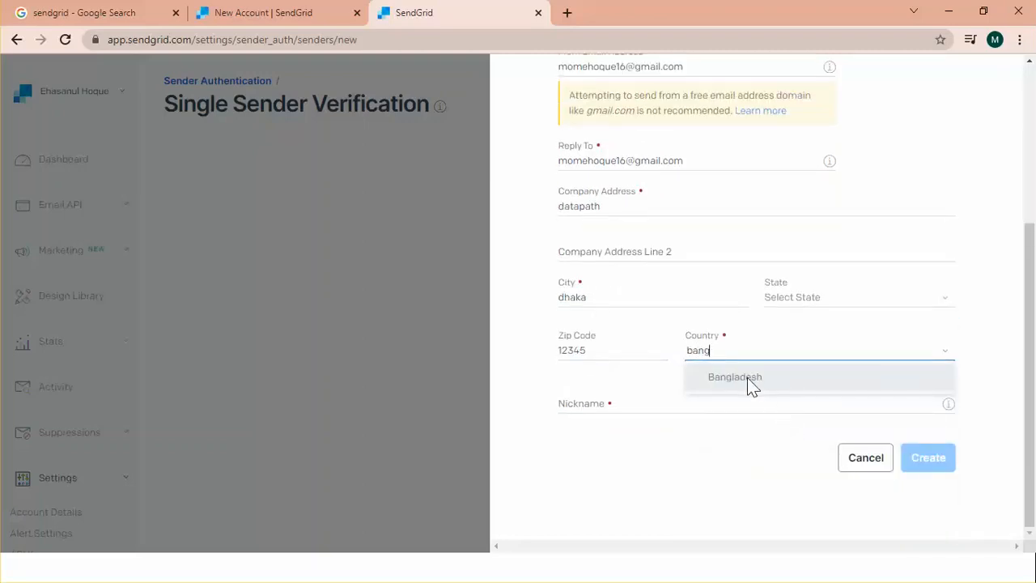
{"action": "left_click", "coordinate": [735, 376]}
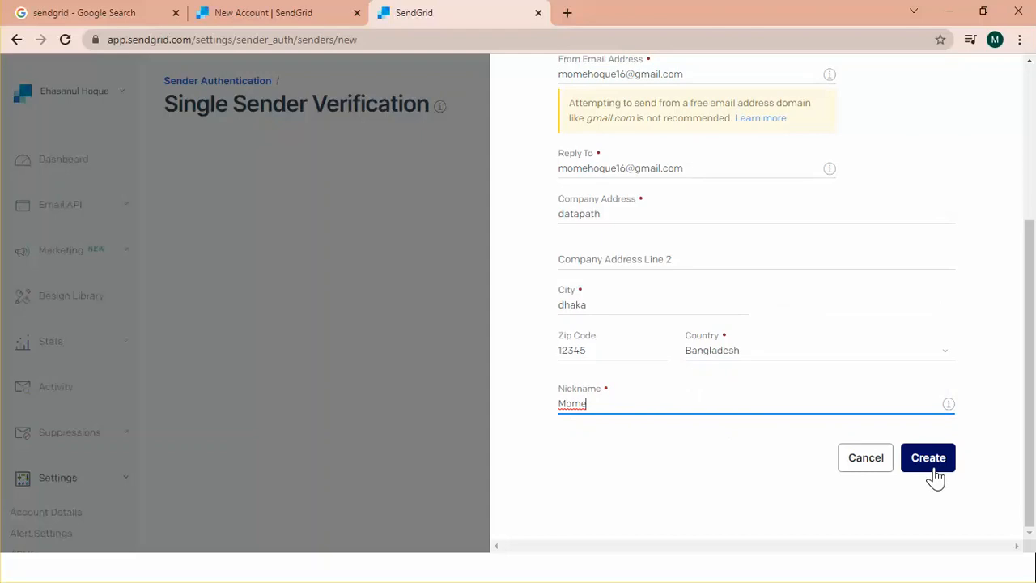
{"action": "mouse_move", "coordinate": [1031, 362]}
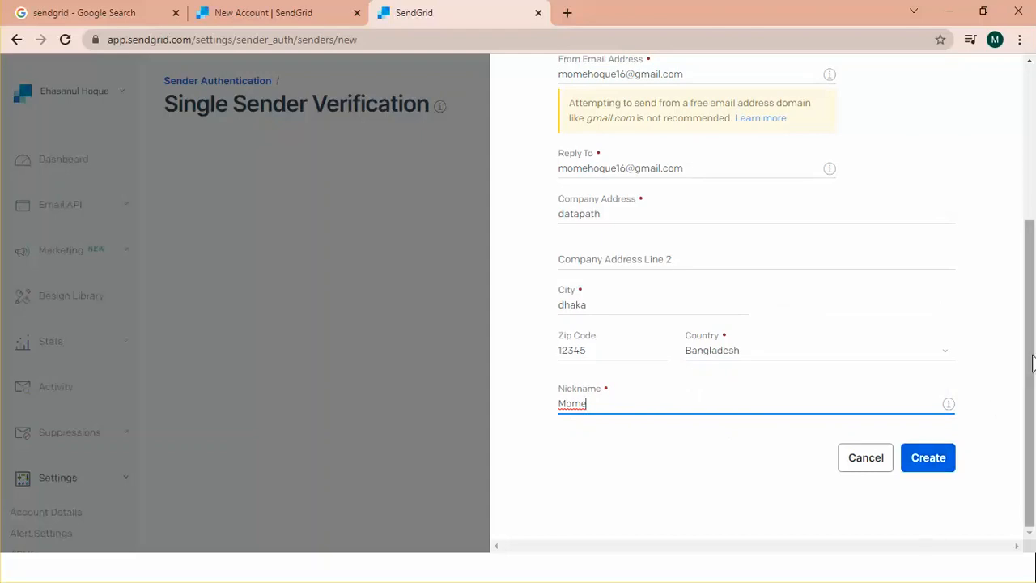
{"action": "scroll", "scroll_direction": "up", "scroll_amount": 3}
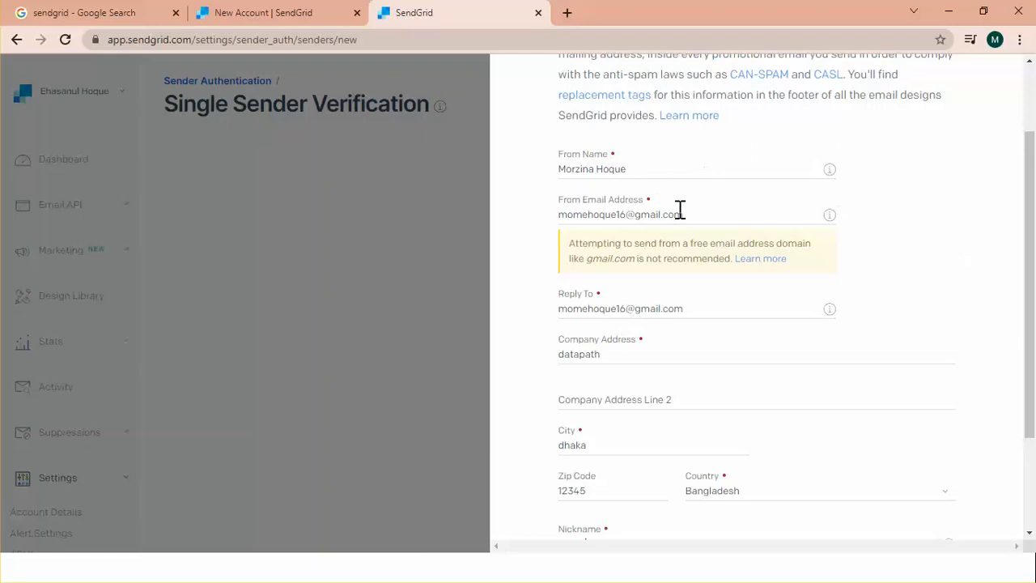
{"action": "double_click", "coordinate": [673, 213]}
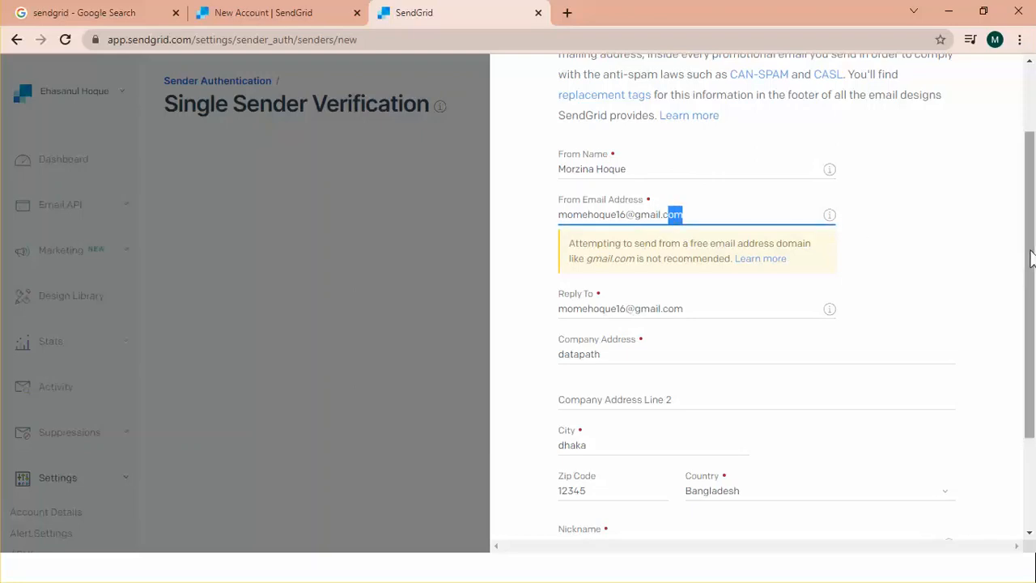
{"action": "scroll", "scroll_direction": "down", "scroll_amount": 3}
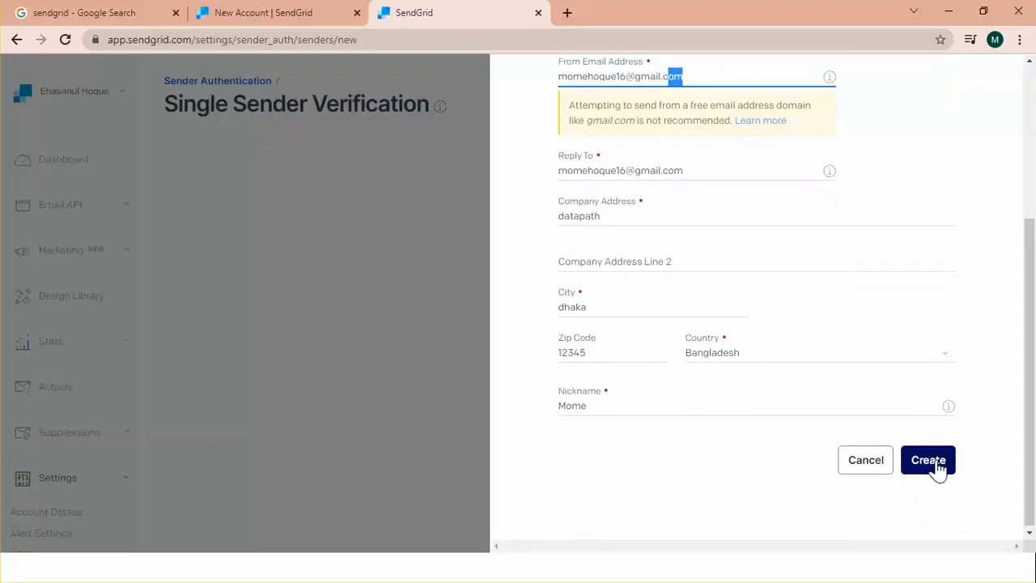
{"action": "mouse_move", "coordinate": [984, 338]}
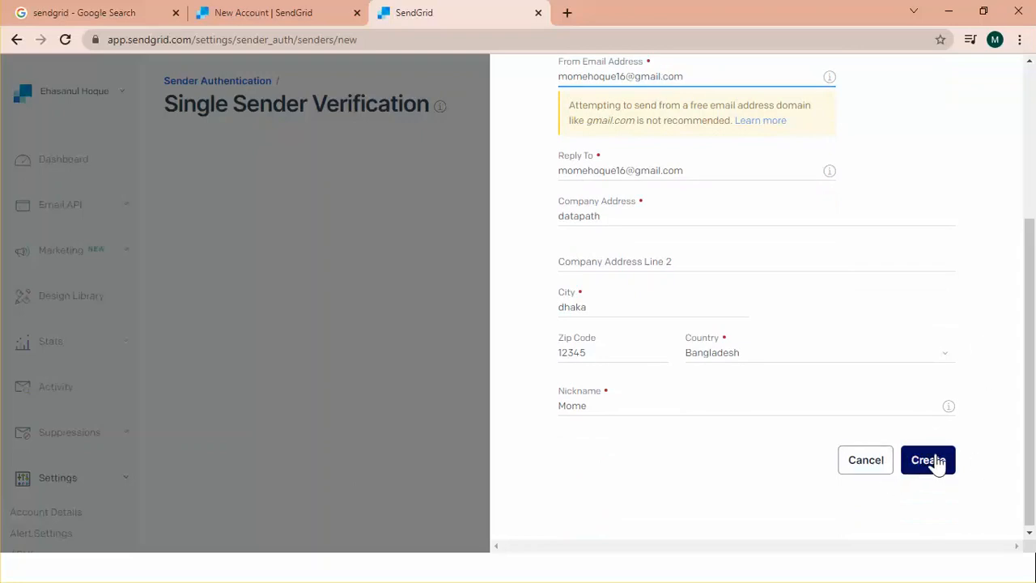
Step: Create the sender and open a new browser tab for Gmail
{"action": "left_click", "coordinate": [927, 460]}
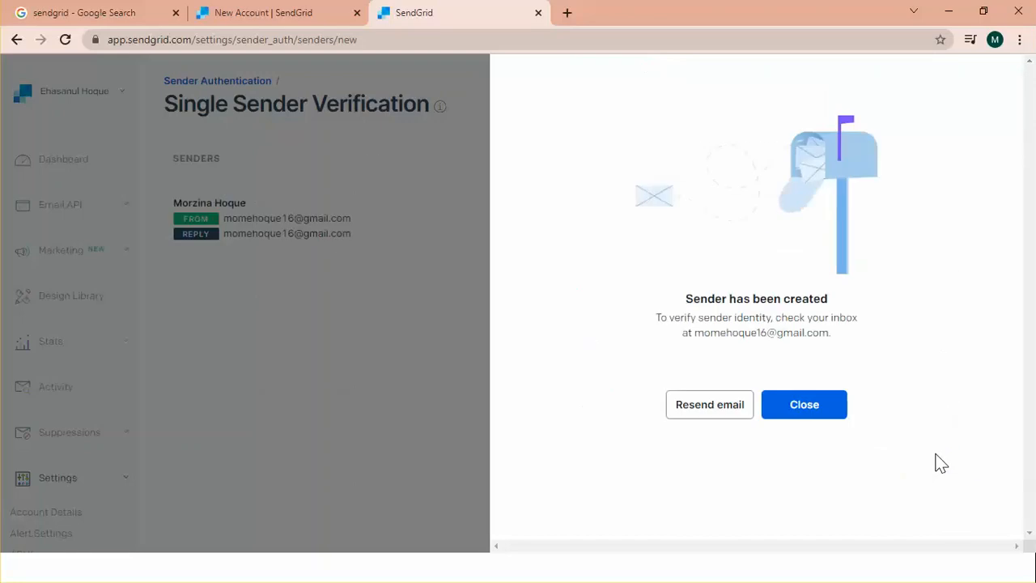
{"action": "mouse_move", "coordinate": [803, 298]}
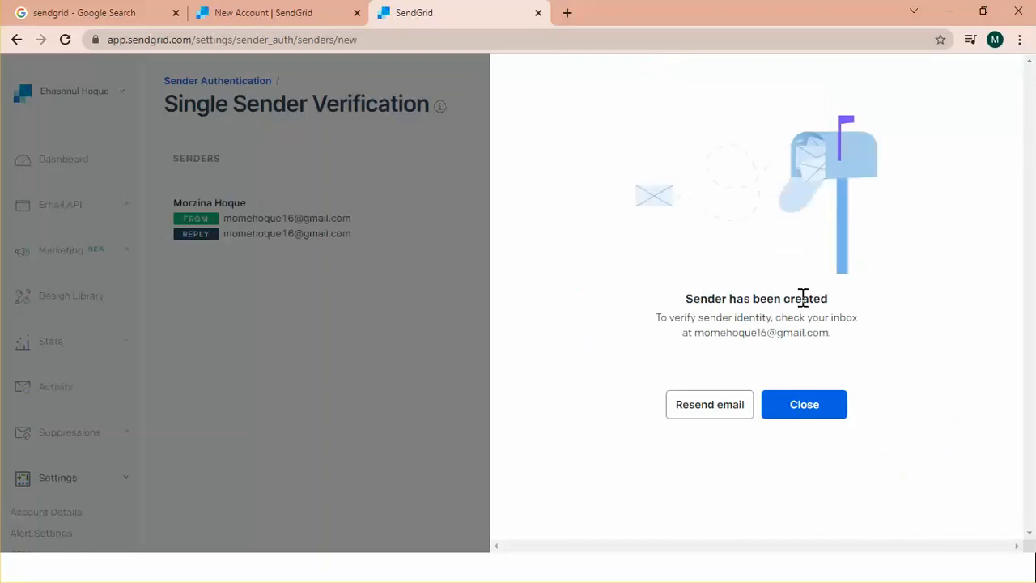
{"action": "mouse_move", "coordinate": [861, 330]}
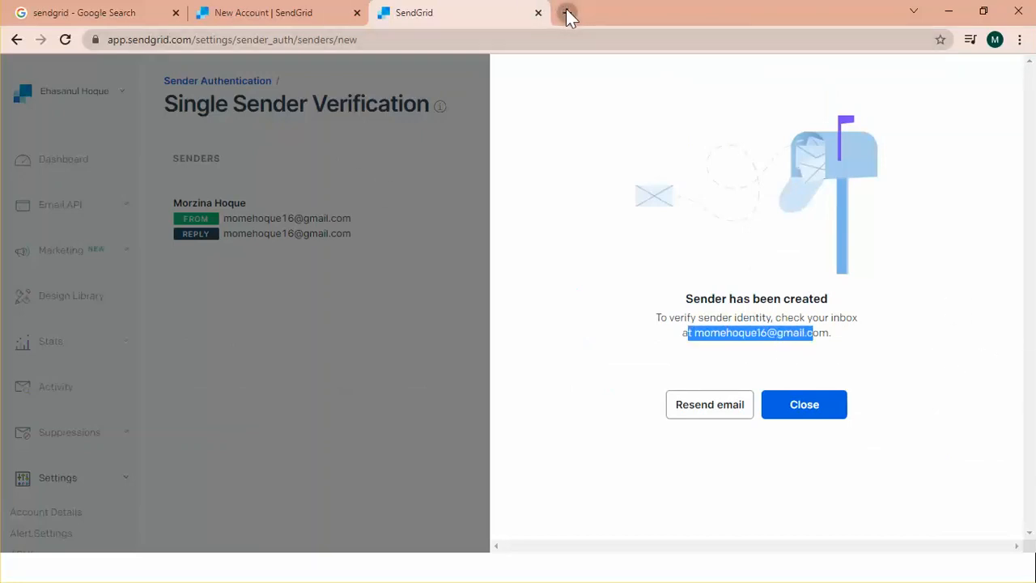
{"action": "left_click", "coordinate": [567, 14]}
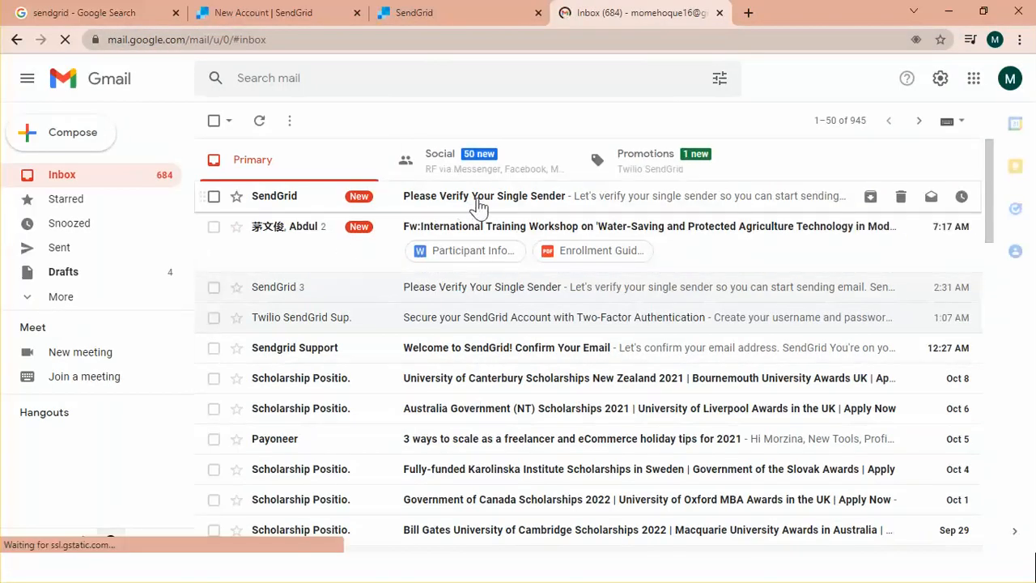
Step: Open the 'Please Verify Your Single Sender' email and verify the sender
{"action": "left_click", "coordinate": [484, 195]}
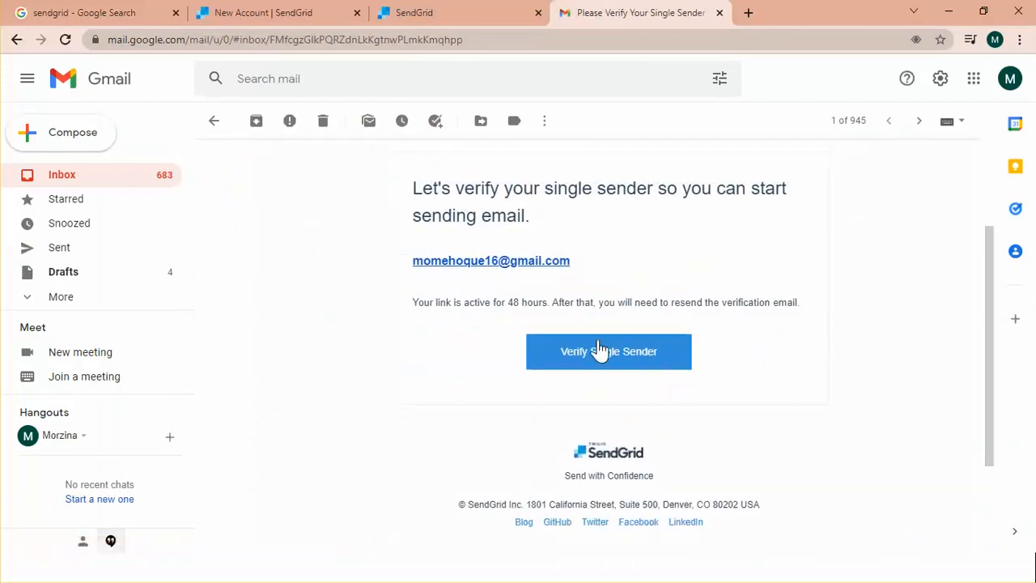
{"action": "mouse_move", "coordinate": [633, 363]}
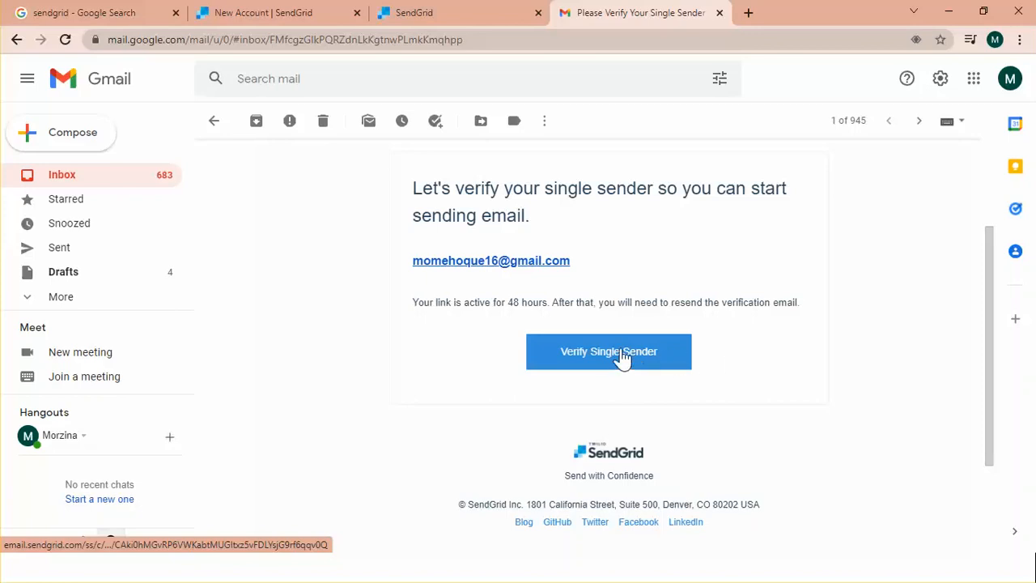
{"action": "left_click", "coordinate": [609, 351]}
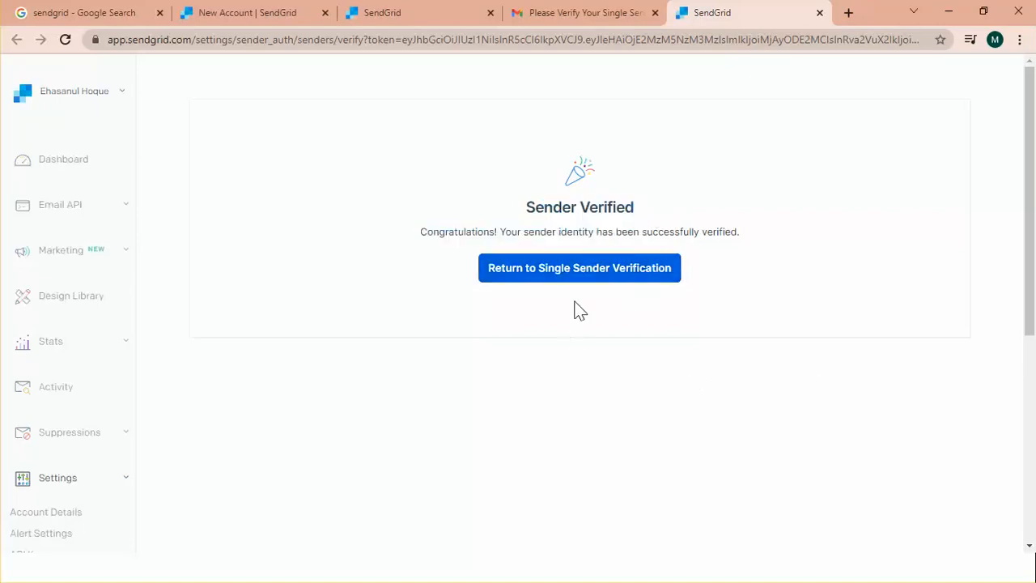
Step: Return to the Single Sender Verification list showing the sender verified
{"action": "left_click", "coordinate": [580, 269]}
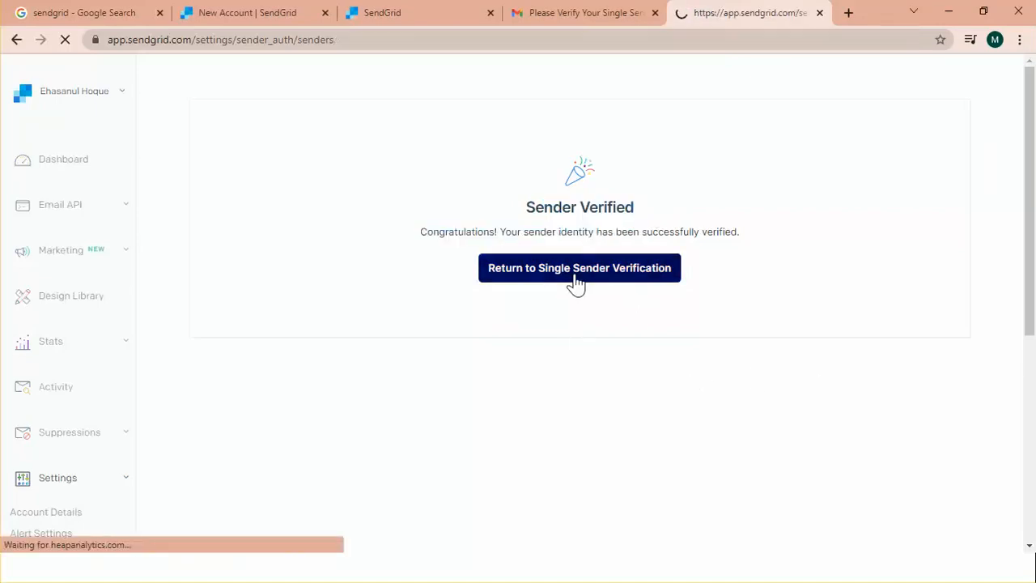
{"action": "left_click", "coordinate": [579, 268]}
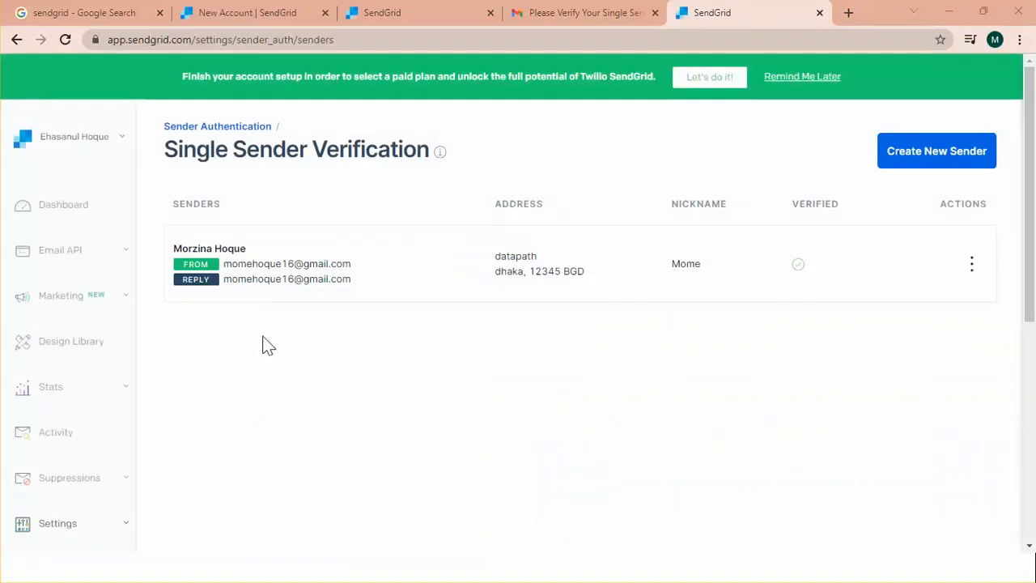
{"action": "mouse_move", "coordinate": [803, 269]}
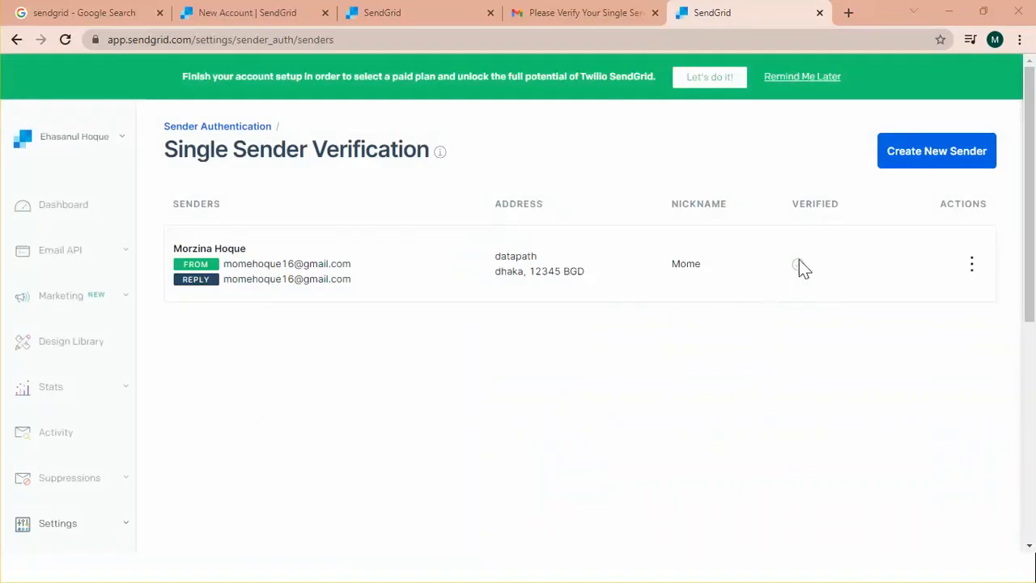
{"action": "mouse_move", "coordinate": [806, 274]}
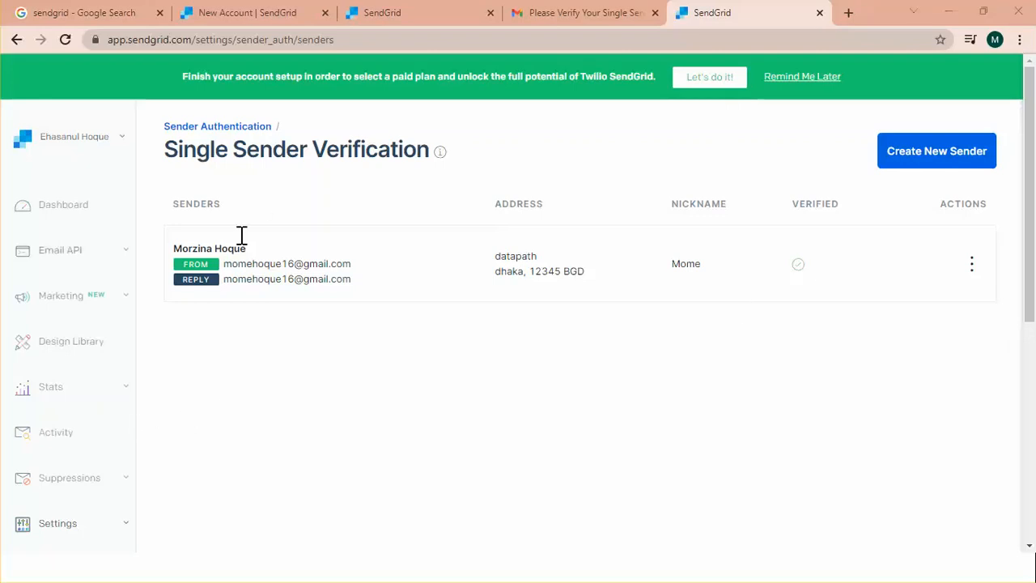
{"action": "mouse_move", "coordinate": [63, 204]}
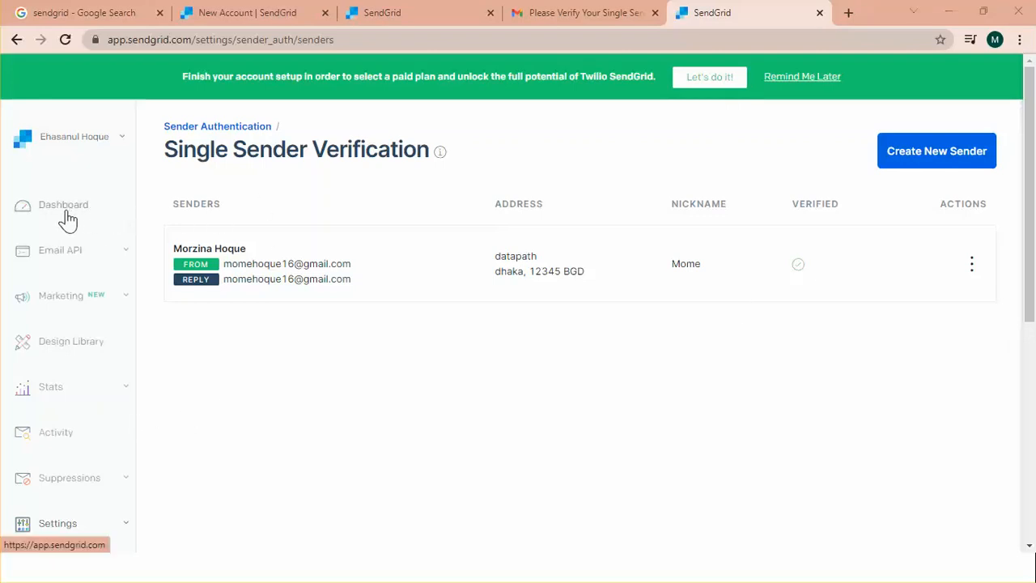
Step: Navigate the dashboard sidebar to Settings > Sender Authentication
{"action": "left_click", "coordinate": [803, 76]}
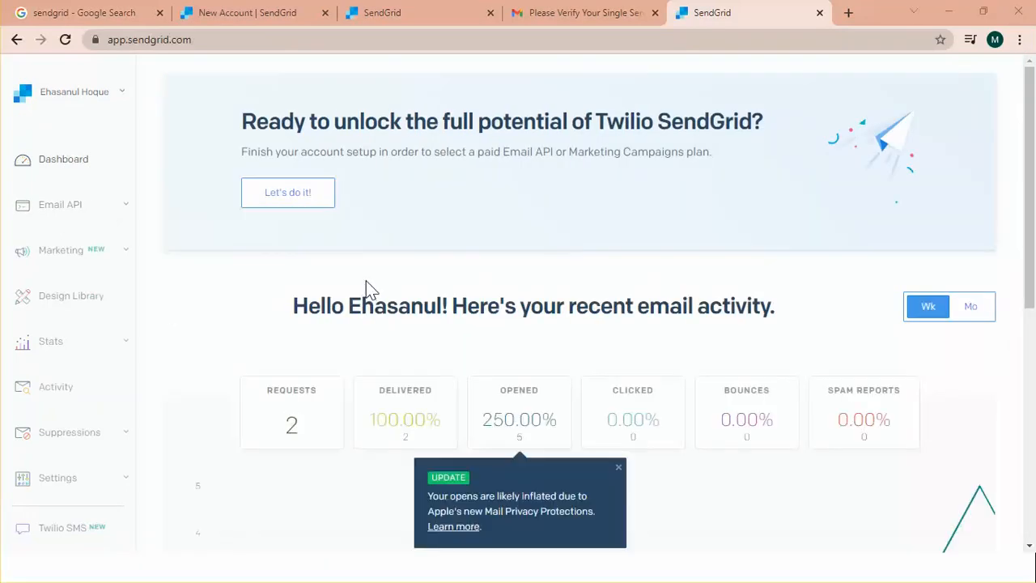
{"action": "mouse_move", "coordinate": [429, 282]}
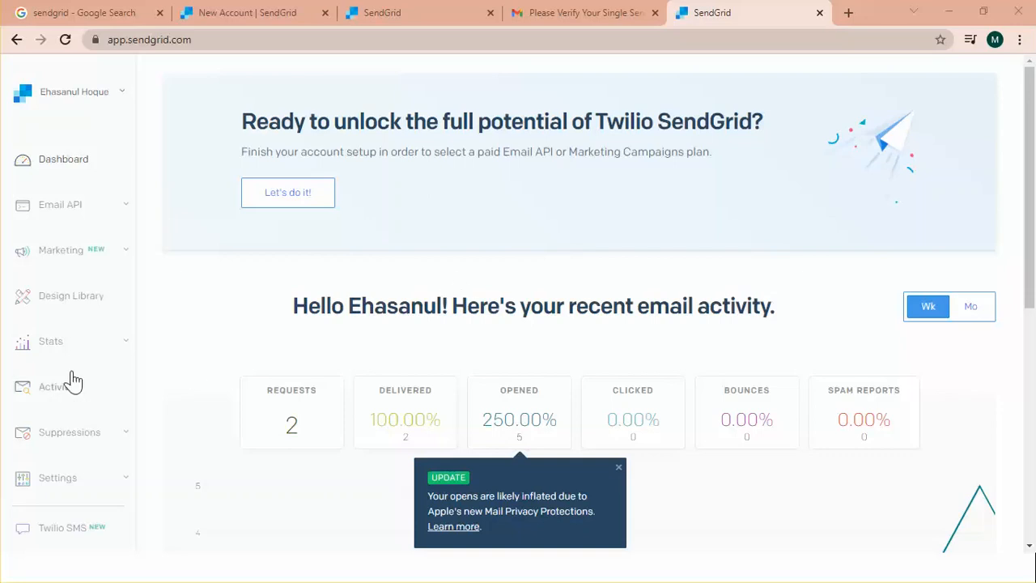
{"action": "left_click", "coordinate": [60, 204]}
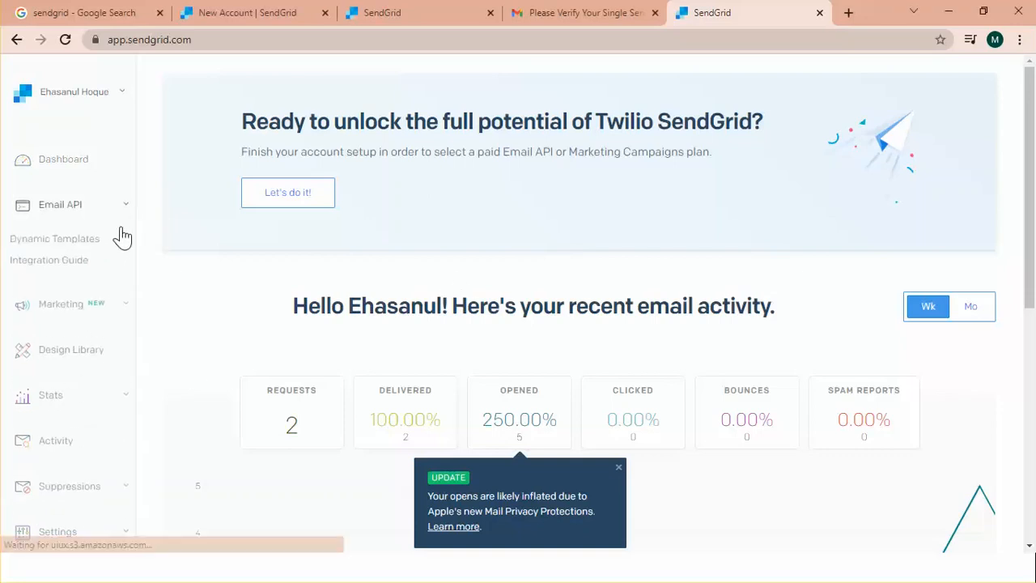
{"action": "scroll", "scroll_direction": "down", "scroll_amount": 3}
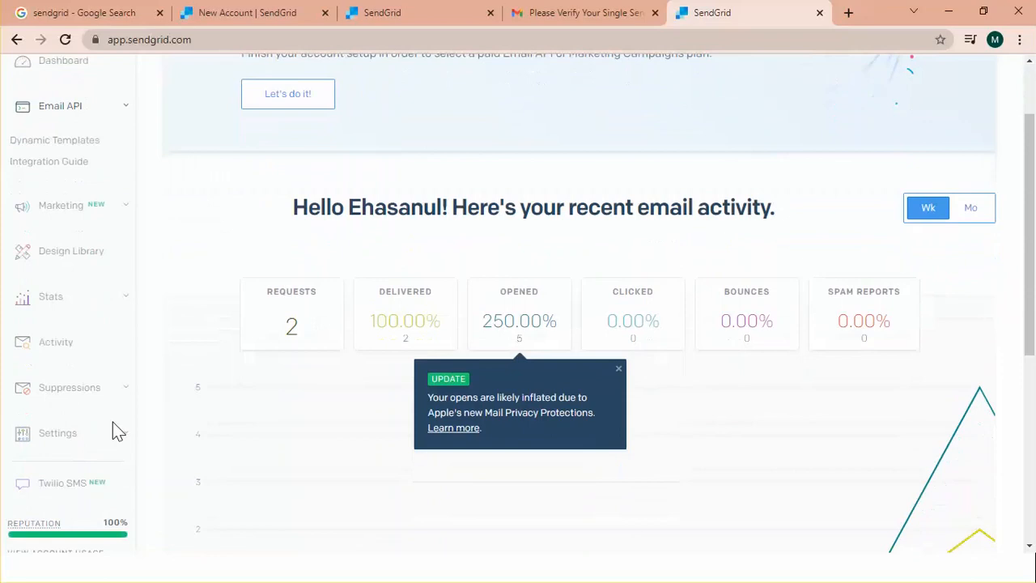
{"action": "left_click", "coordinate": [59, 432]}
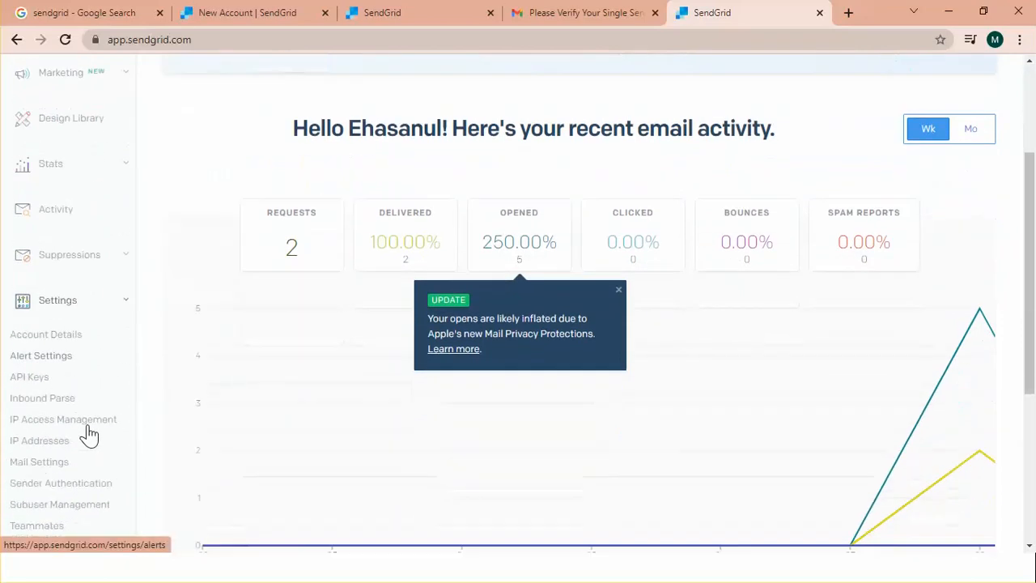
{"action": "scroll", "scroll_direction": "down", "scroll_amount": 3}
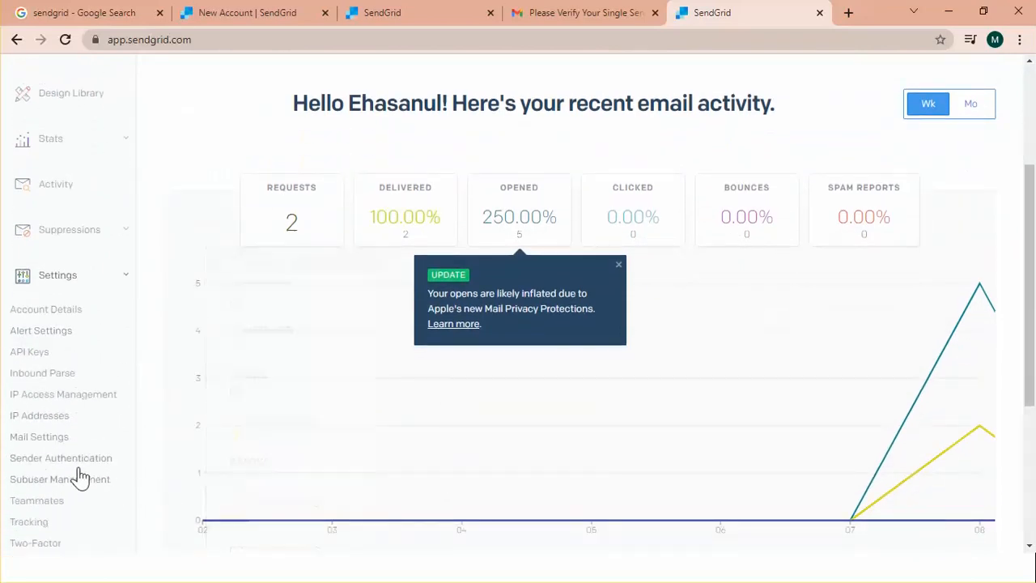
{"action": "left_click", "coordinate": [62, 456]}
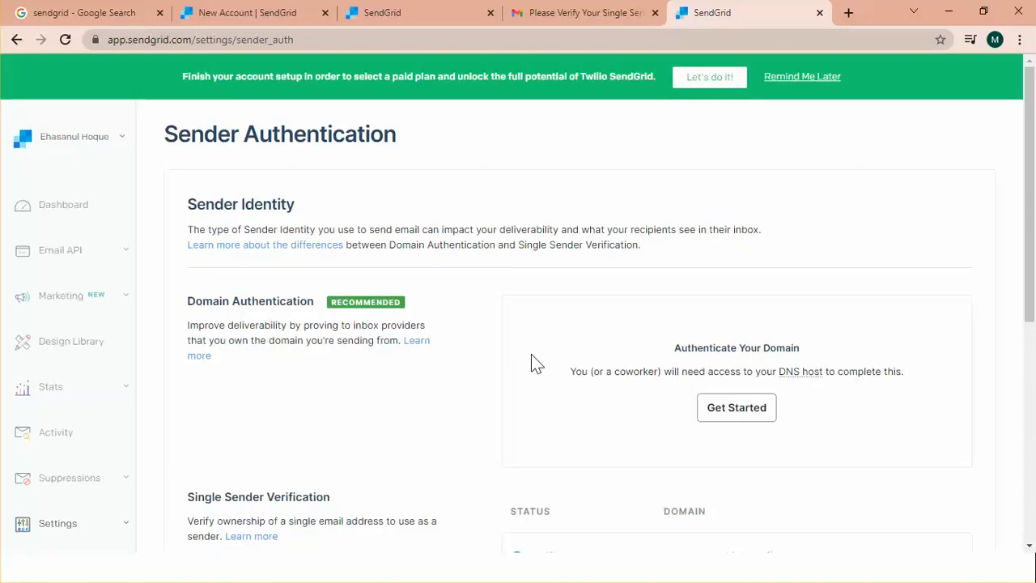
Step: Open Single Sender Verification and start a new Create a Sender form
{"action": "scroll", "scroll_direction": "down", "scroll_amount": 3}
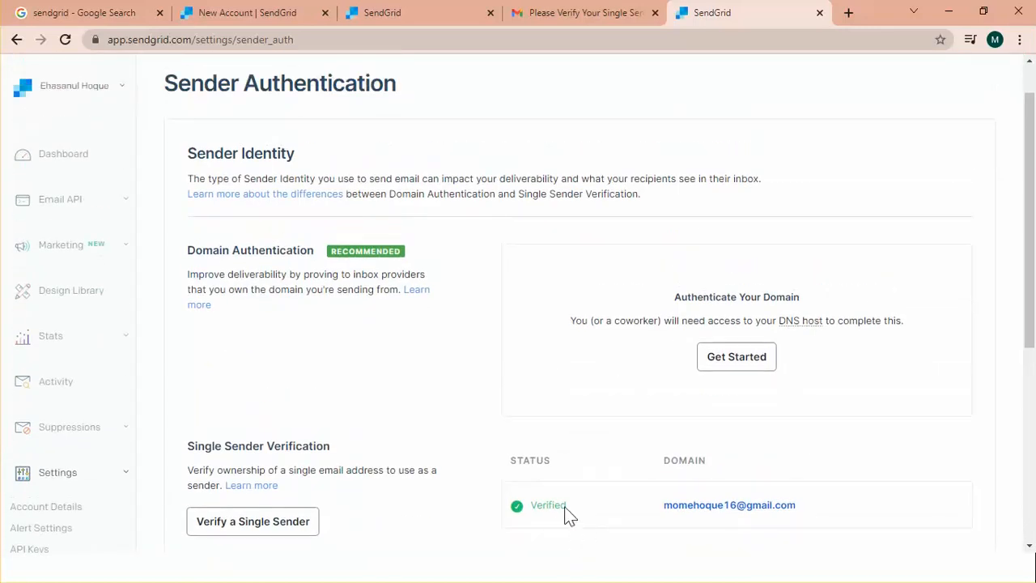
{"action": "scroll", "scroll_direction": "down", "scroll_amount": 3}
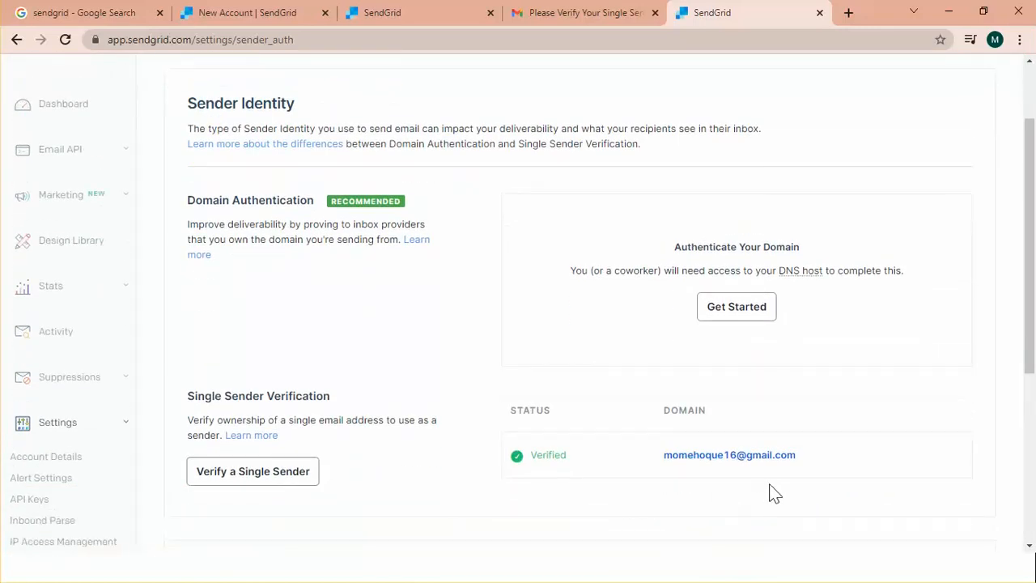
{"action": "left_click", "coordinate": [252, 471]}
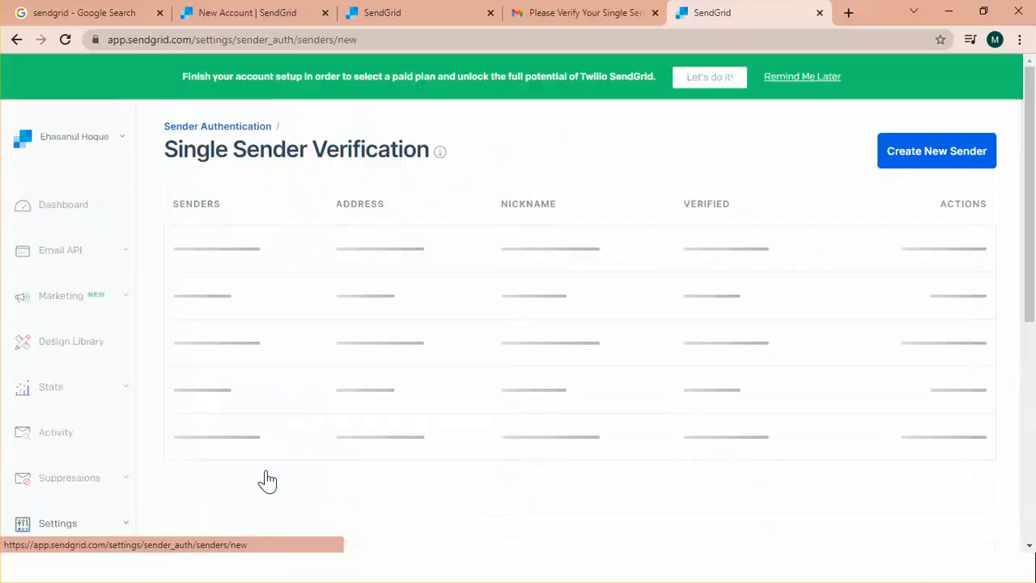
{"action": "left_click", "coordinate": [935, 151]}
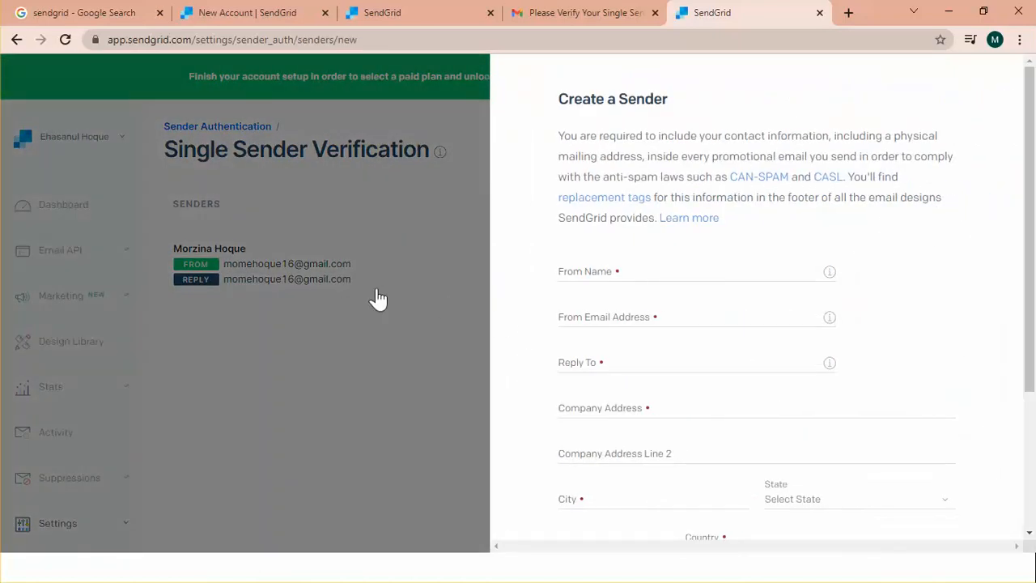
{"action": "mouse_move", "coordinate": [386, 302]}
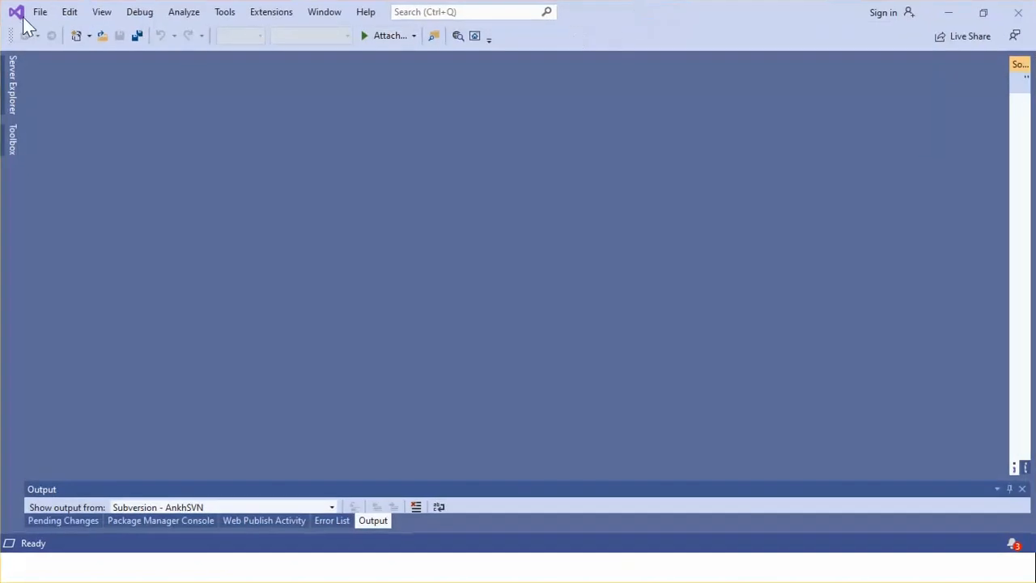
Step: Start a new project from the File menu using the Console App (.NET Core) template
{"action": "left_click", "coordinate": [39, 11]}
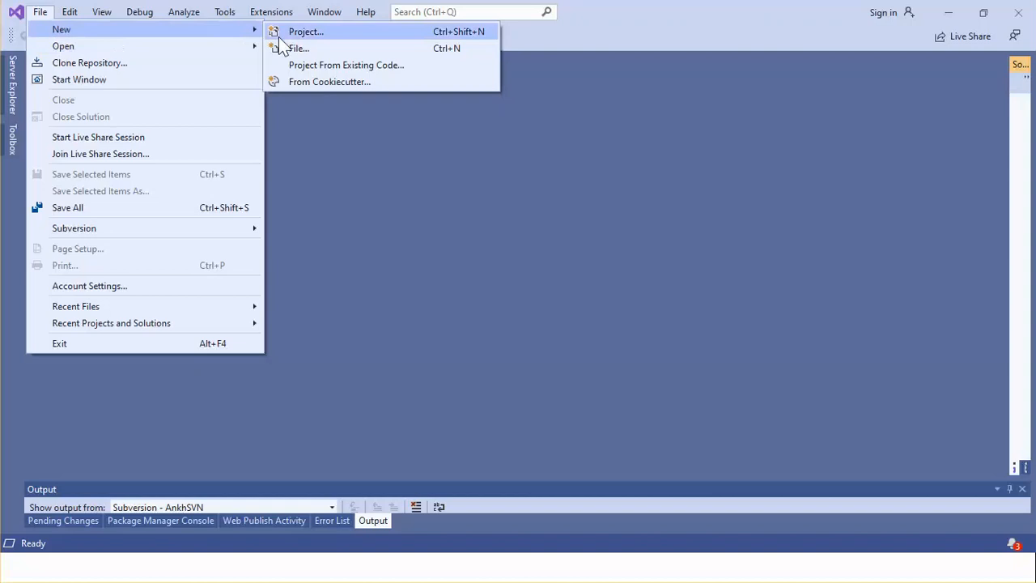
{"action": "left_click", "coordinate": [306, 31]}
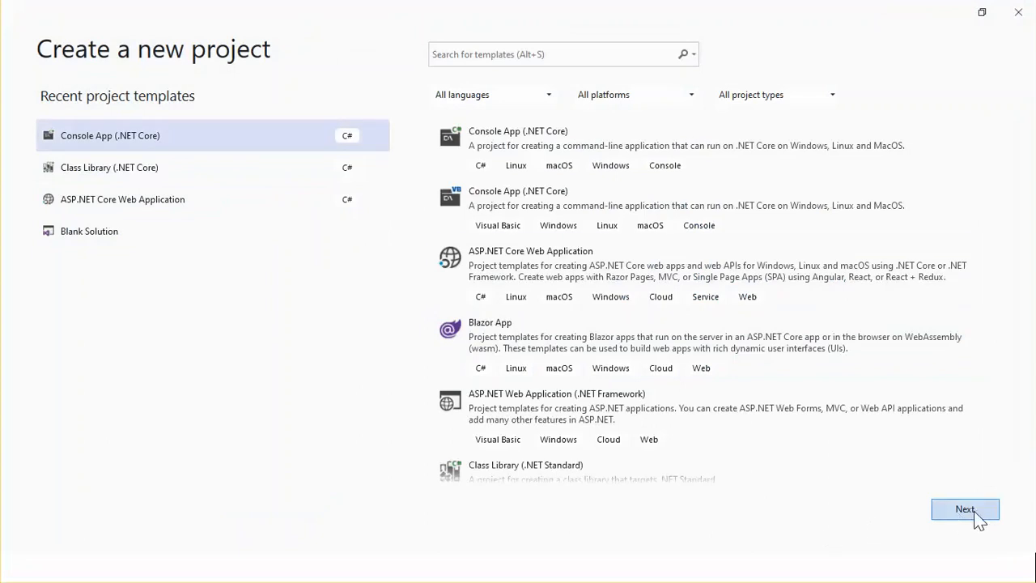
{"action": "left_click", "coordinate": [964, 508]}
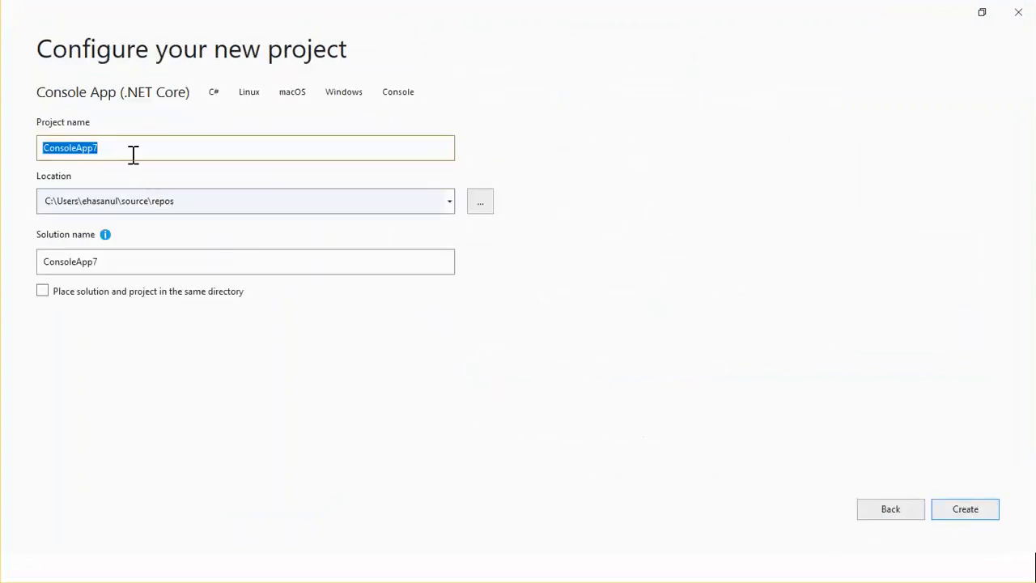
{"action": "mouse_move", "coordinate": [34, 167]}
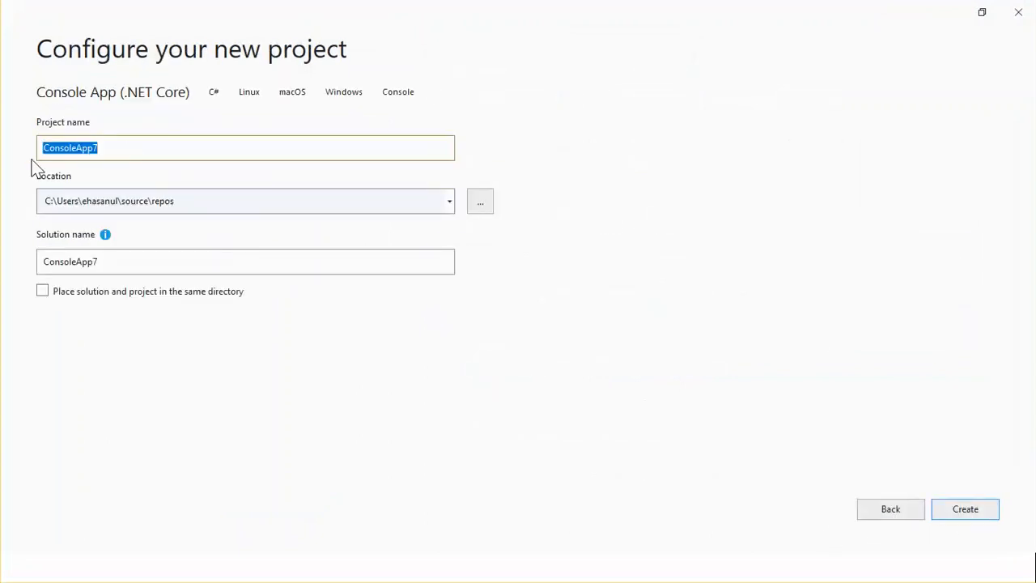
Step: Name the project SendGridEmailDemo and create it, landing on its starter Program.cs
{"action": "type", "text": "SendGridEmailDemo"}
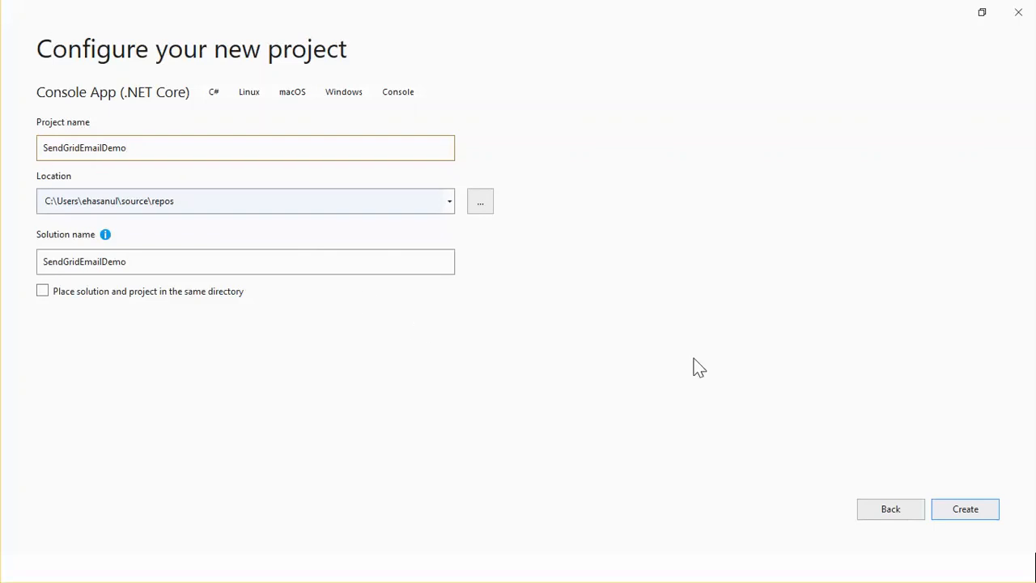
{"action": "left_click", "coordinate": [965, 508]}
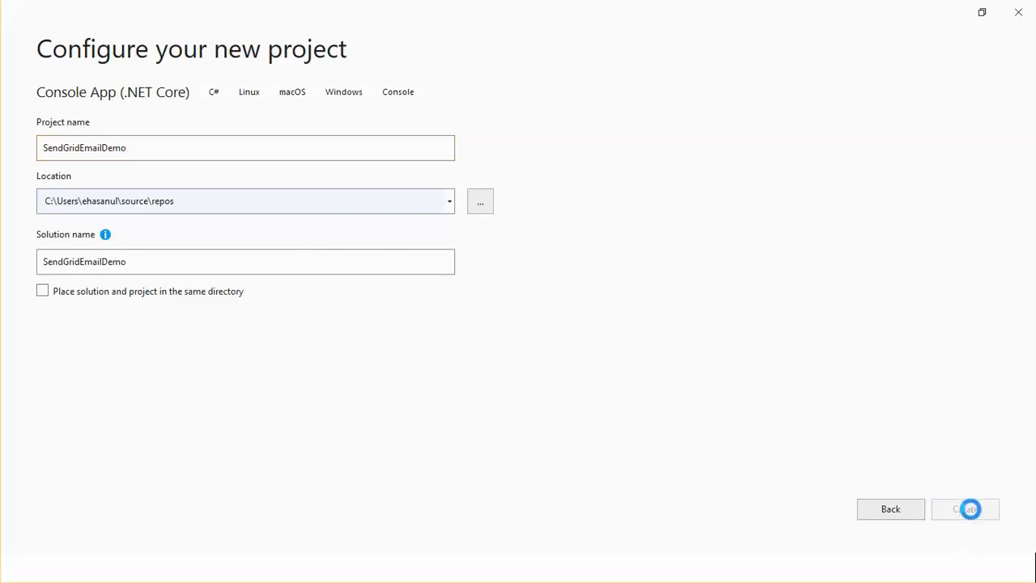
{"action": "left_click", "coordinate": [965, 508]}
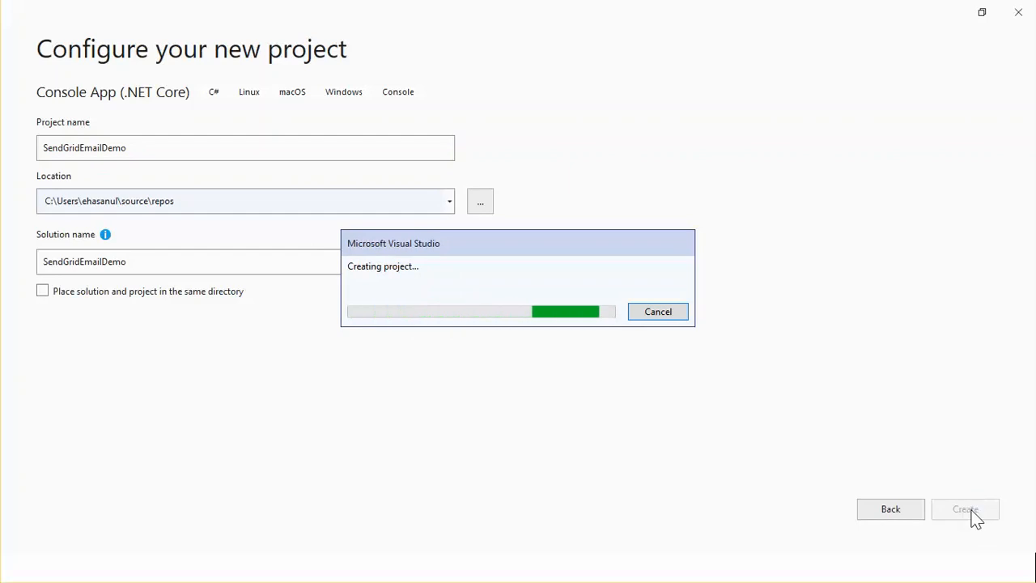
{"action": "left_click", "coordinate": [965, 508]}
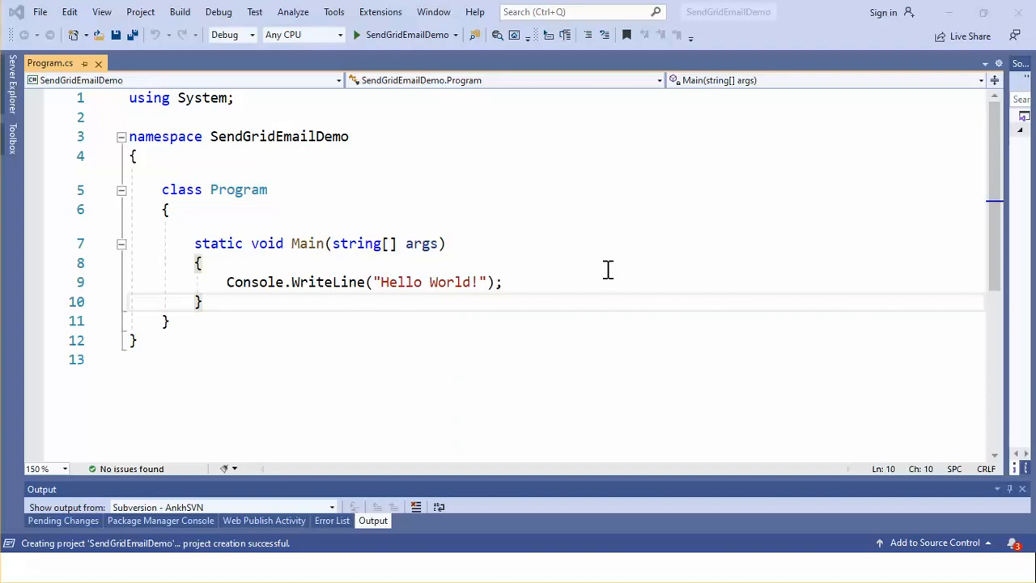
Step: Add a using System.Threading.Tasks directive and start a static method stub
{"action": "type", "text": "static Task"}
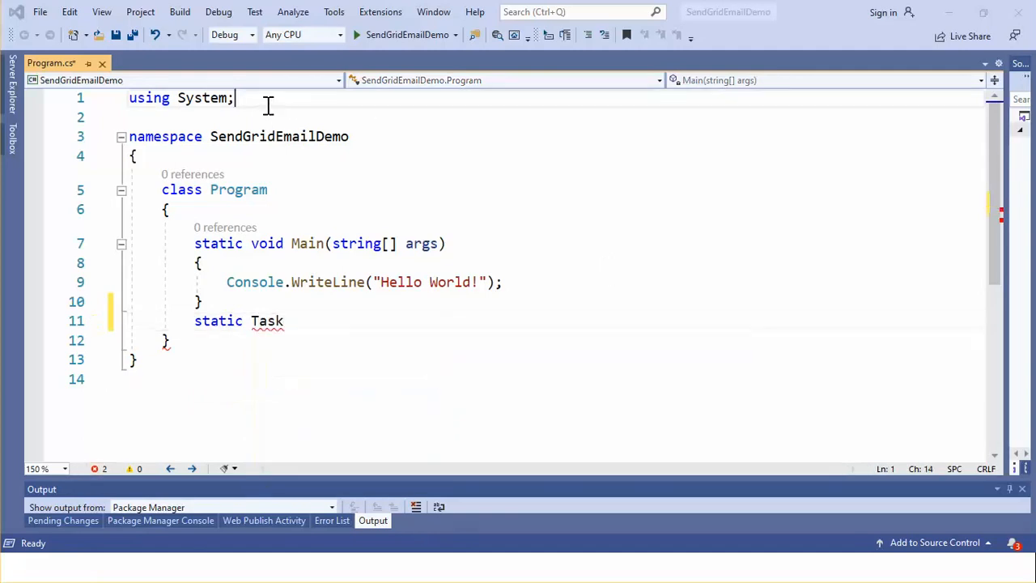
{"action": "type", "text": "s"}
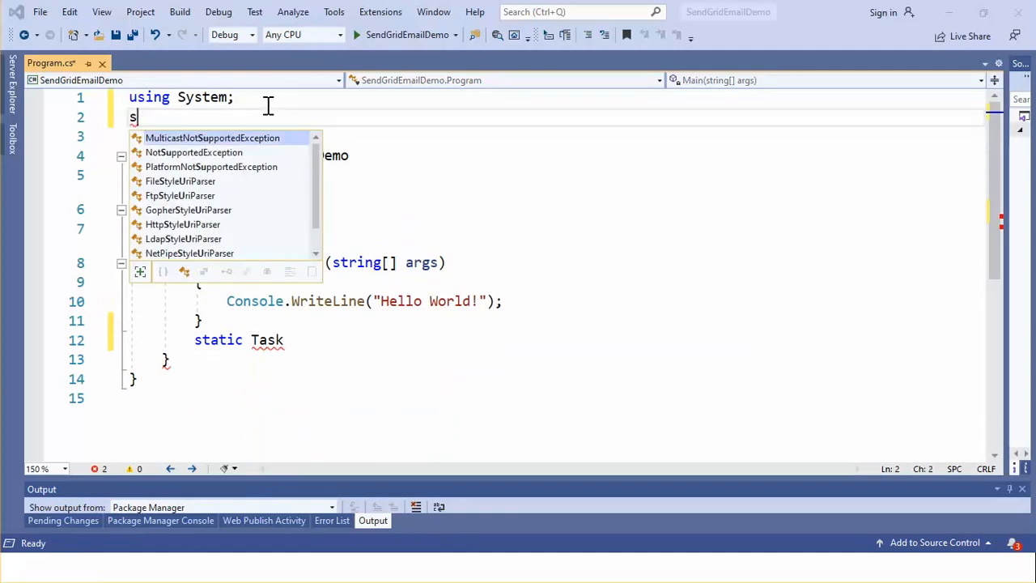
{"action": "type", "text": "ysing sy"}
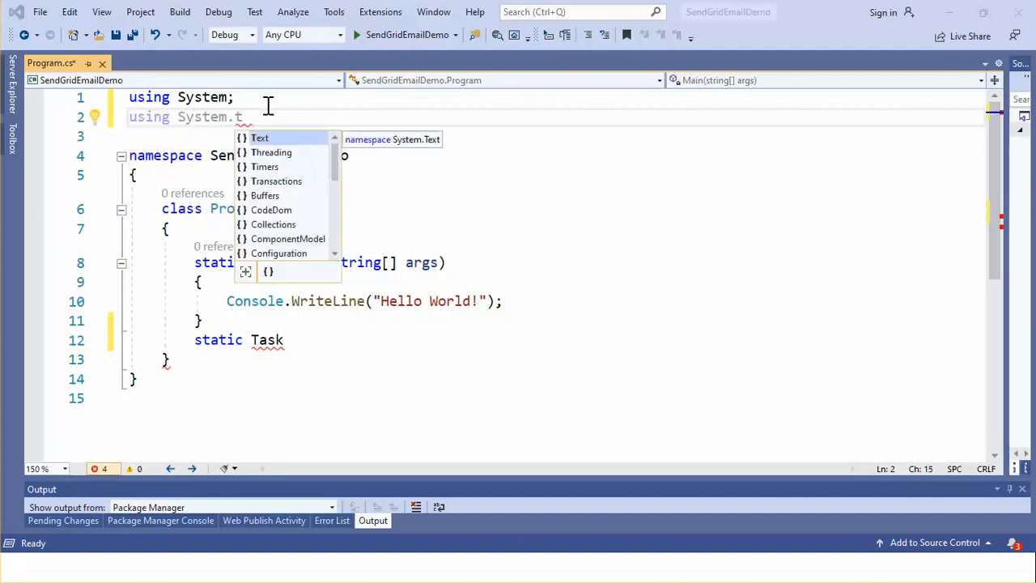
{"action": "type", "text": "hreading"}
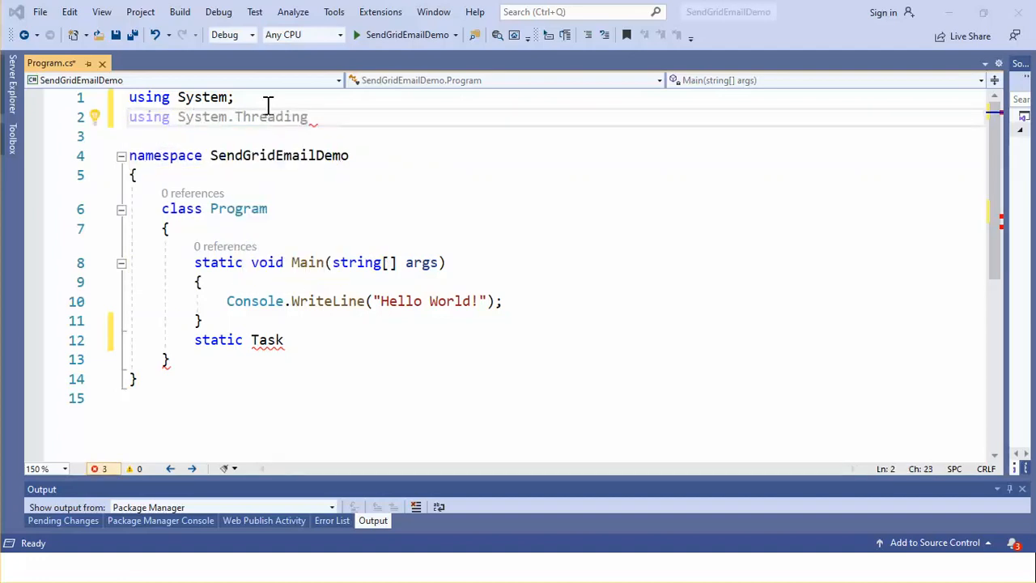
{"action": "type", "text": ".ts"}
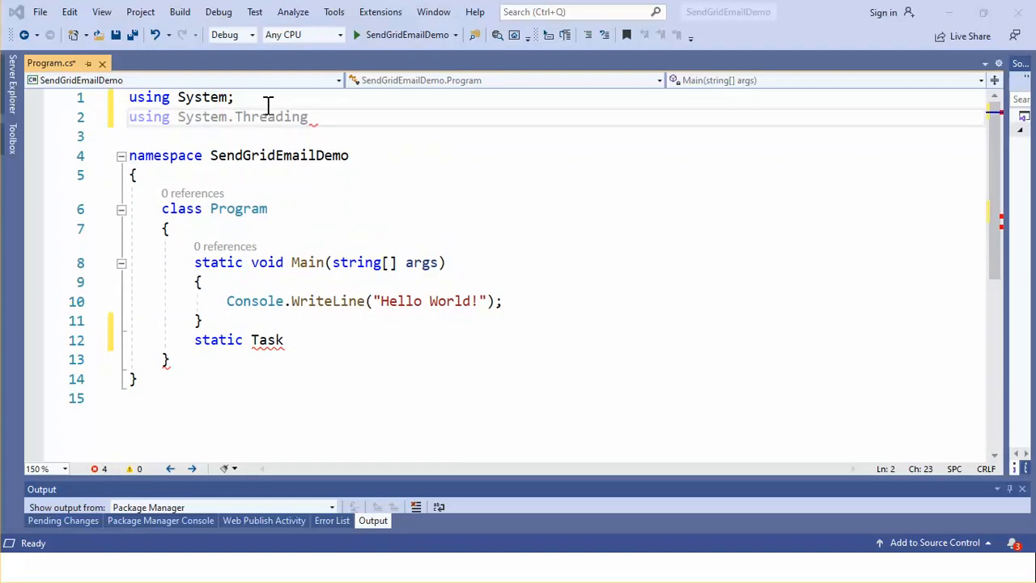
{"action": "type", "text": ".Tasks;"}
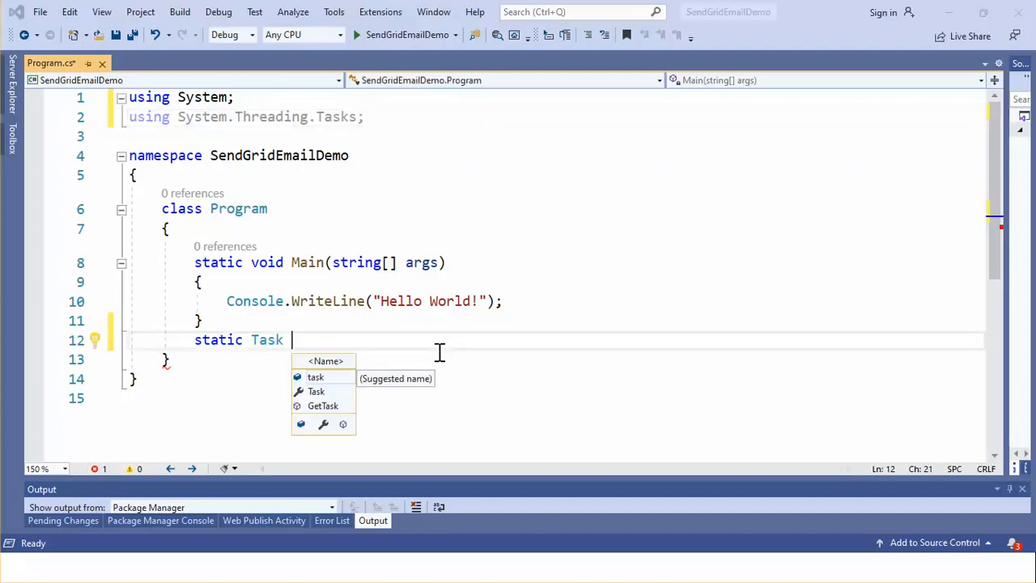
Step: Declare the static async SendEmail() method
{"action": "type", "text": "SendEma"}
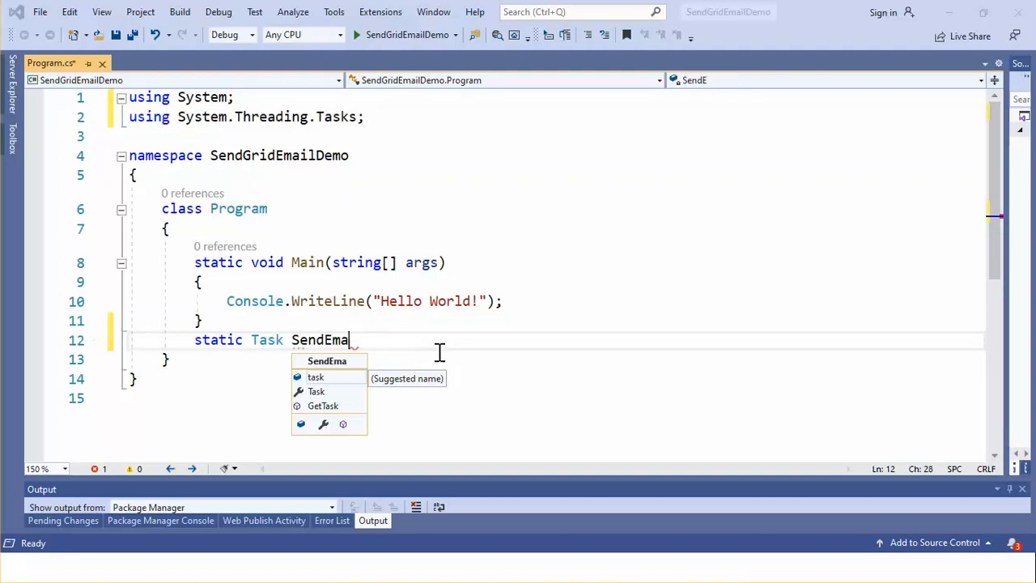
{"action": "type", "text": "il()"}
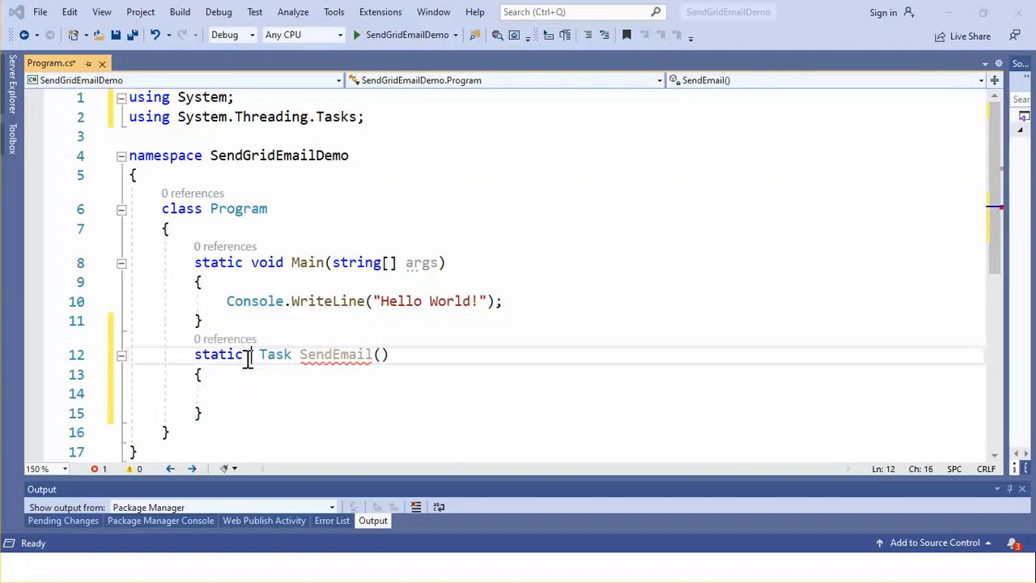
{"action": "type", "text": "async"}
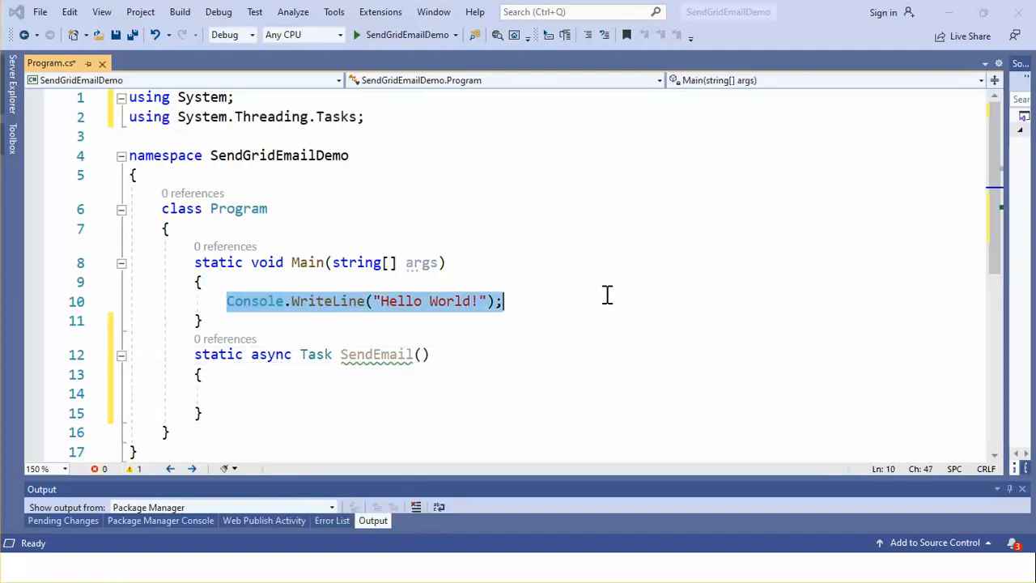
Step: Call SendEmail().Wait(); from Main, correcting the mistyped text
{"action": "type", "text": "Send"}
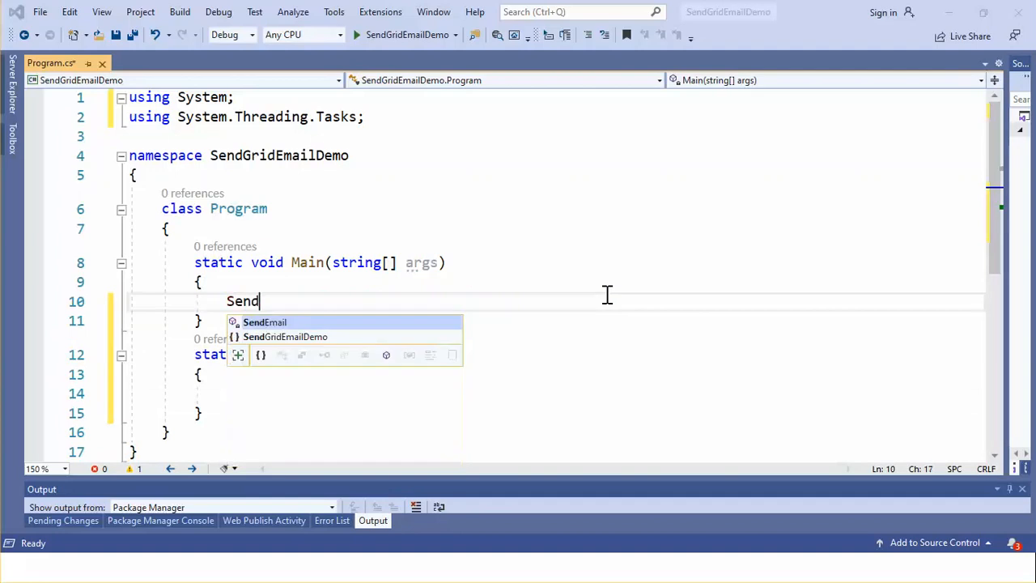
{"action": "type", "text": "Email.tow"}
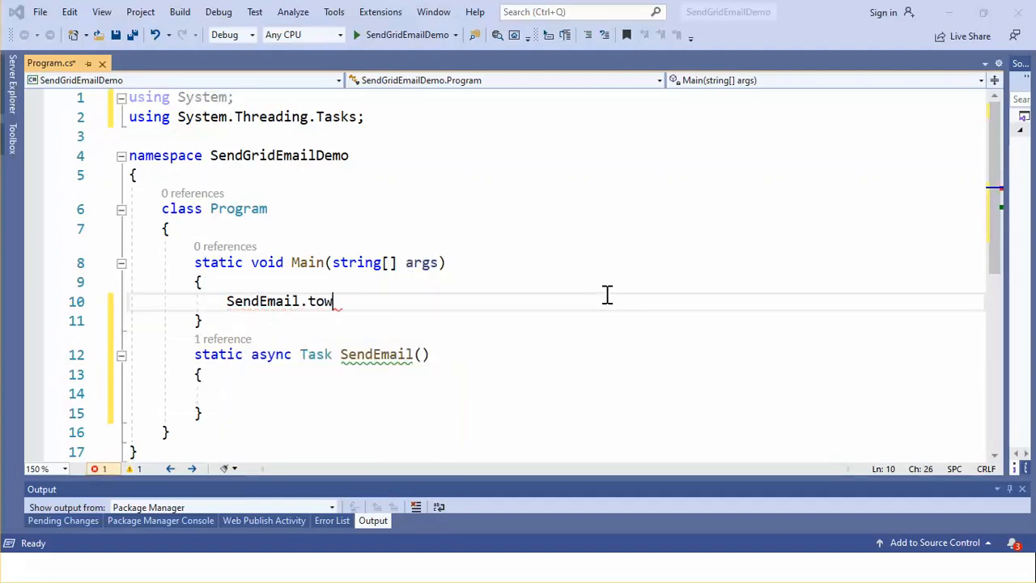
{"action": "key", "text": "BackSpace"}
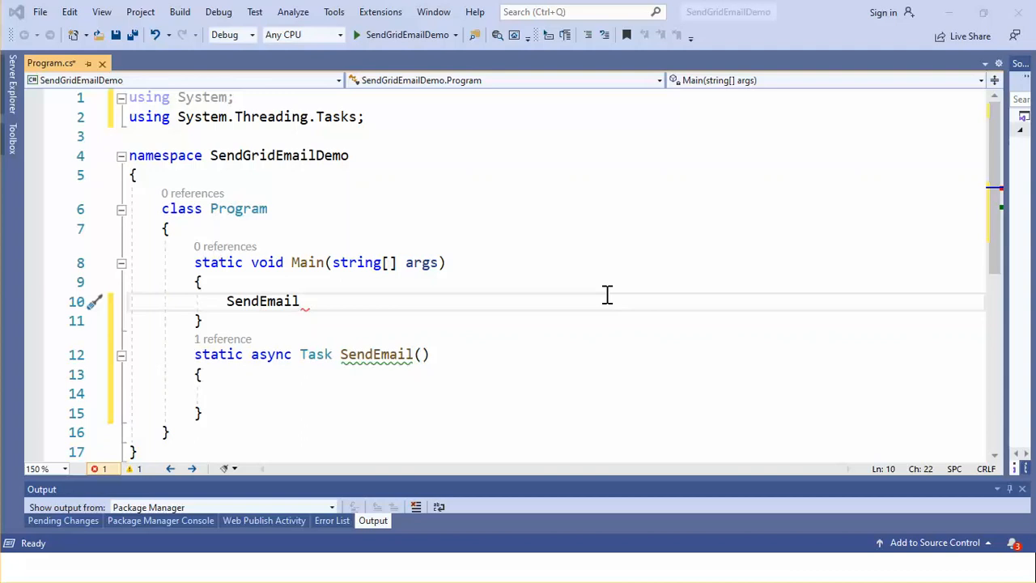
{"action": "type", "text": "().wa"}
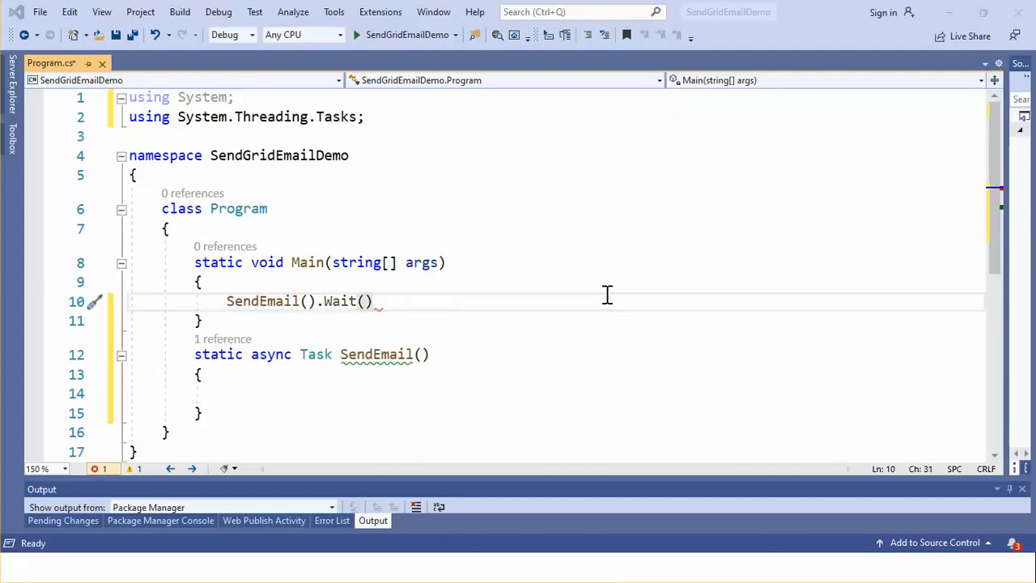
{"action": "type", "text": ";"}
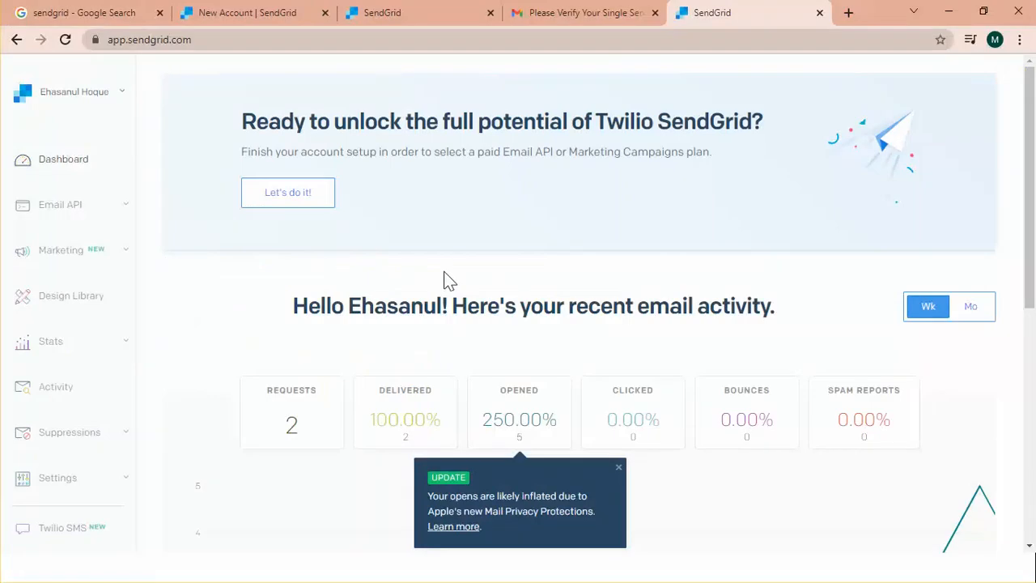
{"action": "mouse_move", "coordinate": [123, 214]}
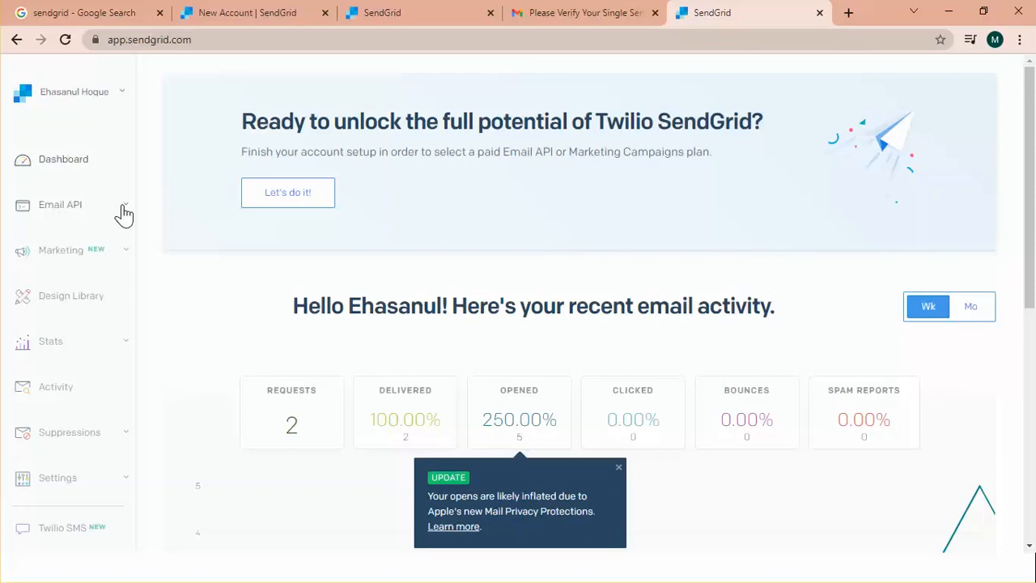
Step: Reach the Integration Guide under the Email API section of the SendGrid sidebar
{"action": "left_click", "coordinate": [60, 204]}
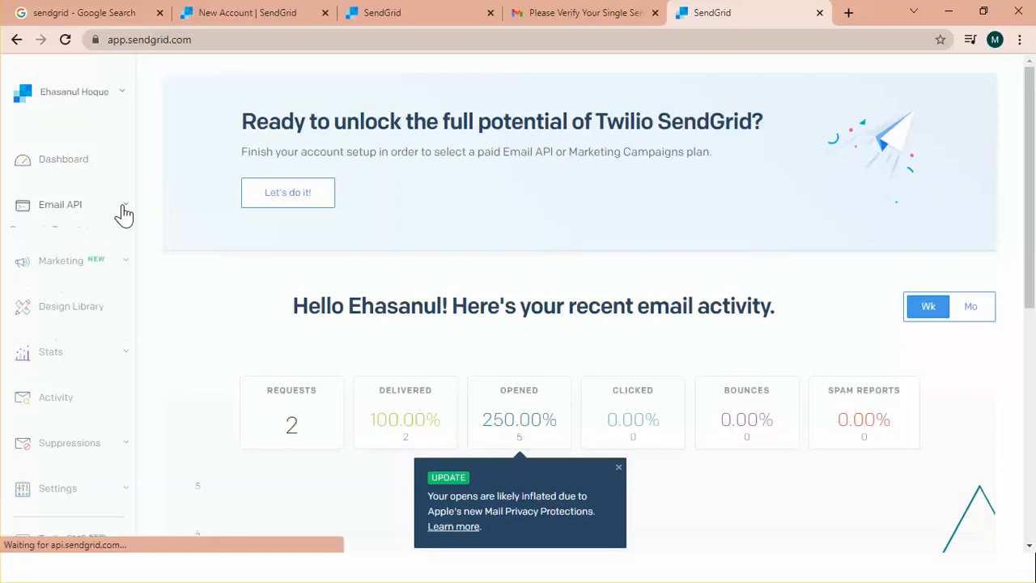
{"action": "left_click", "coordinate": [60, 204]}
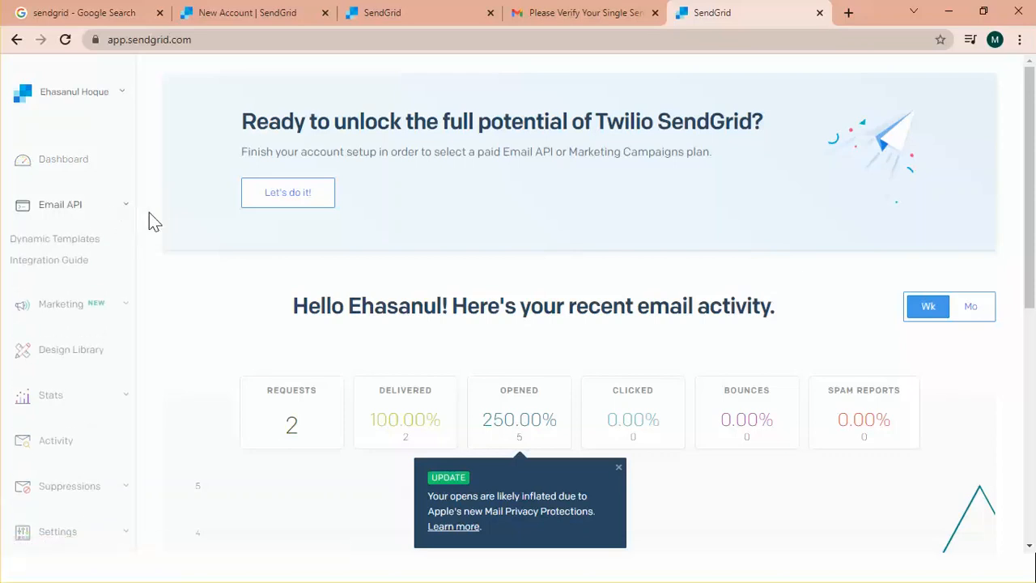
{"action": "left_click", "coordinate": [48, 259]}
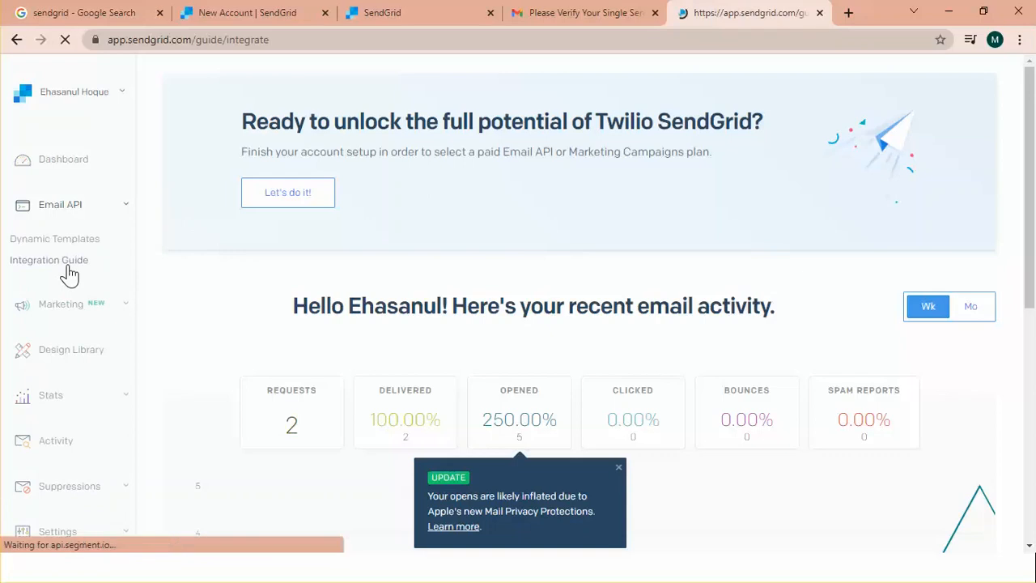
{"action": "left_click", "coordinate": [48, 259]}
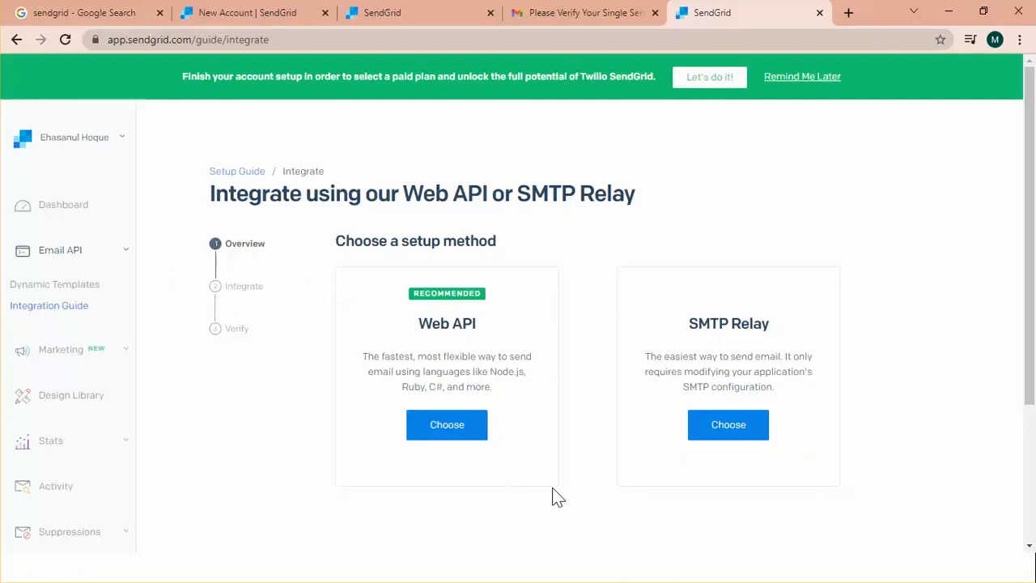
{"action": "mouse_move", "coordinate": [619, 484]}
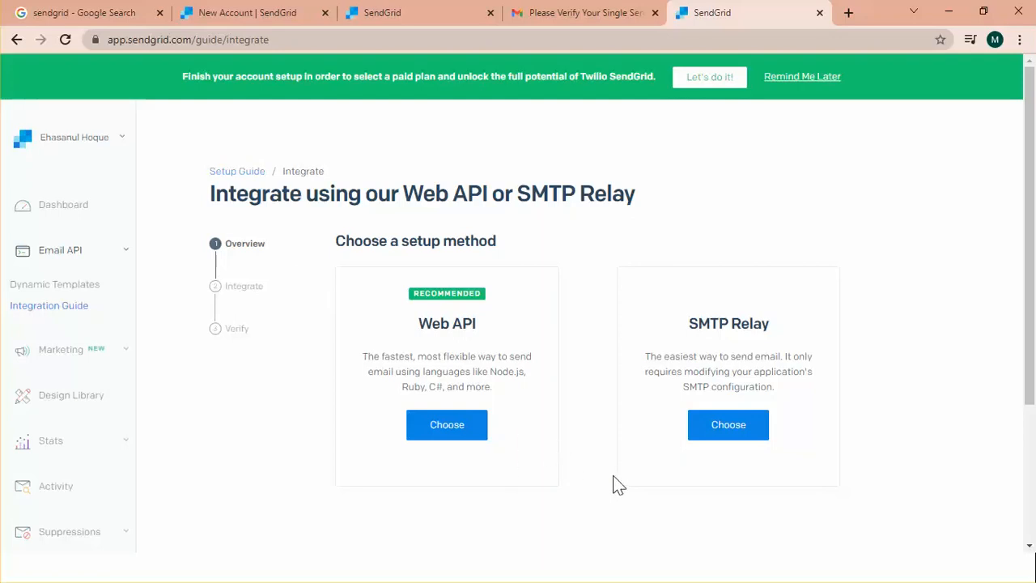
{"action": "mouse_move", "coordinate": [591, 476]}
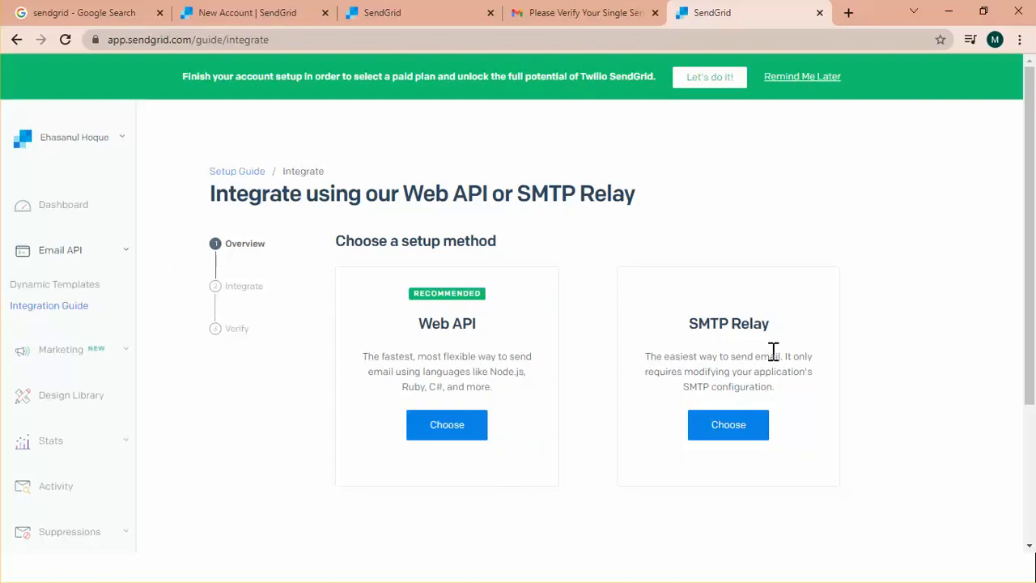
Step: Choose Web API as the setup method, reaching the language choices
{"action": "scroll", "scroll_direction": "down", "scroll_amount": 3}
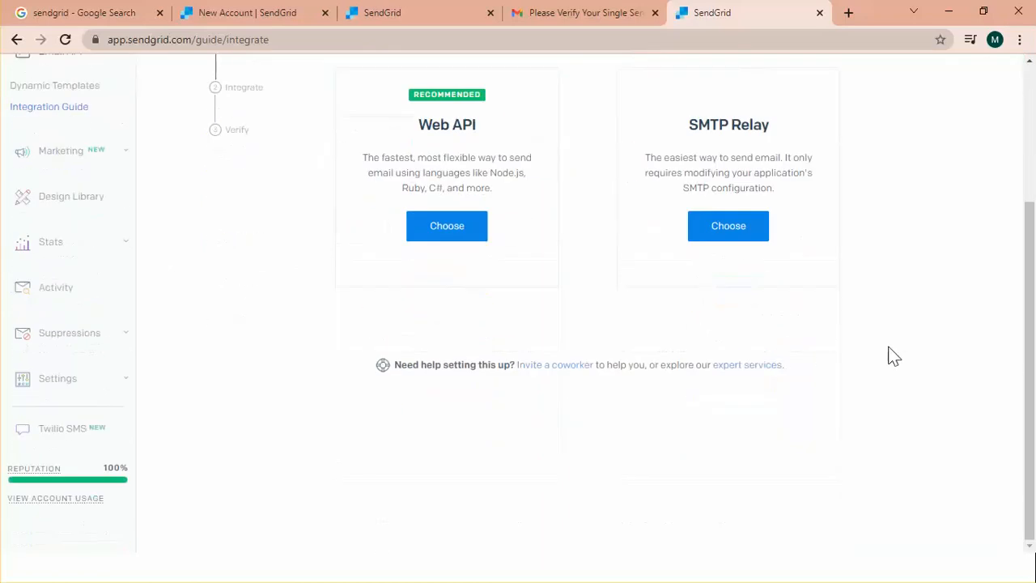
{"action": "left_click", "coordinate": [447, 225]}
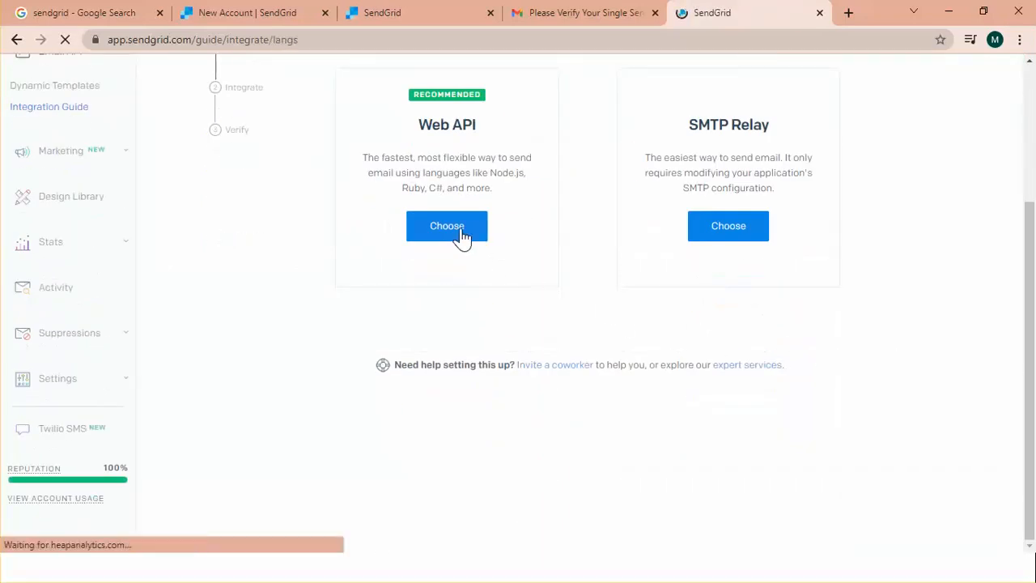
{"action": "left_click", "coordinate": [447, 227]}
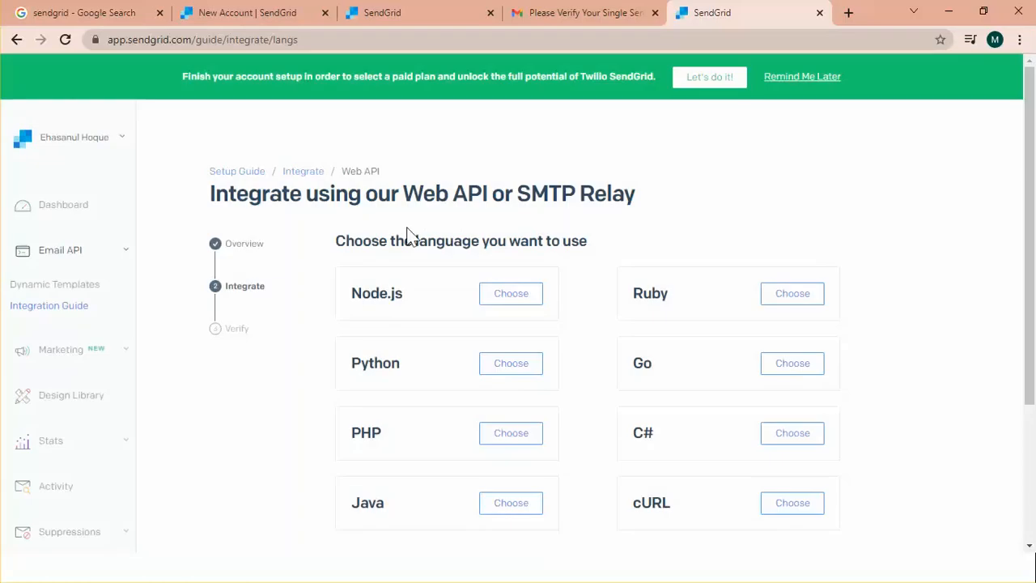
{"action": "mouse_move", "coordinate": [646, 403]}
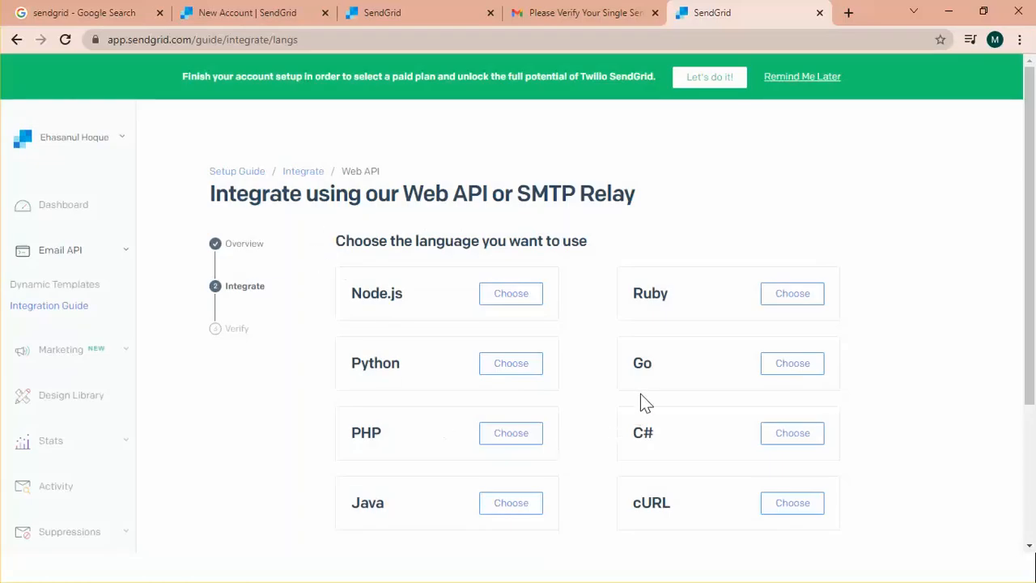
{"action": "mouse_move", "coordinate": [392, 359]}
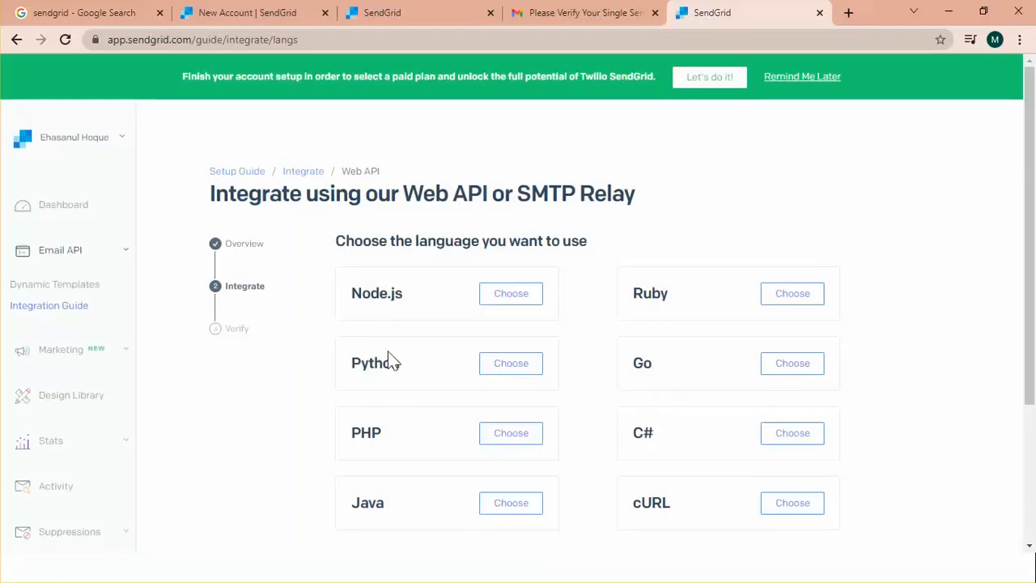
Step: Choose C# as the integration language, bringing up the C# email guide
{"action": "scroll", "scroll_direction": "down", "scroll_amount": 3}
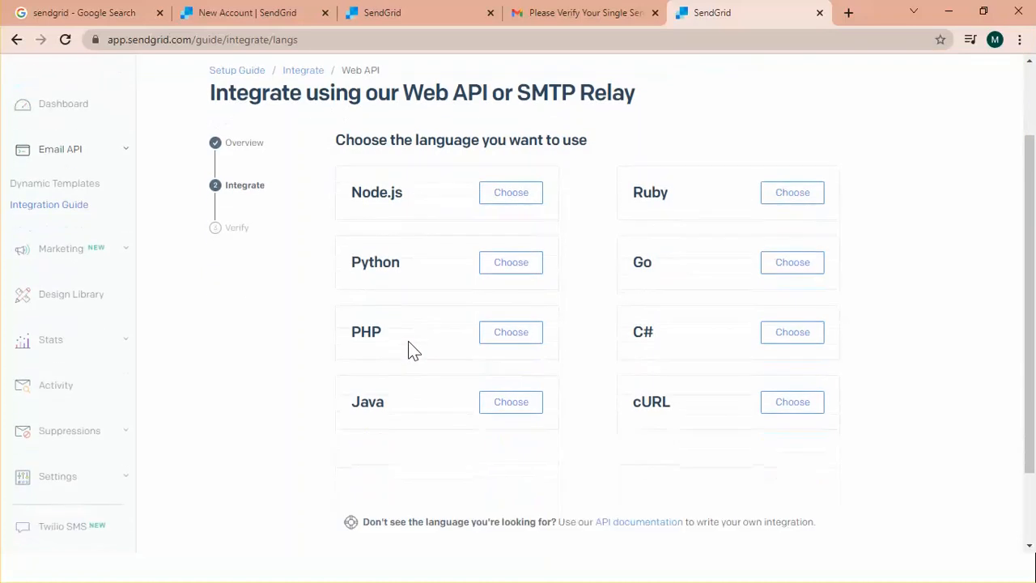
{"action": "mouse_move", "coordinate": [742, 362]}
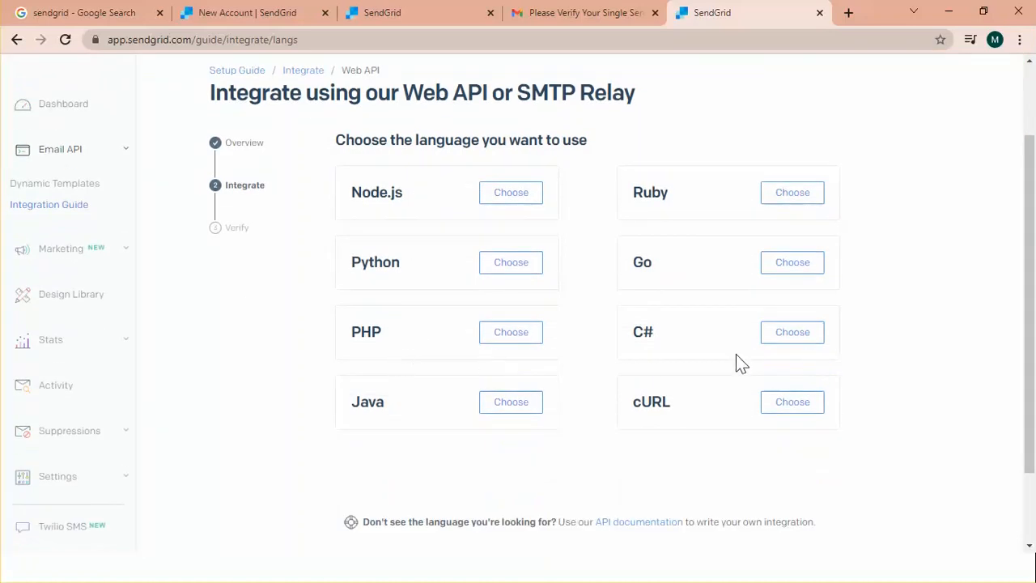
{"action": "left_click", "coordinate": [792, 332]}
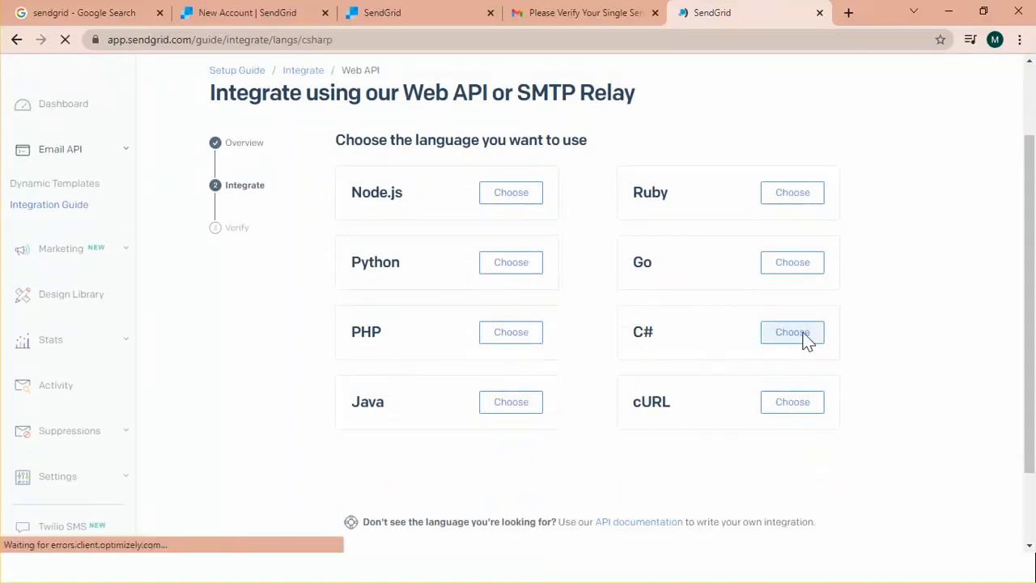
{"action": "left_click", "coordinate": [793, 331]}
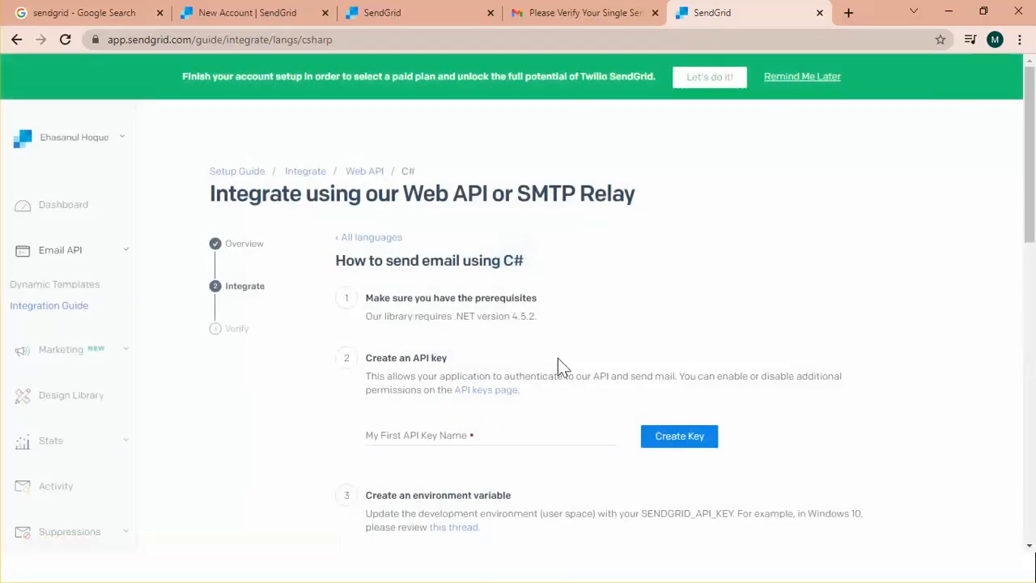
{"action": "mouse_move", "coordinate": [566, 269]}
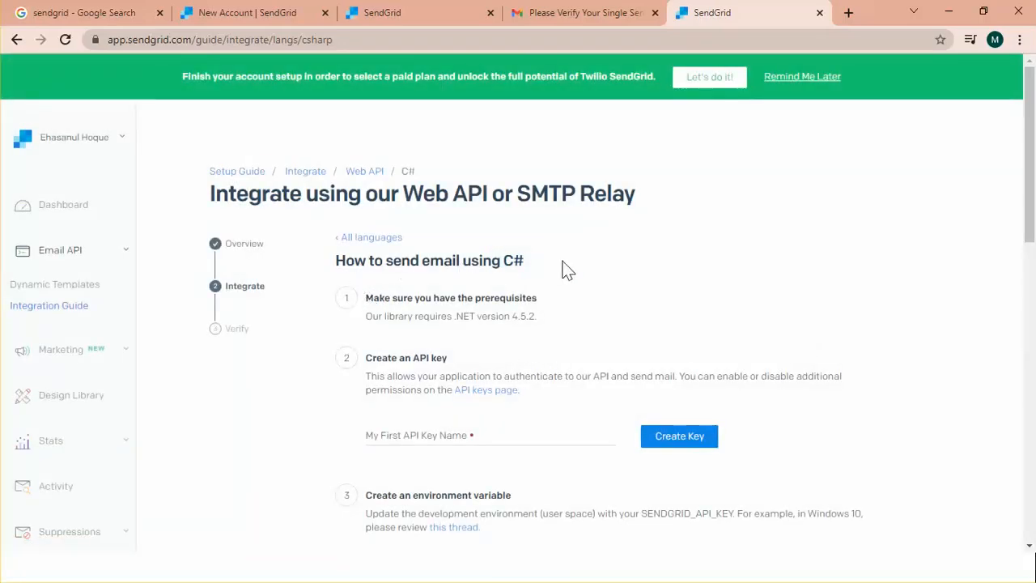
{"action": "mouse_move", "coordinate": [396, 316]}
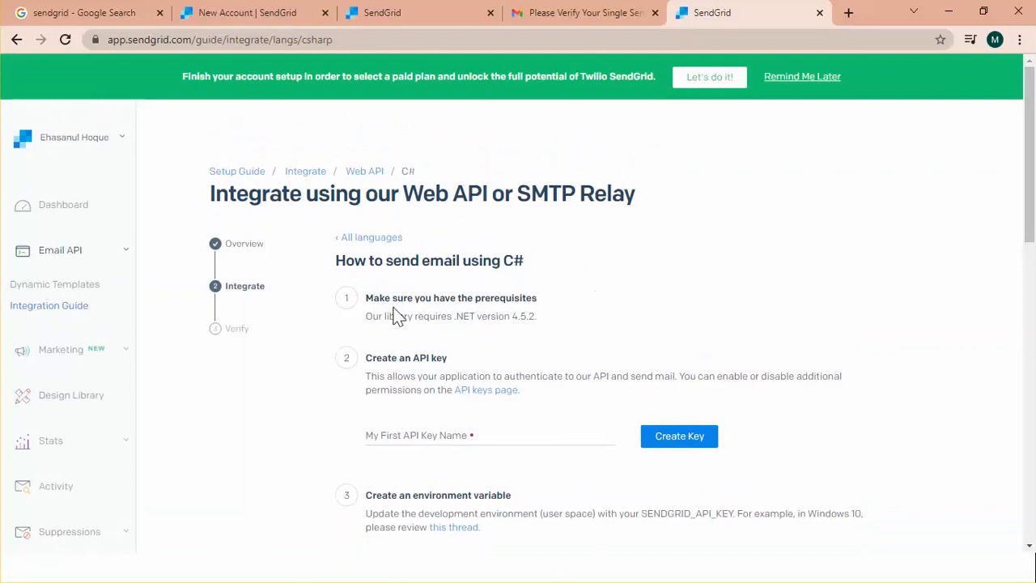
{"action": "mouse_move", "coordinate": [563, 304]}
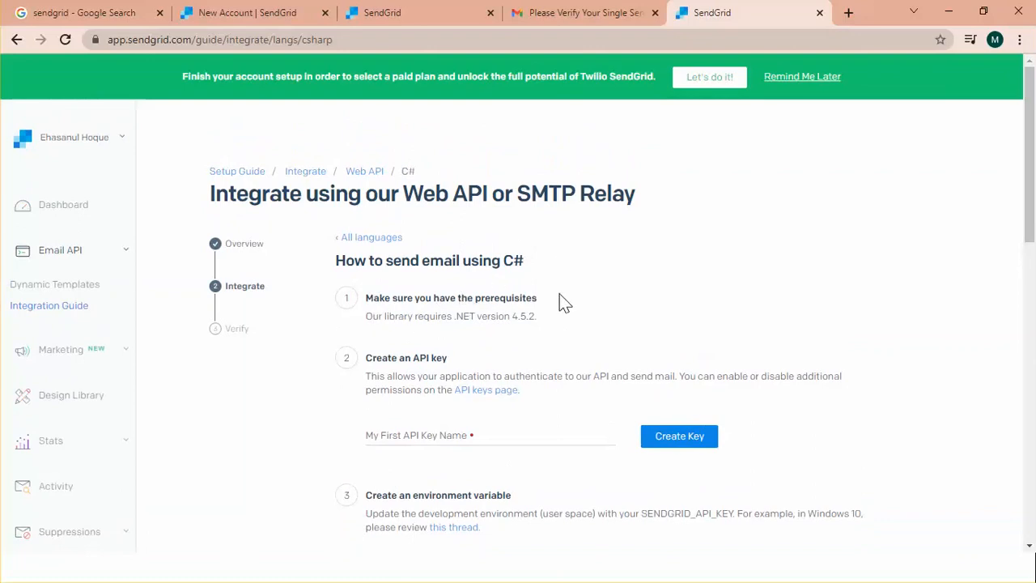
{"action": "mouse_move", "coordinate": [483, 323]}
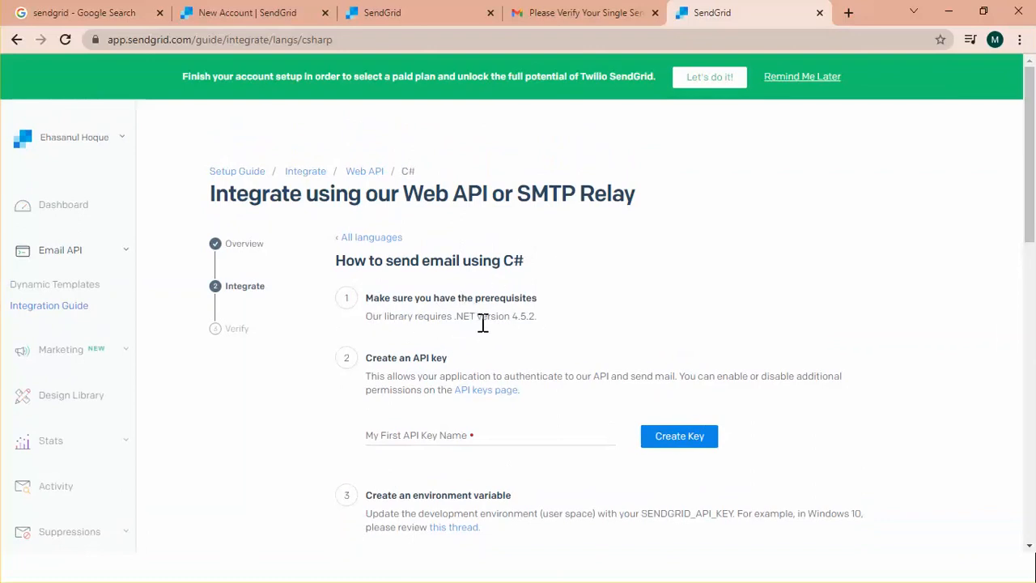
{"action": "mouse_move", "coordinate": [521, 332]}
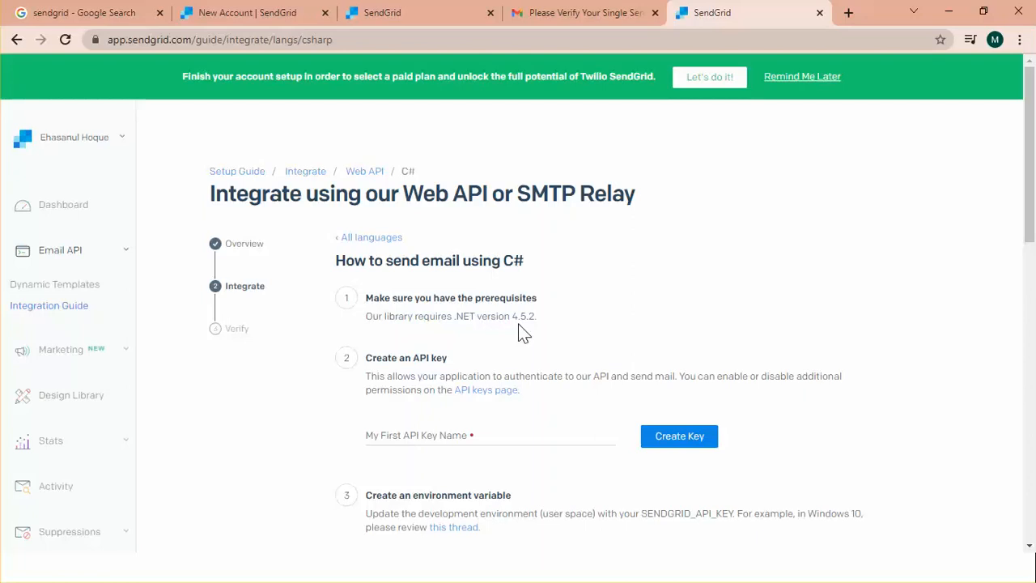
{"action": "mouse_move", "coordinate": [544, 332]}
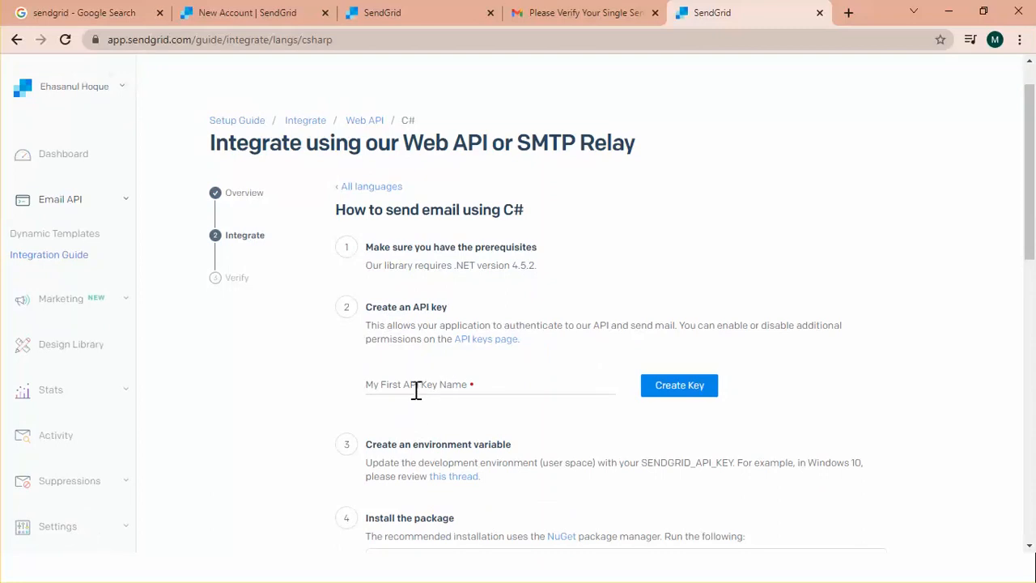
Step: Create an API key named 'test api key' and generate its value
{"action": "left_click", "coordinate": [489, 385]}
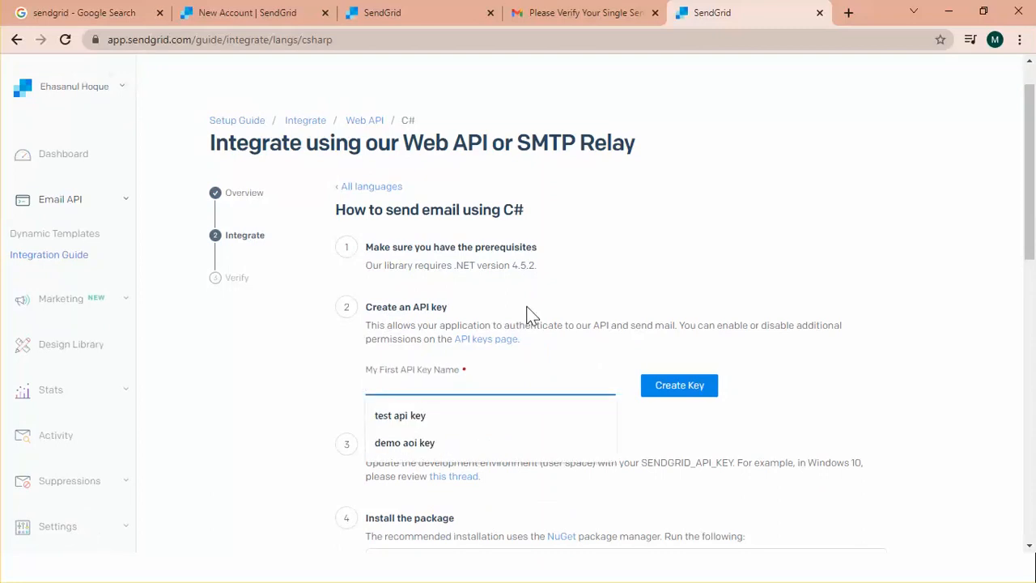
{"action": "type", "text": "test"}
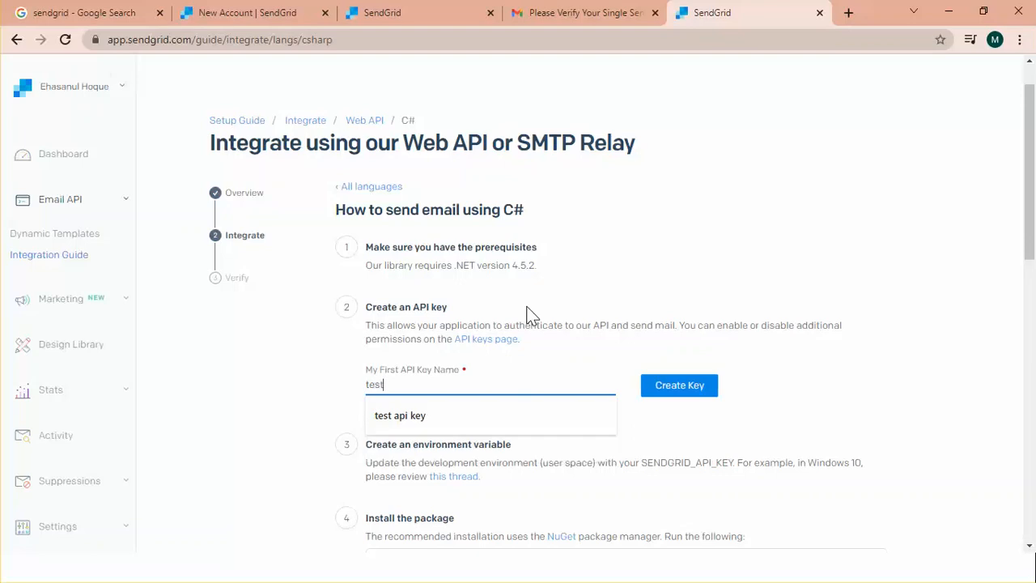
{"action": "type", "text": "api"}
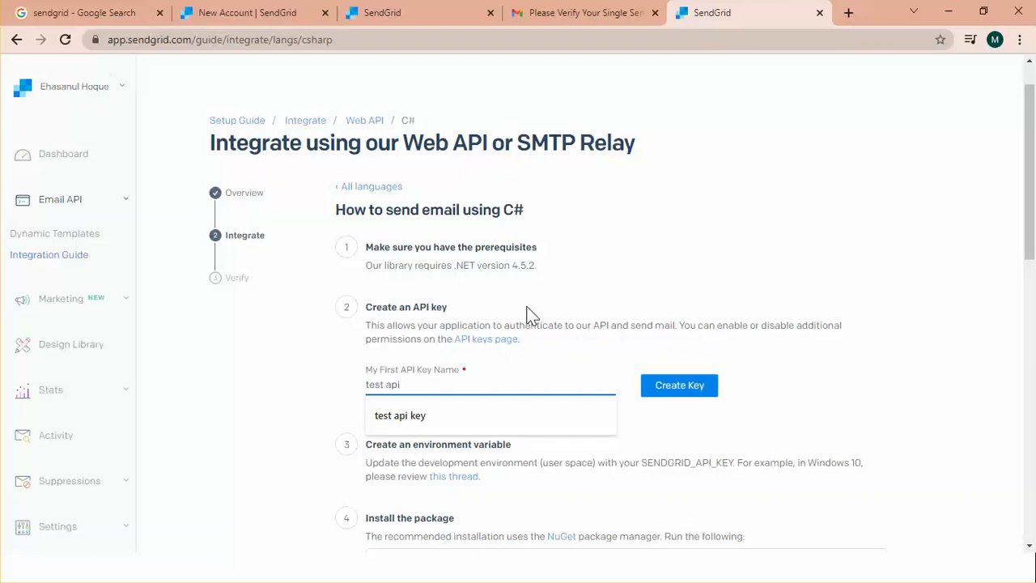
{"action": "left_click", "coordinate": [400, 414]}
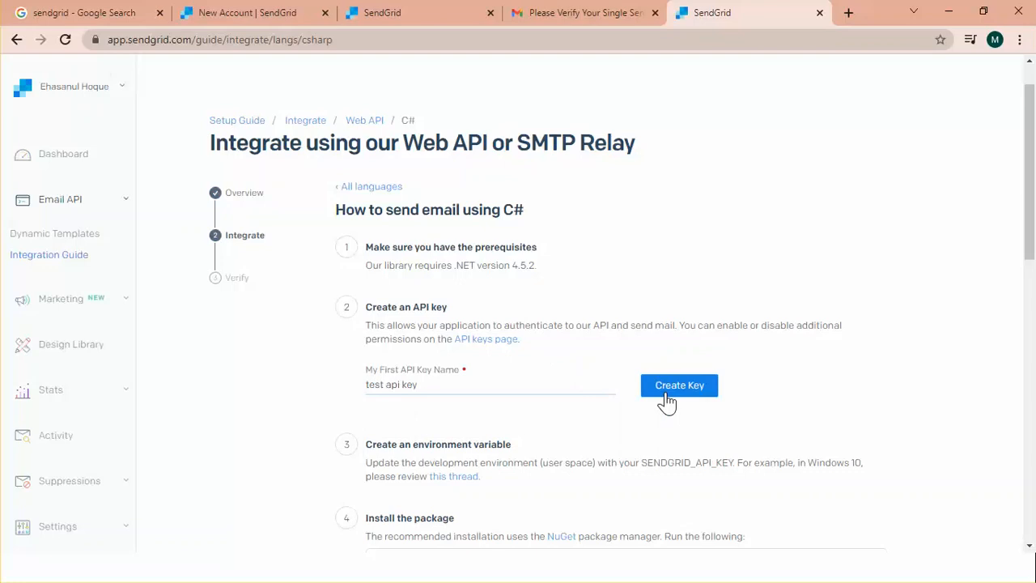
{"action": "left_click", "coordinate": [680, 386]}
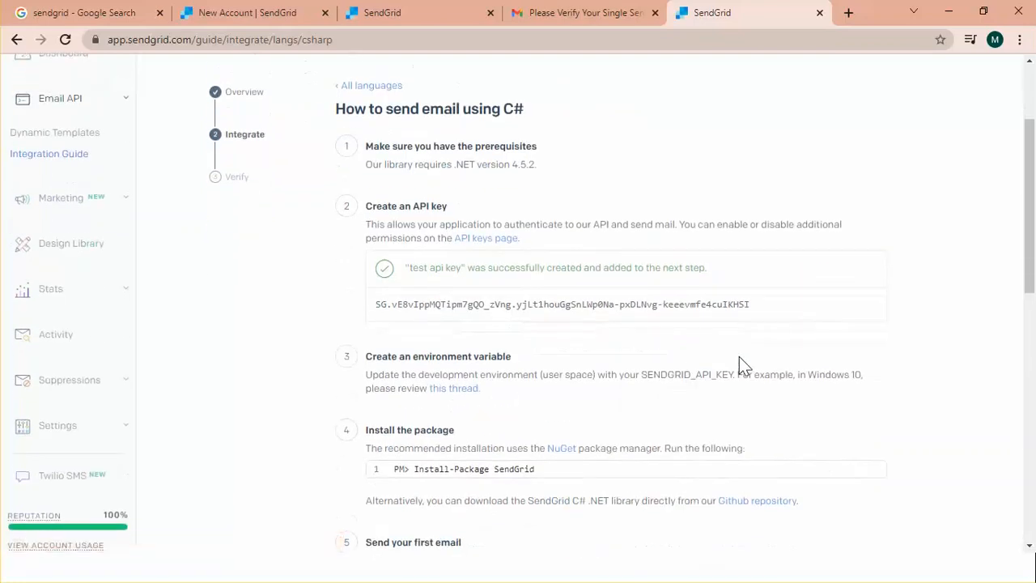
{"action": "mouse_move", "coordinate": [395, 316]}
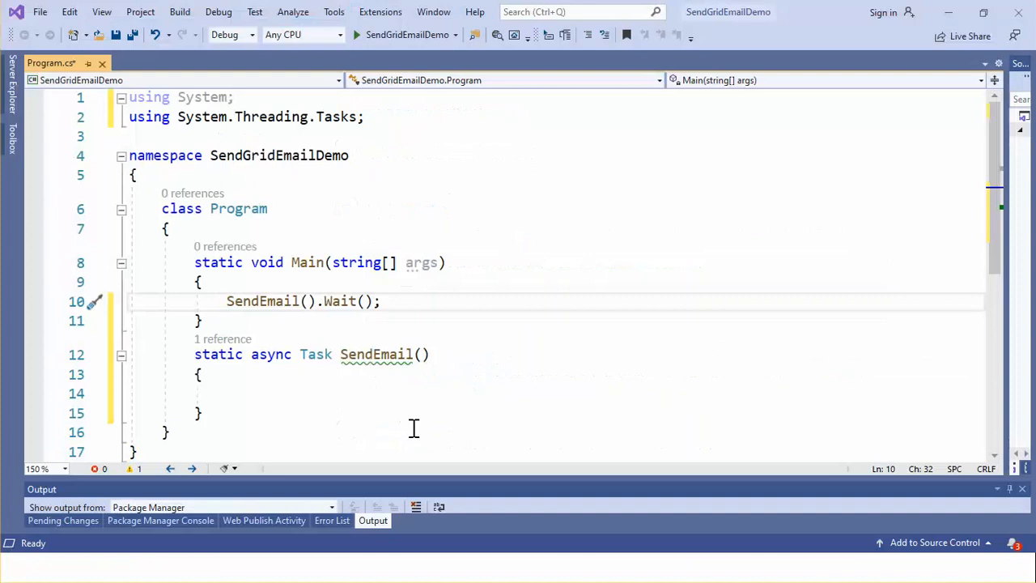
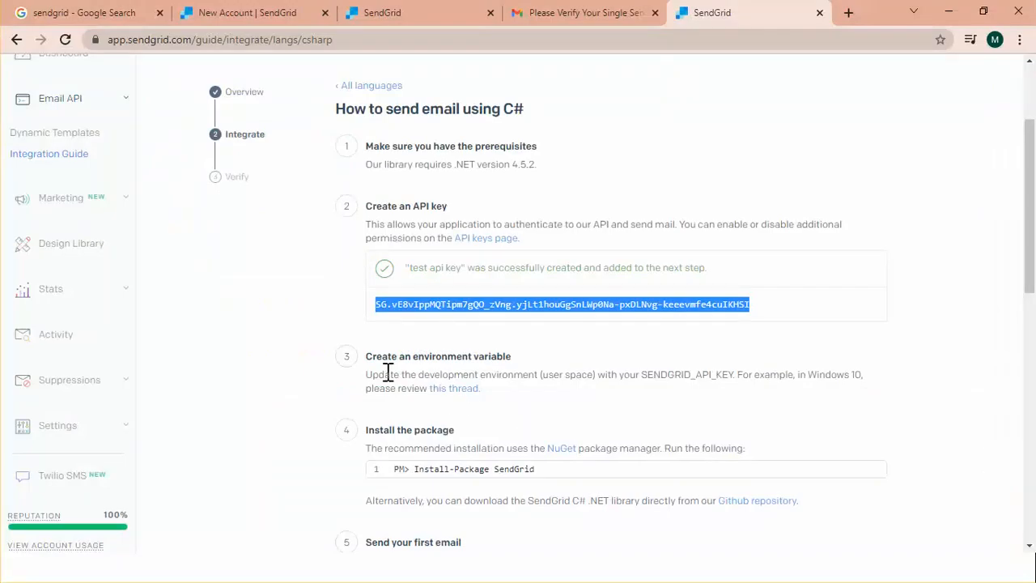
Step: Select the Install-Package SendGrid command in the guide's package installation step
{"action": "scroll", "scroll_direction": "down", "scroll_amount": 3}
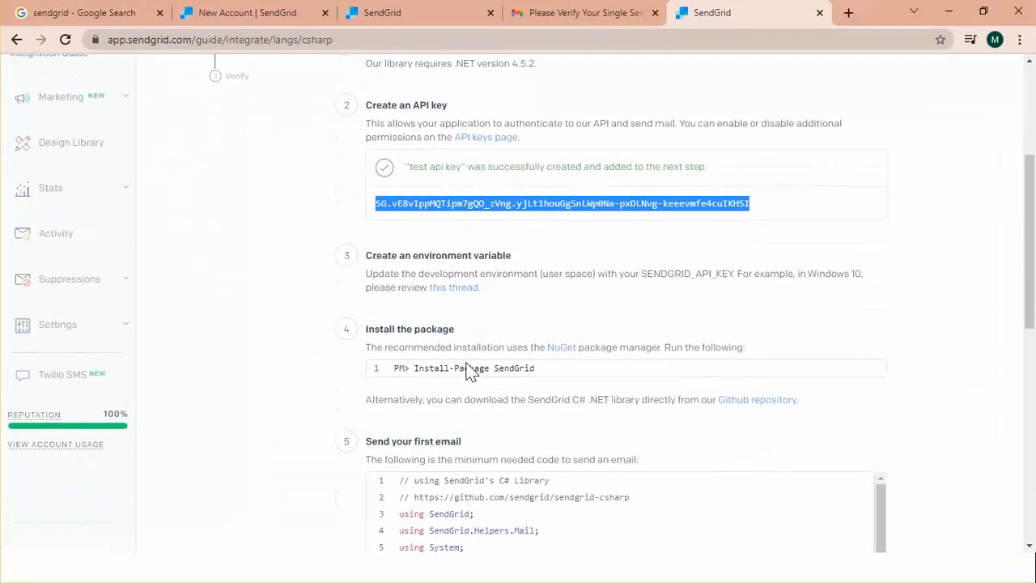
{"action": "mouse_move", "coordinate": [496, 316]}
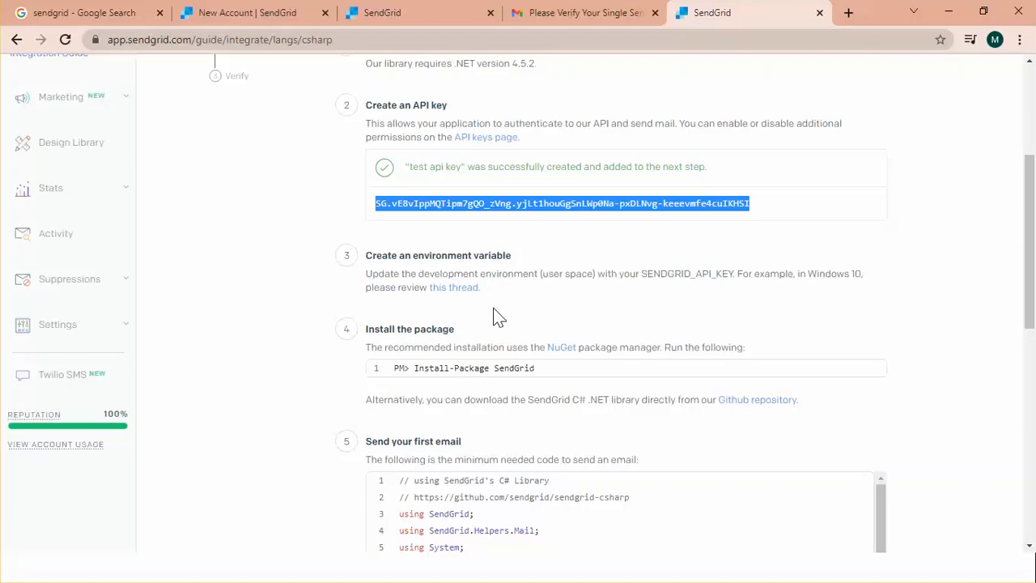
{"action": "scroll", "scroll_direction": "down", "scroll_amount": 3}
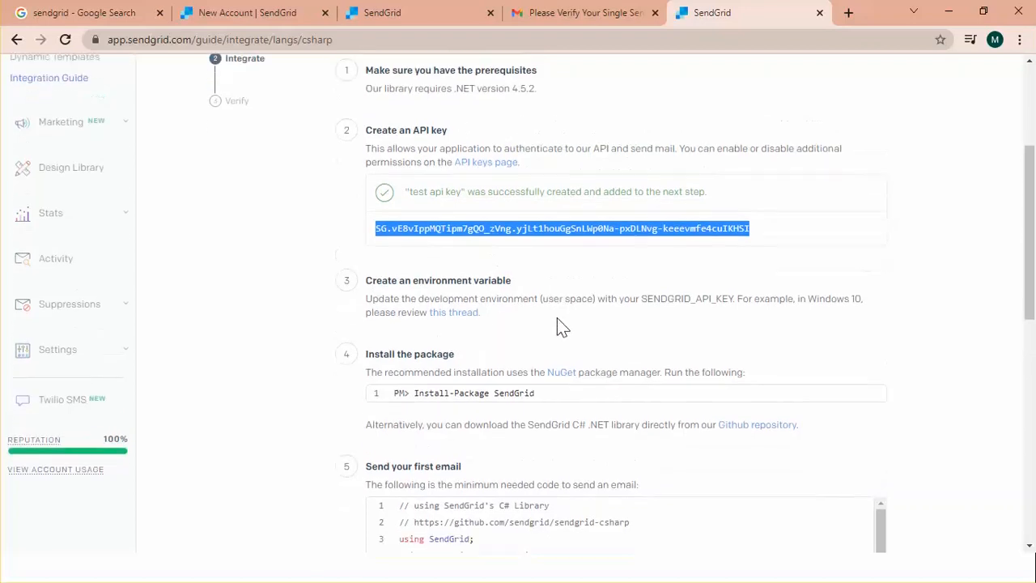
{"action": "scroll", "scroll_direction": "down", "scroll_amount": 3}
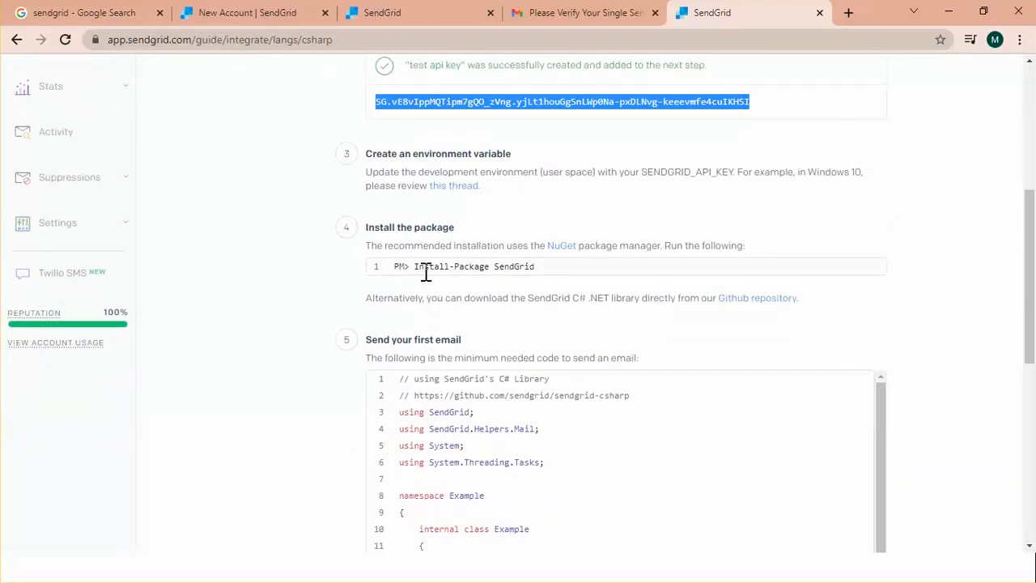
{"action": "mouse_move", "coordinate": [518, 267]}
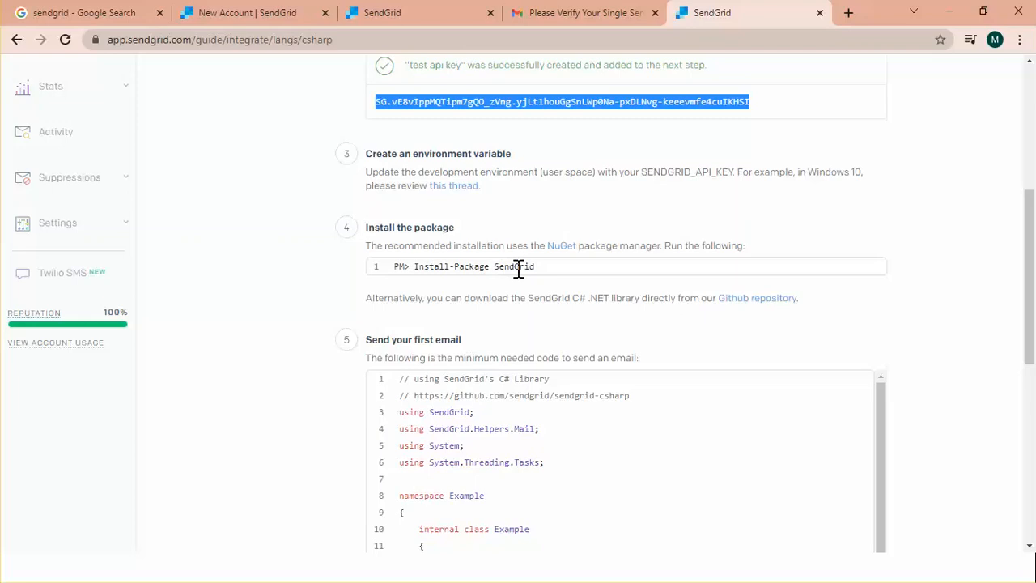
{"action": "mouse_move", "coordinate": [414, 268]}
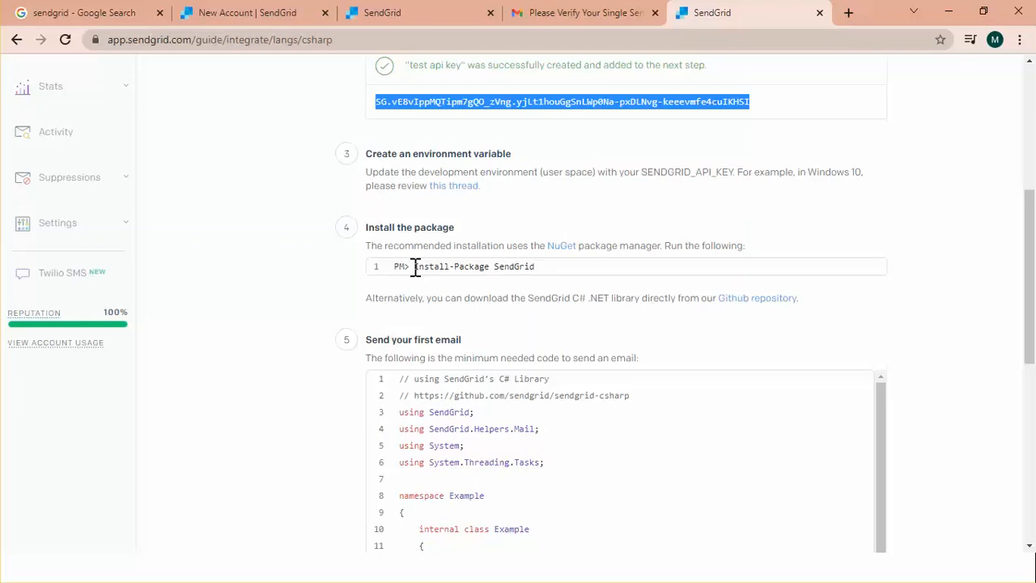
{"action": "double_click", "coordinate": [473, 265]}
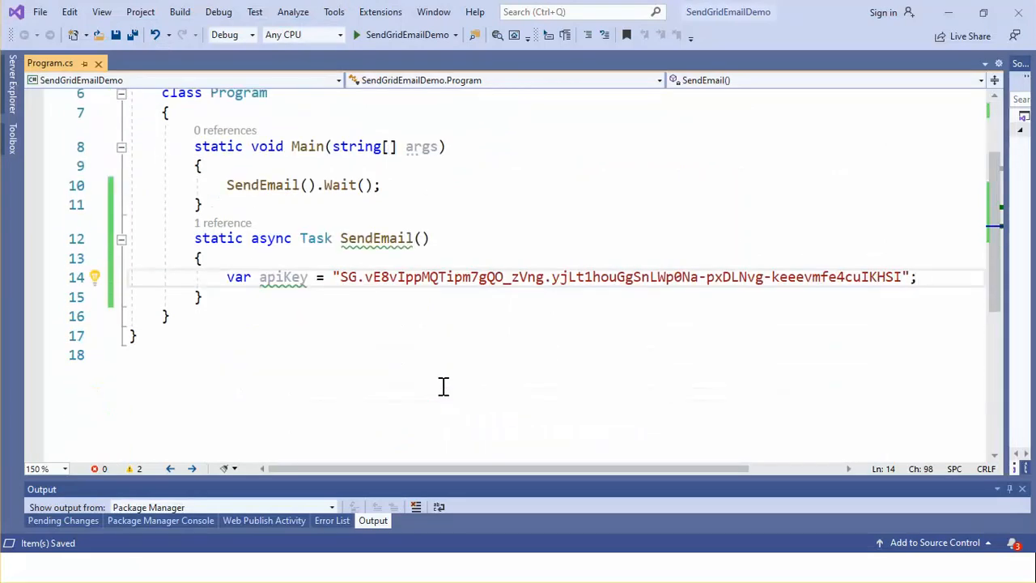
Step: Run Install-Package SendGrid in the Package Manager Console
{"action": "left_click", "coordinate": [160, 521]}
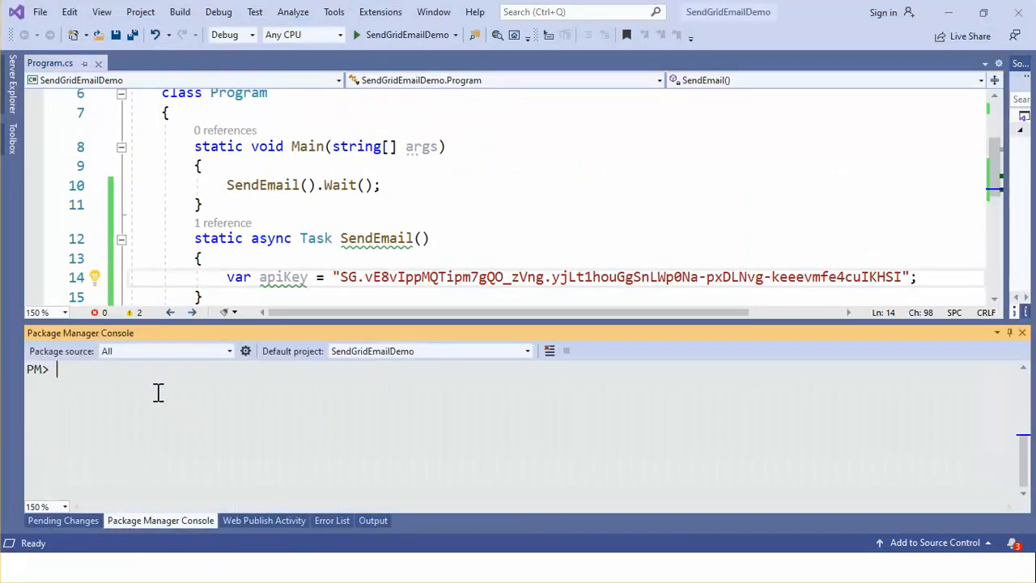
{"action": "type", "text": "Install-Package SendGrid"}
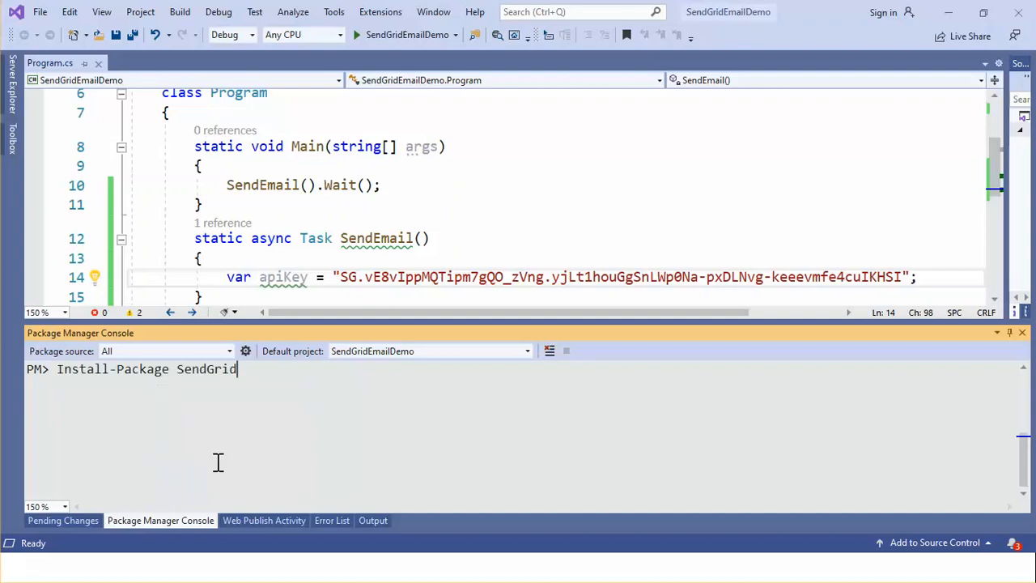
{"action": "mouse_move", "coordinate": [482, 443]}
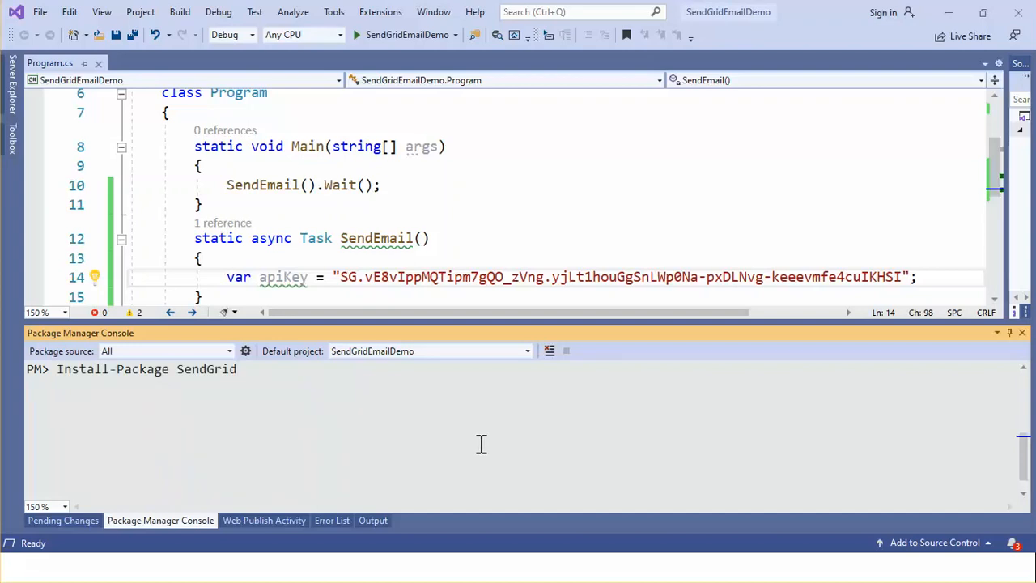
{"action": "key", "text": "enter"}
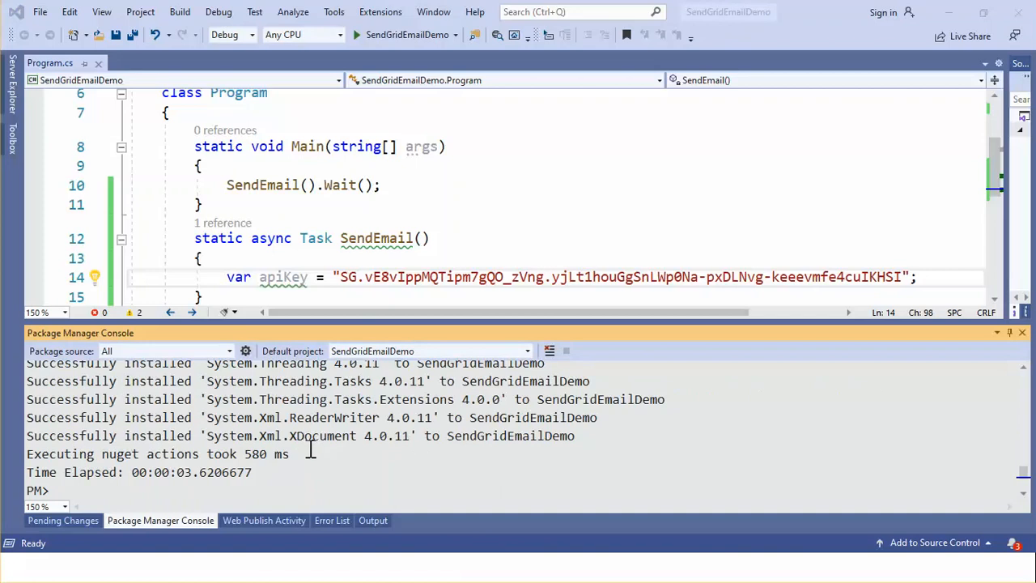
{"action": "mouse_move", "coordinate": [316, 444]}
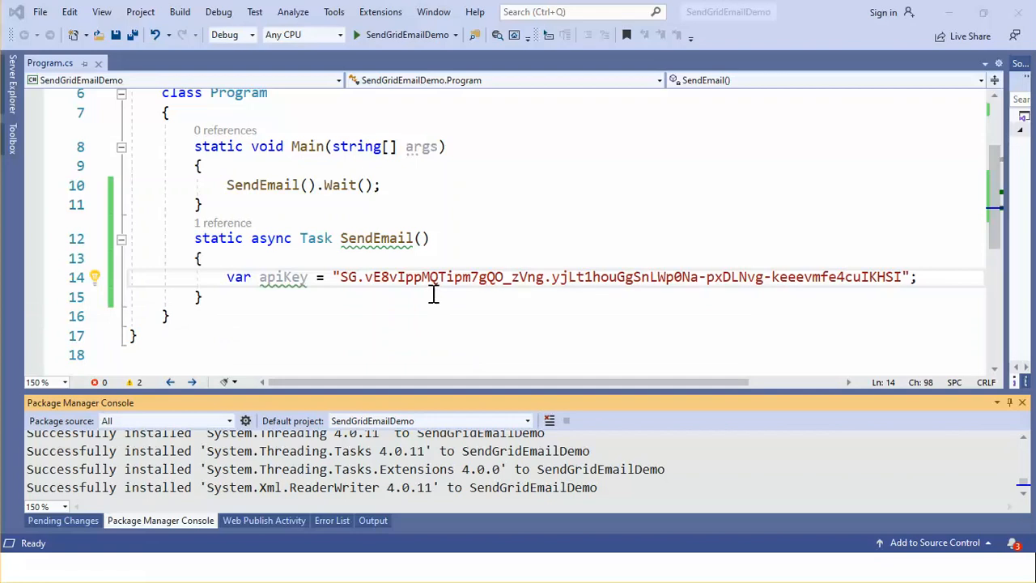
{"action": "mouse_move", "coordinate": [434, 295]}
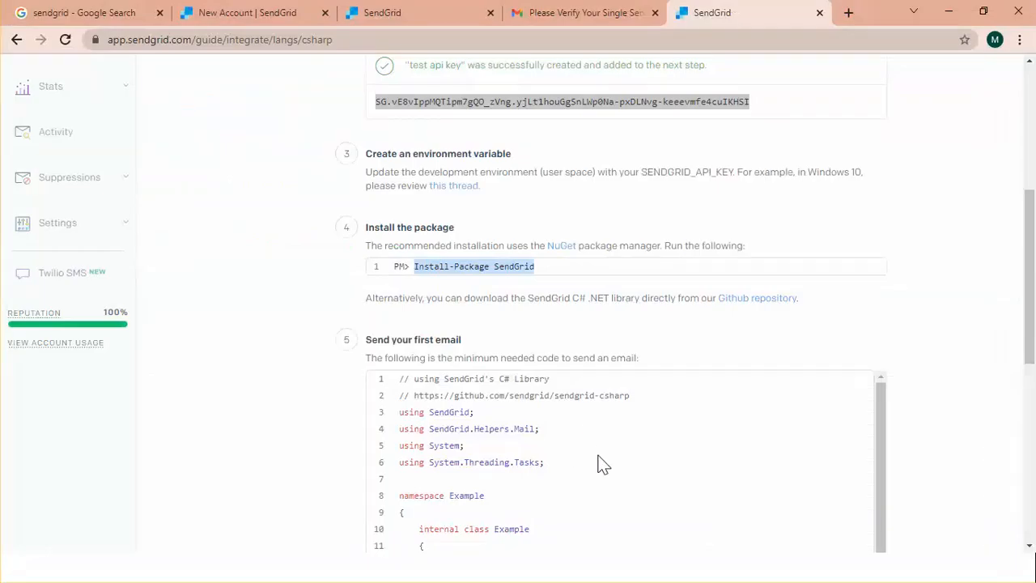
{"action": "scroll", "scroll_direction": "down", "scroll_amount": 3}
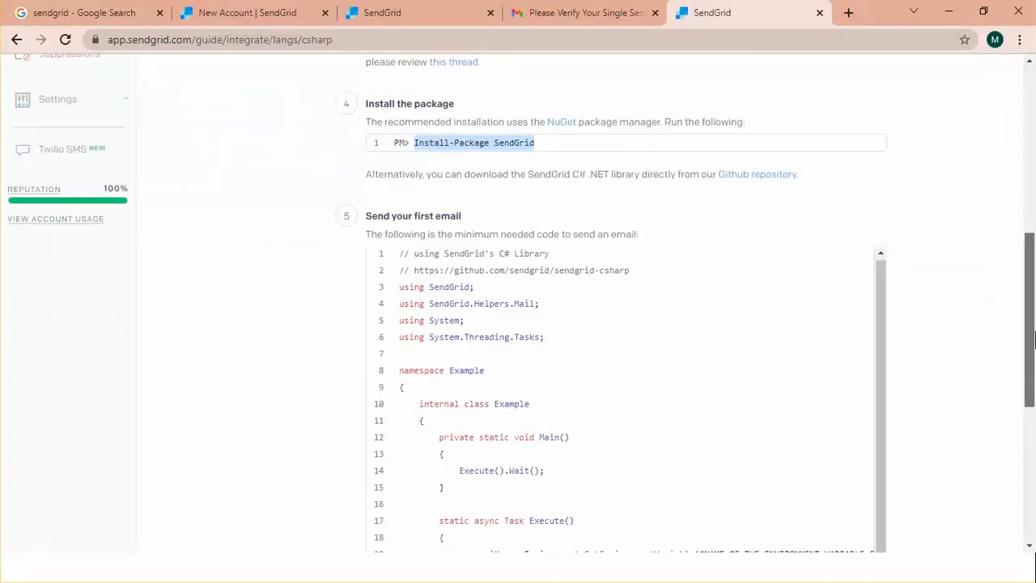
{"action": "scroll", "scroll_direction": "down", "scroll_amount": 3}
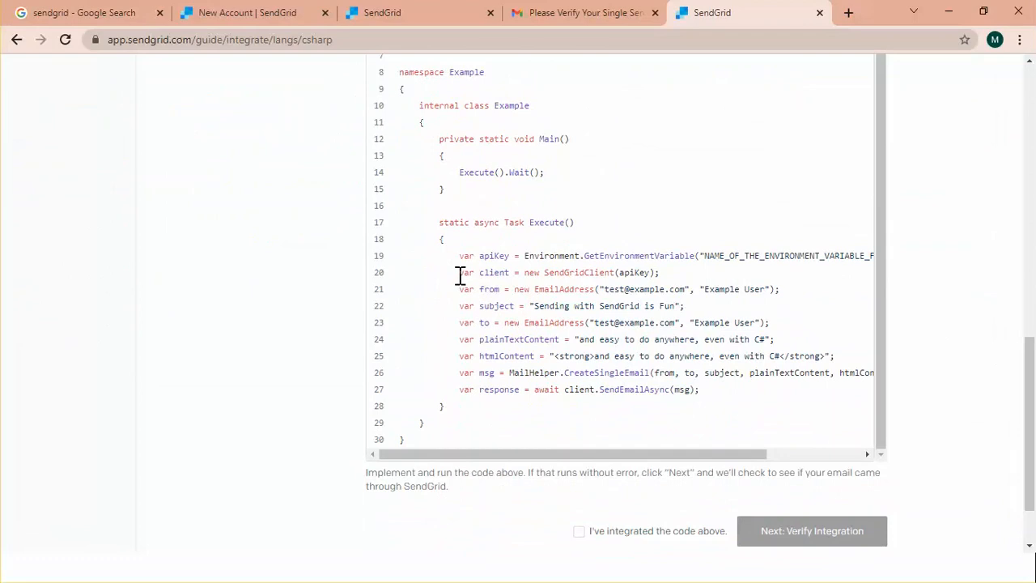
{"action": "left_click_drag", "start_coordinate": [460, 271], "coordinate": [699, 388]}
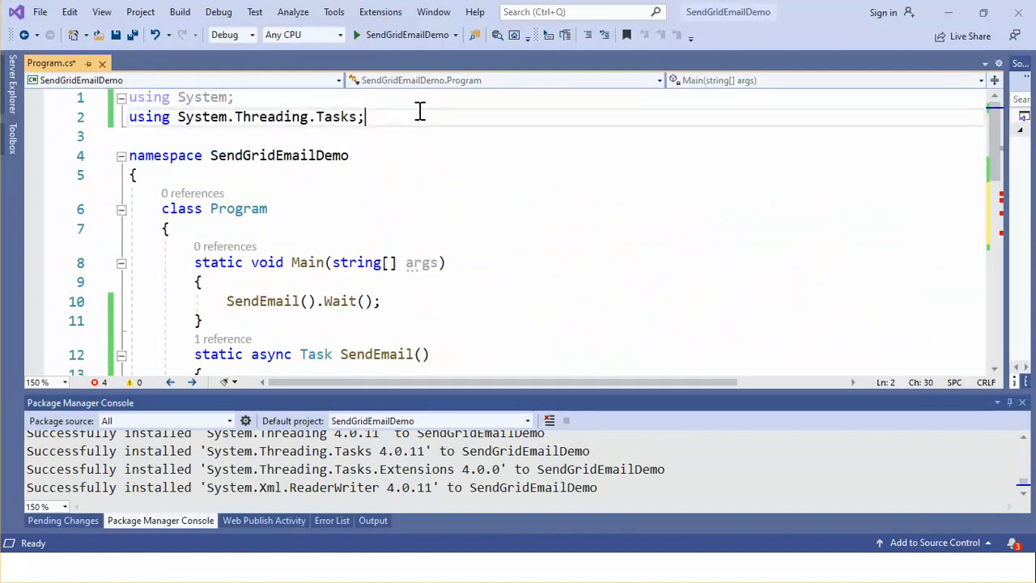
Step: Add 'using SendGrid.Helpers.Mail;' below the SendGrid using directive
{"action": "type", "text": "using SendGrid;"}
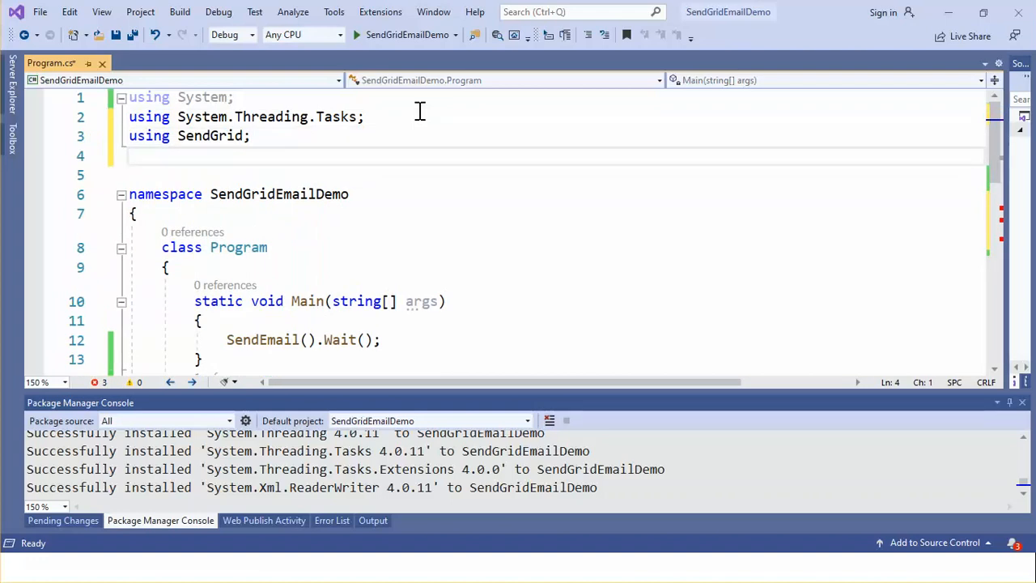
{"action": "type", "text": "sen"}
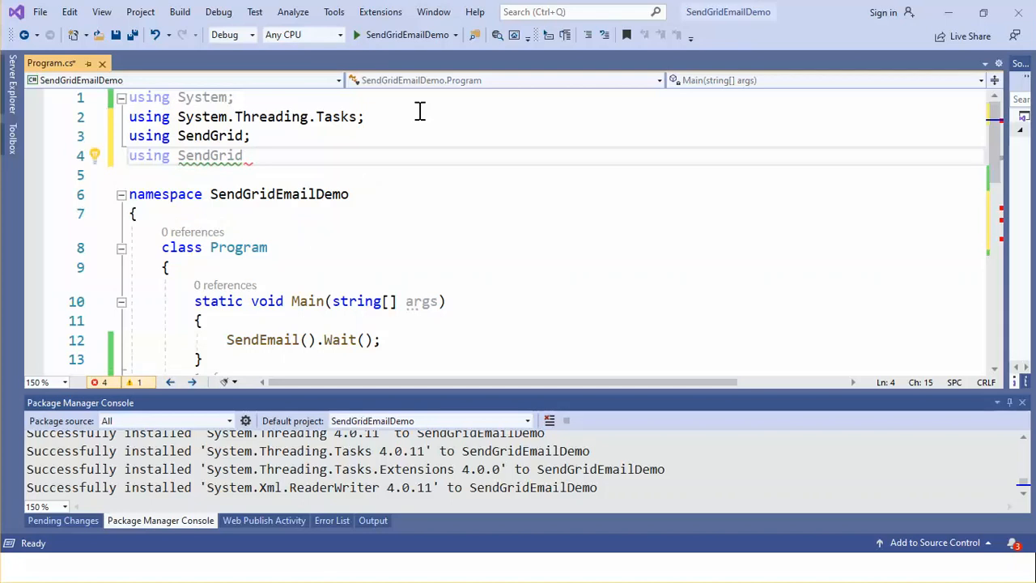
{"action": "type", "text": ".he"}
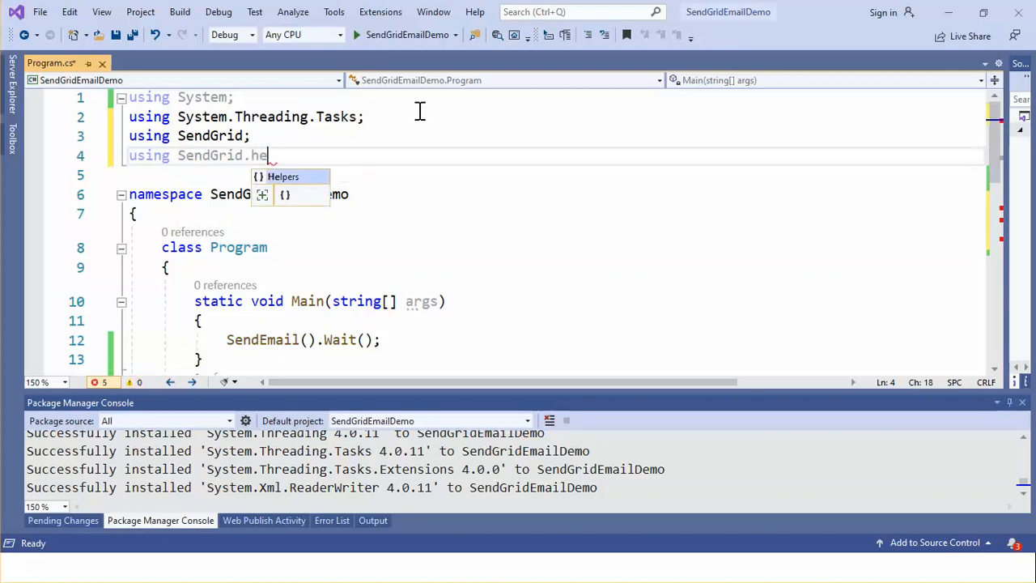
{"action": "type", "text": "lpers.ma"}
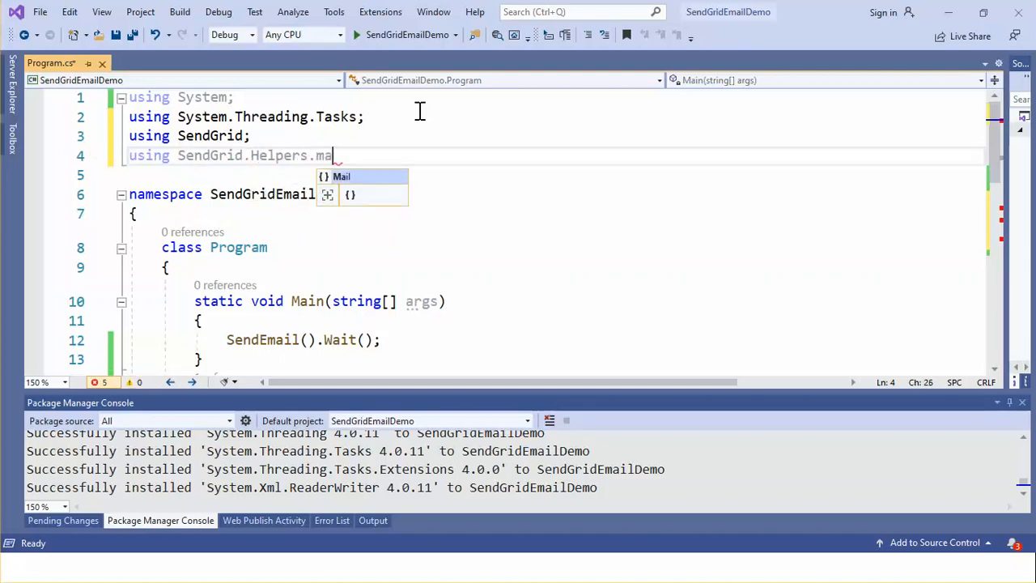
{"action": "type", "text": "Mail;"}
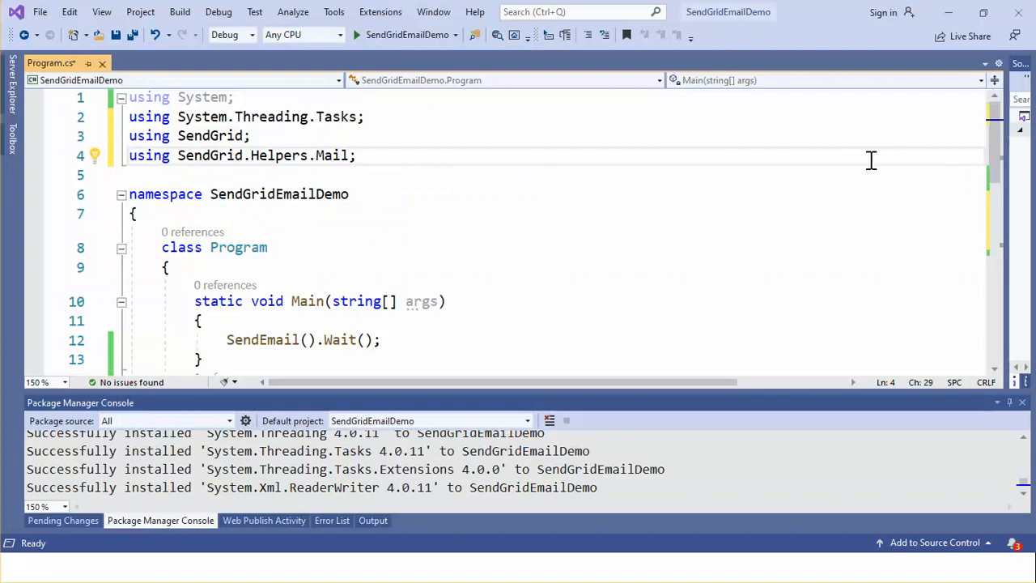
{"action": "scroll", "scroll_direction": "down", "scroll_amount": 3}
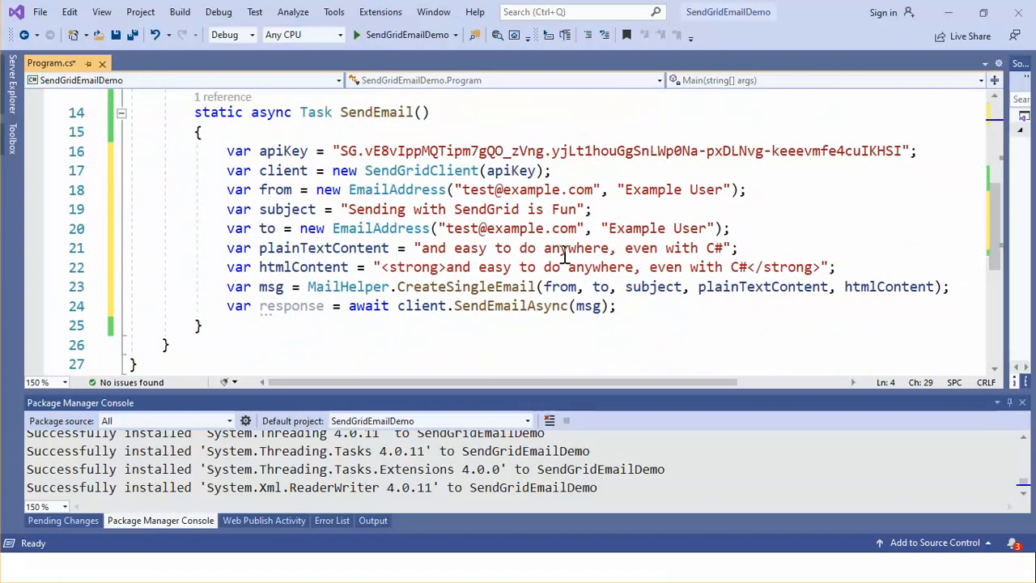
{"action": "double_click", "coordinate": [396, 190]}
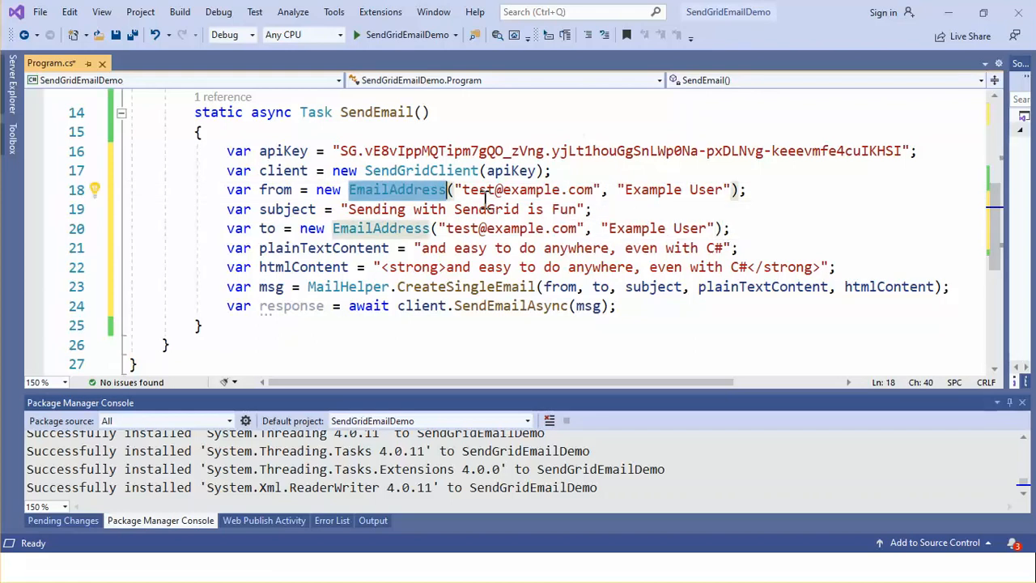
{"action": "double_click", "coordinate": [474, 190]}
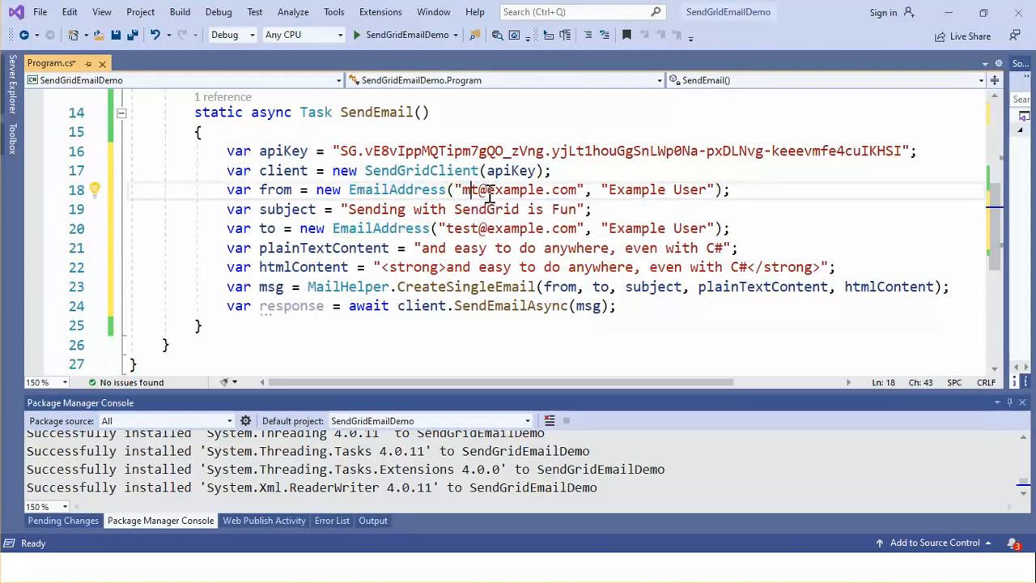
{"action": "mouse_move", "coordinate": [473, 190]}
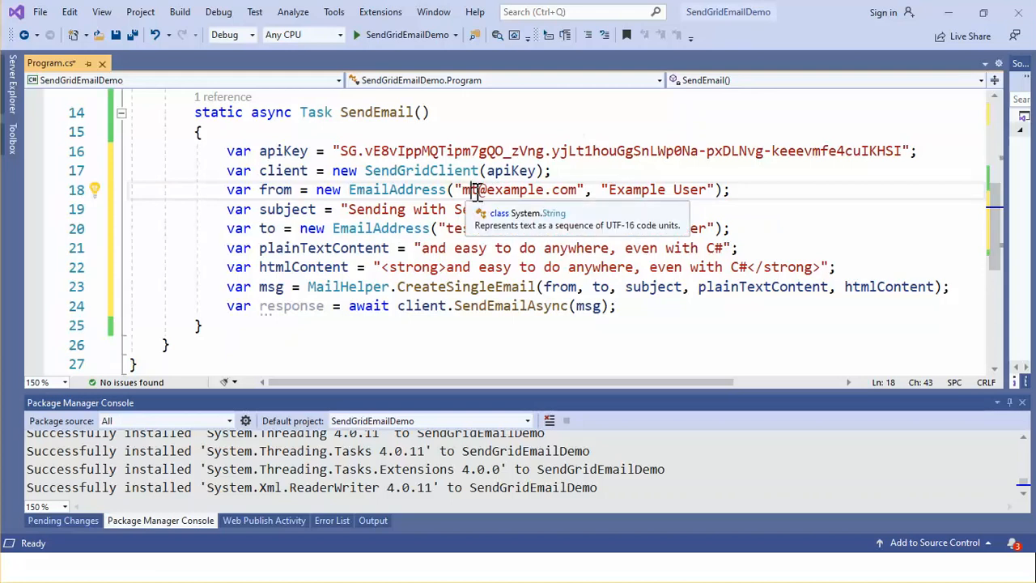
{"action": "key", "text": "Backspace"}
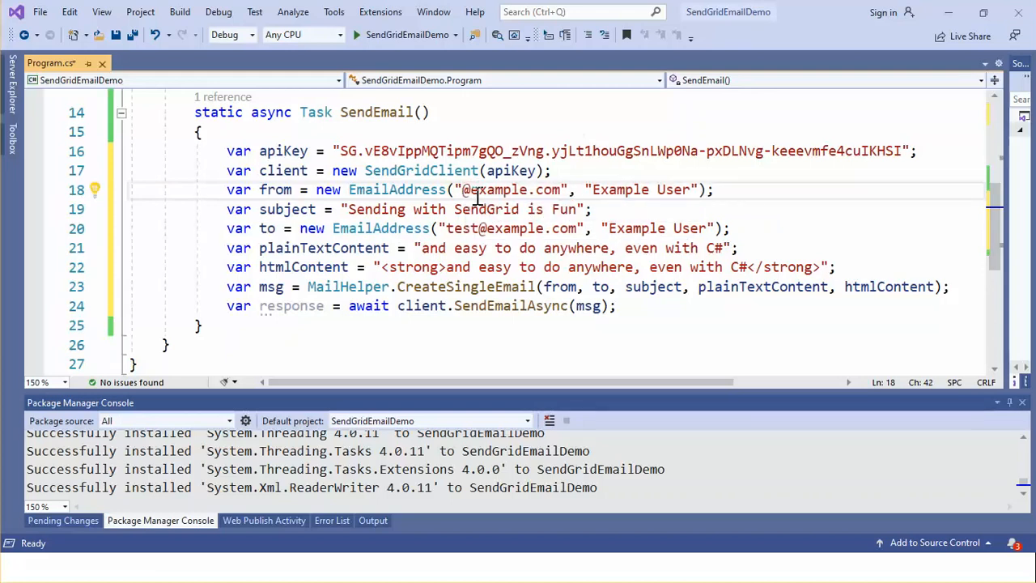
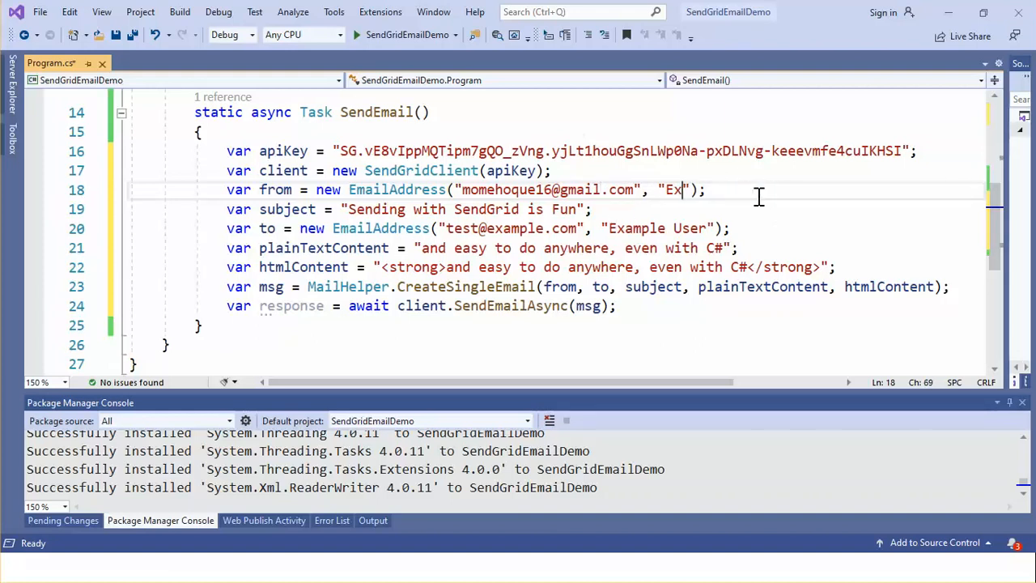
Step: Replace 'Example User' with the sender display name Mori Hoque
{"action": "type", "text": "Mor"}
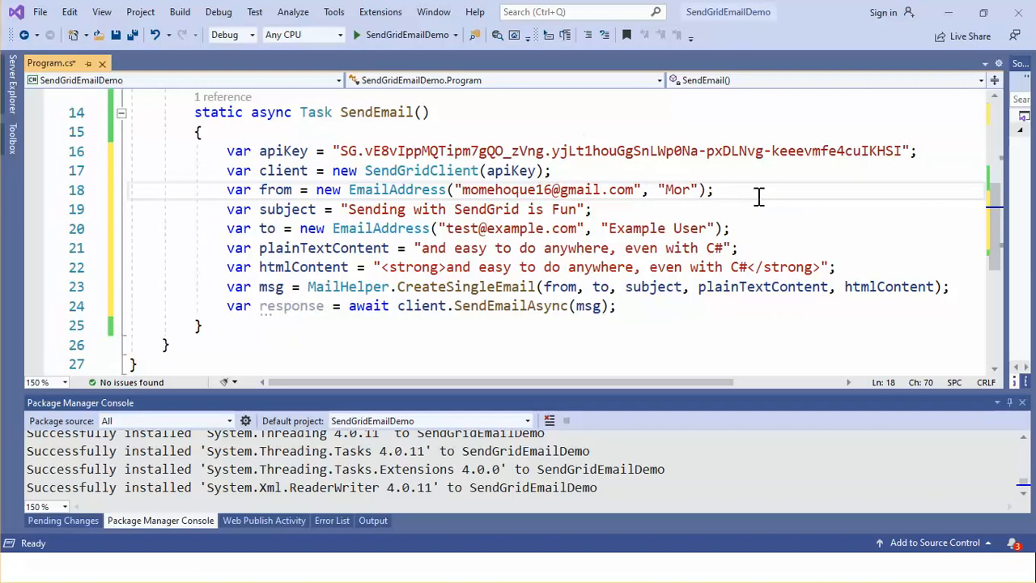
{"action": "type", "text": "ina"}
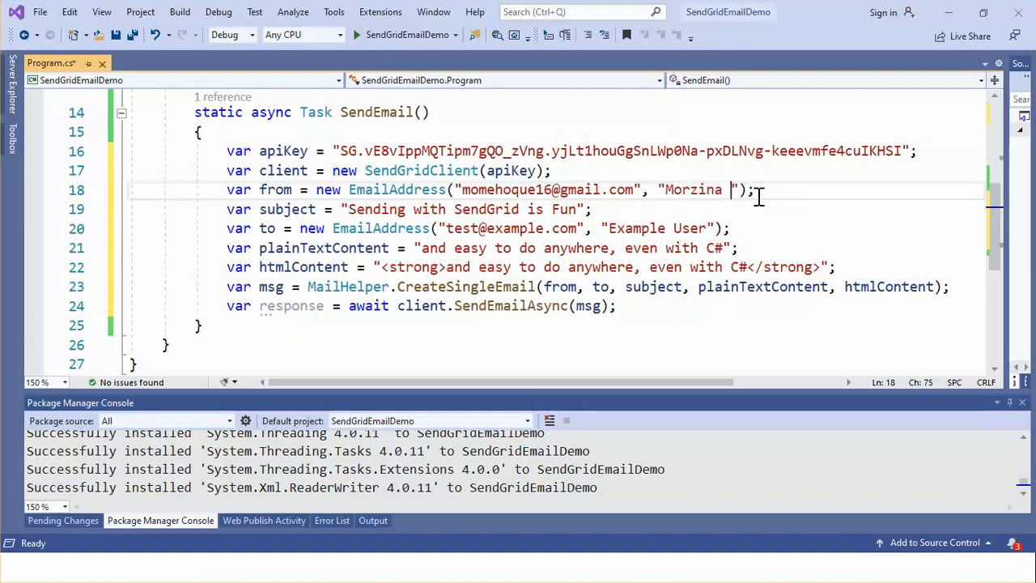
{"action": "type", "text": "Hoque"}
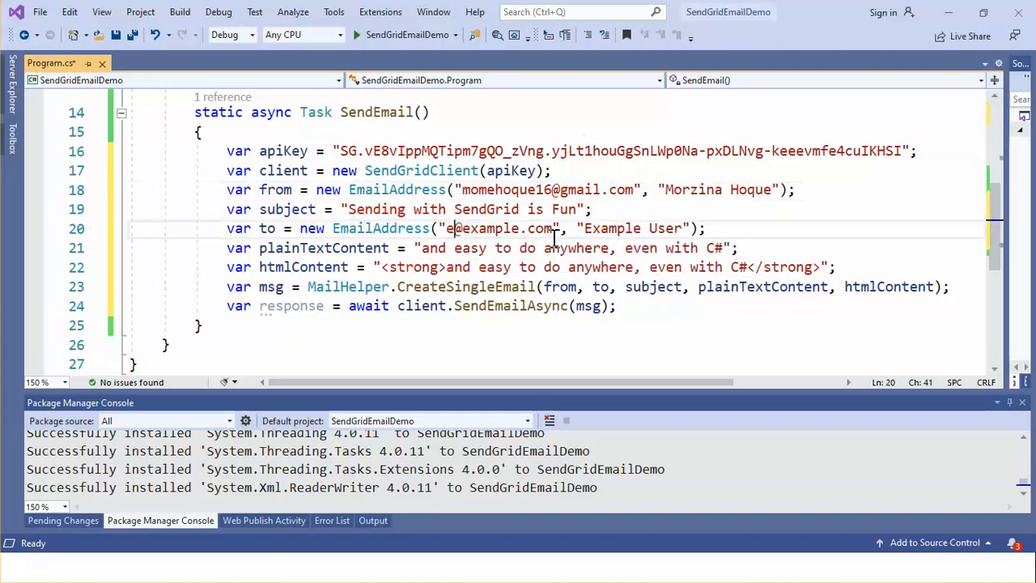
{"action": "type", "text": "hice04"}
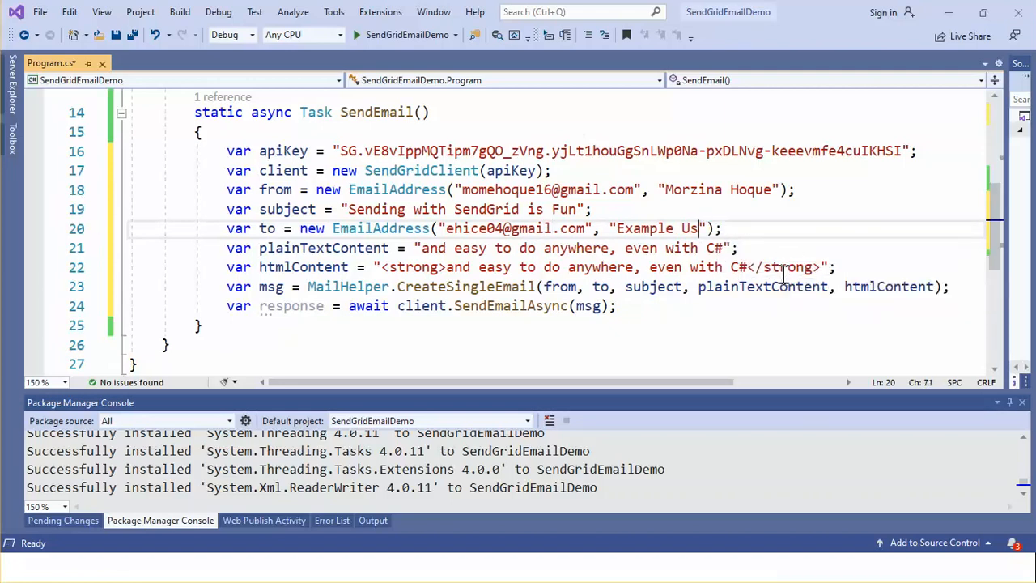
{"action": "key", "text": "Backspace"}
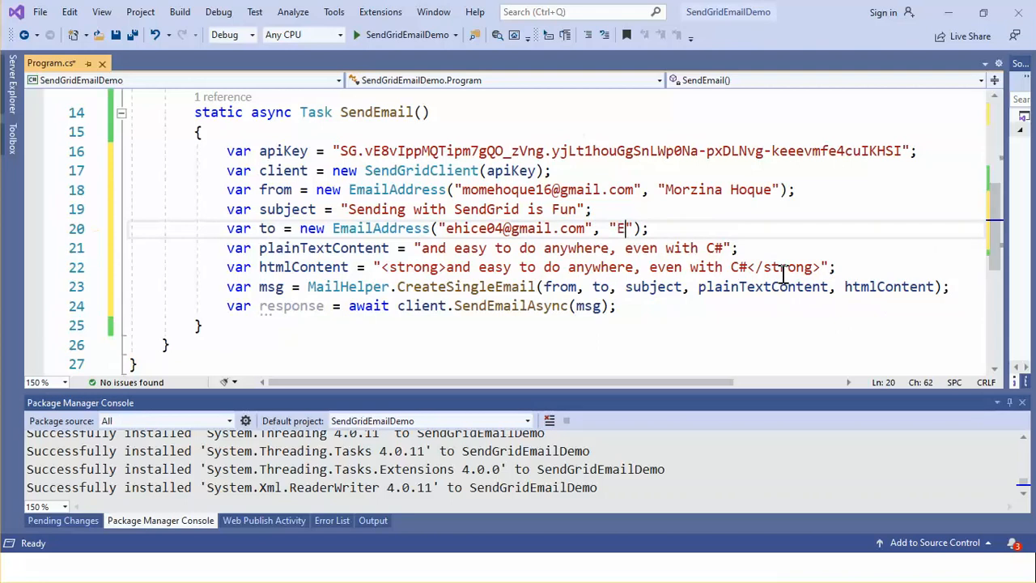
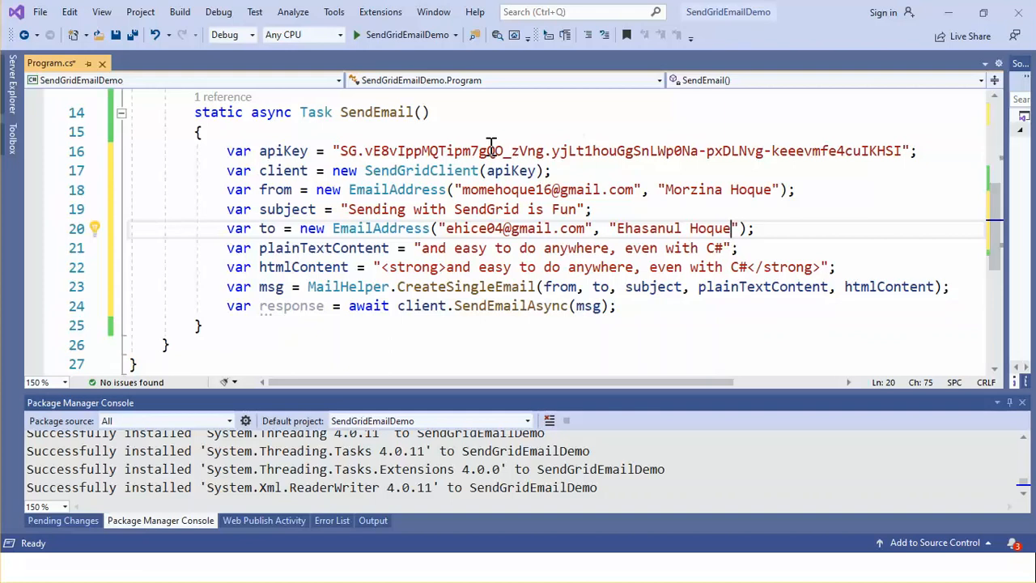
{"action": "mouse_move", "coordinate": [35, 335]}
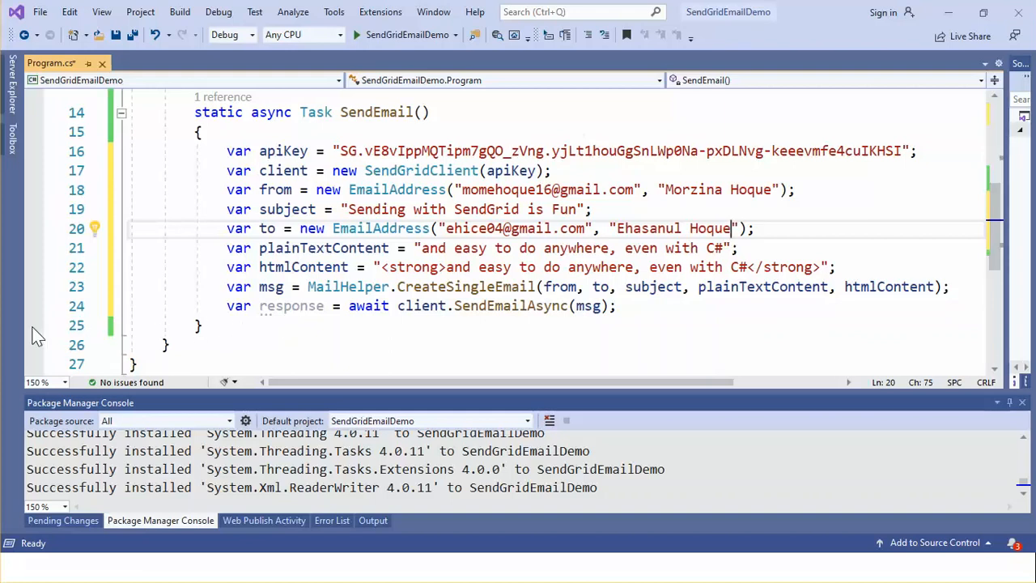
Step: Add a breakpoint at line 25 and start debugging so SendGridEmailDemo builds and hits it
{"action": "left_click", "coordinate": [34, 324]}
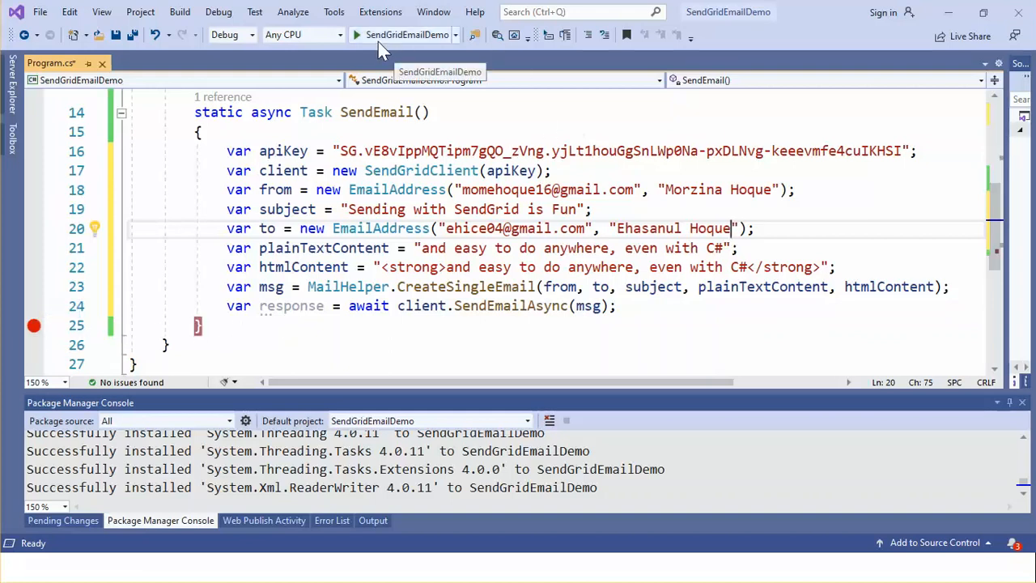
{"action": "left_click", "coordinate": [356, 34]}
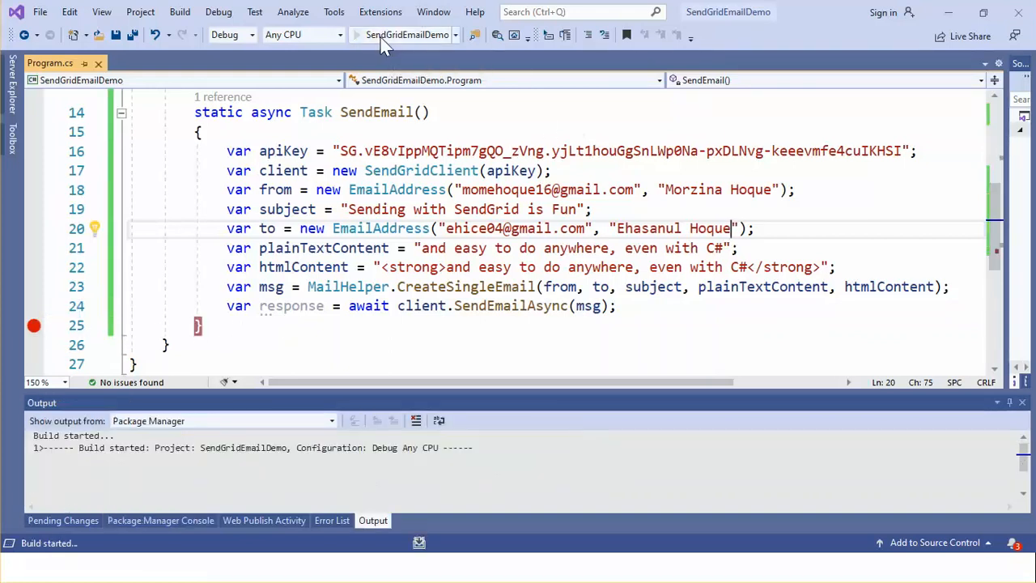
{"action": "left_click", "coordinate": [408, 34]}
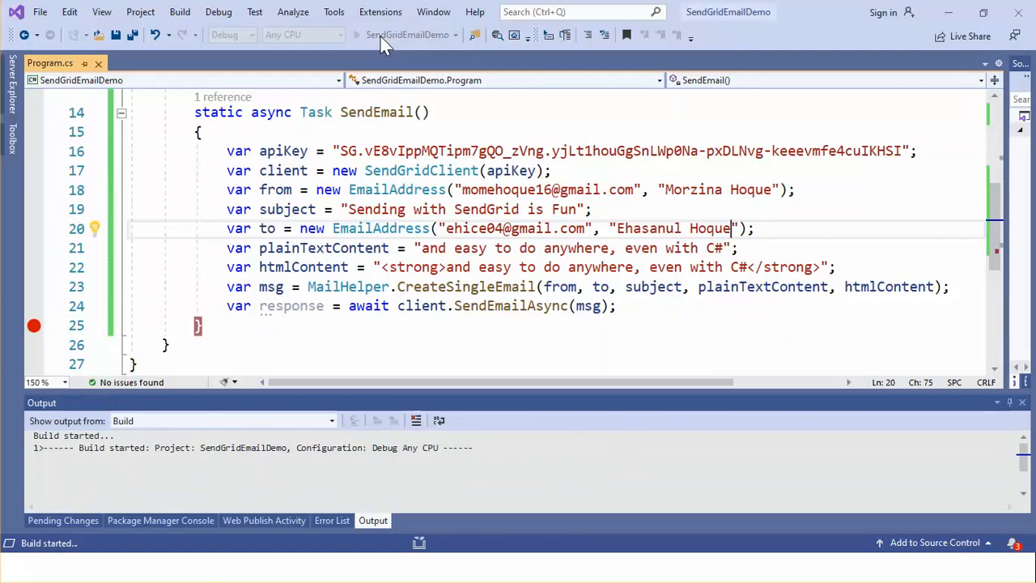
{"action": "left_click", "coordinate": [385, 34]}
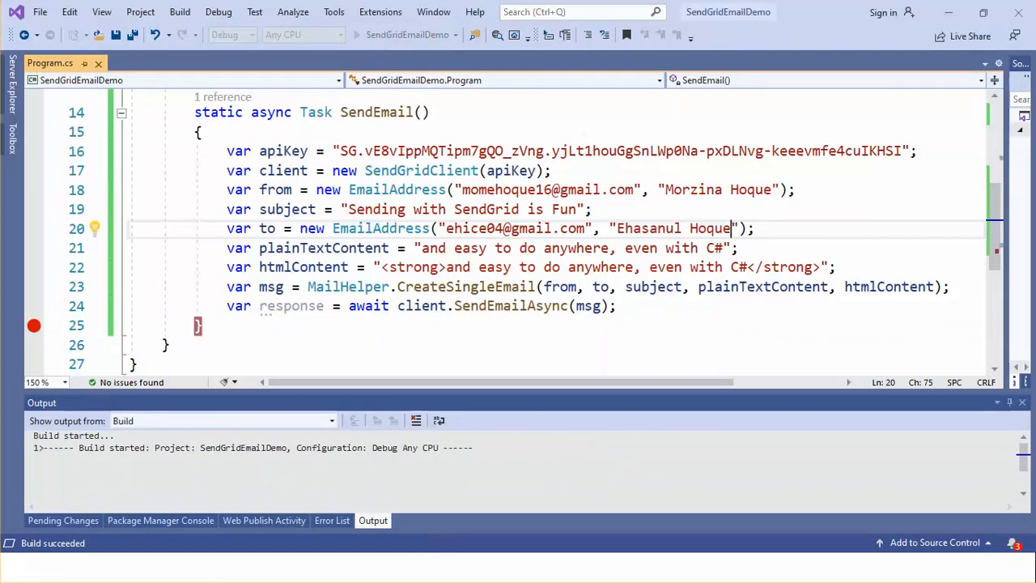
{"action": "left_click", "coordinate": [356, 34]}
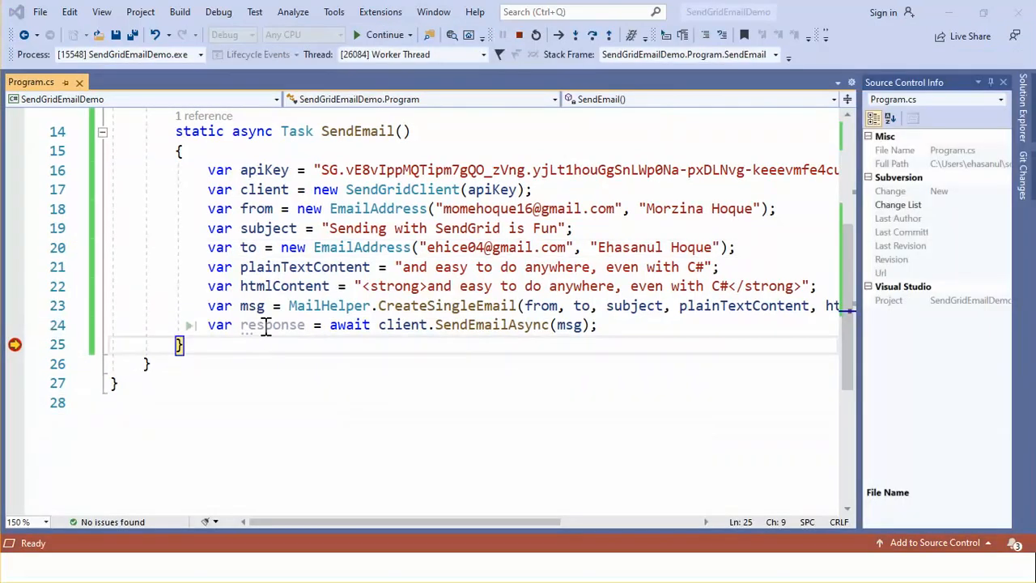
{"action": "mouse_move", "coordinate": [272, 324]}
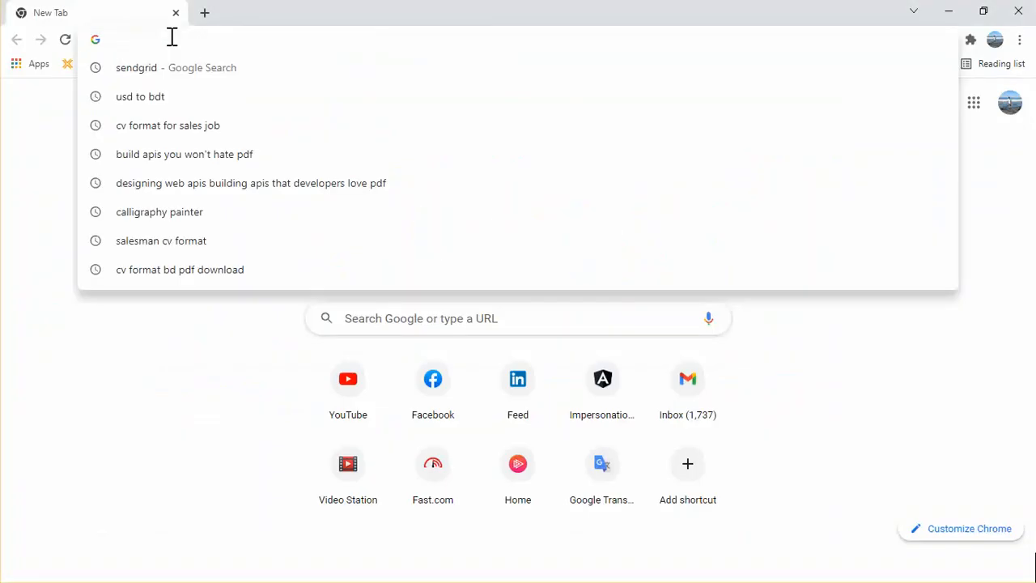
Step: Go to gmail.com in a new tab to check the inbox for the SendGrid test email
{"action": "type", "text": "gmail.com"}
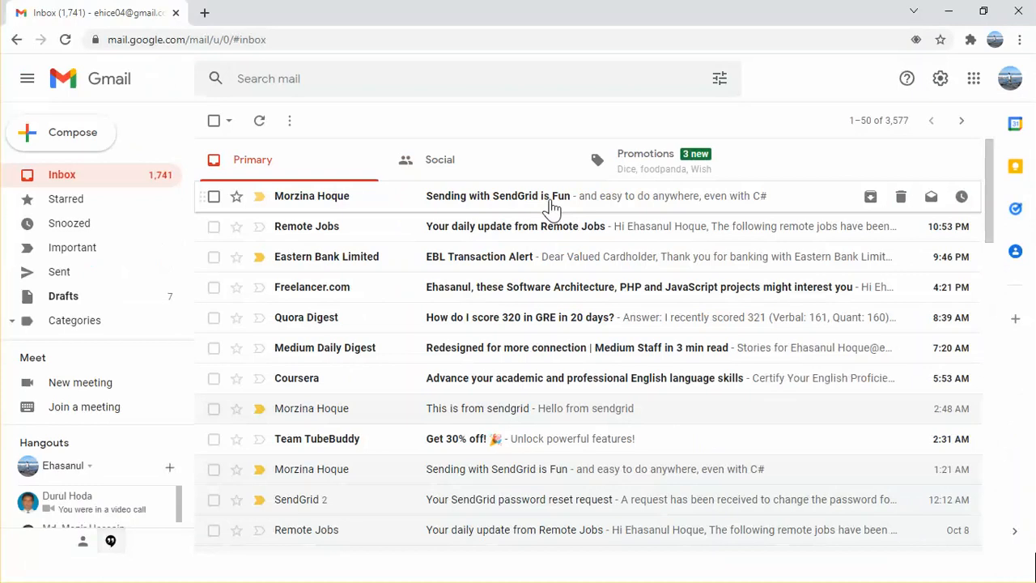
{"action": "mouse_move", "coordinate": [527, 202]}
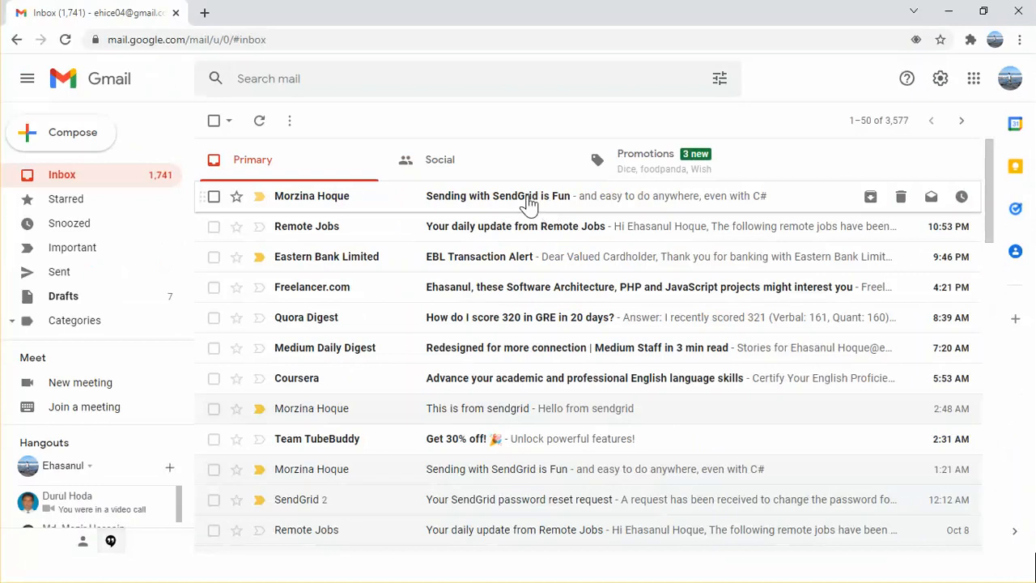